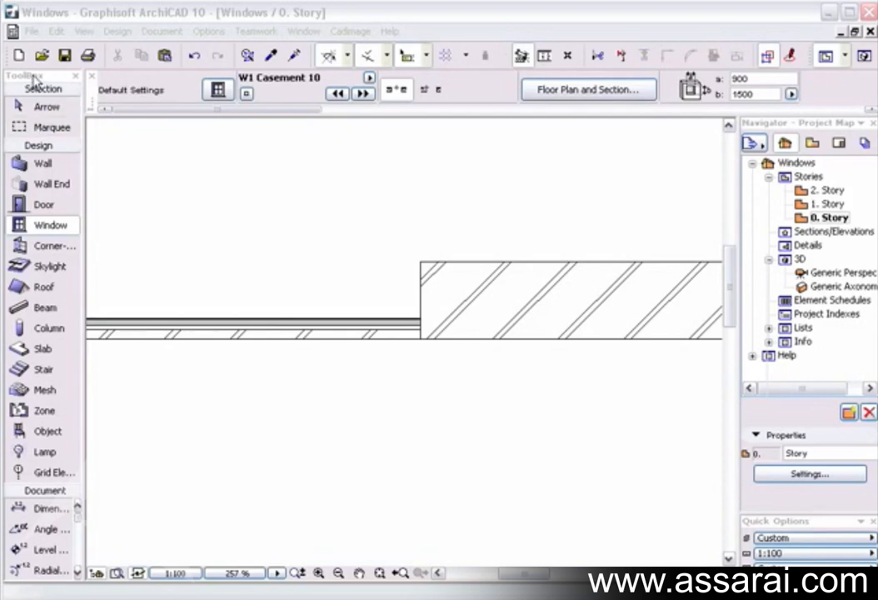
mouse_move(43, 163)
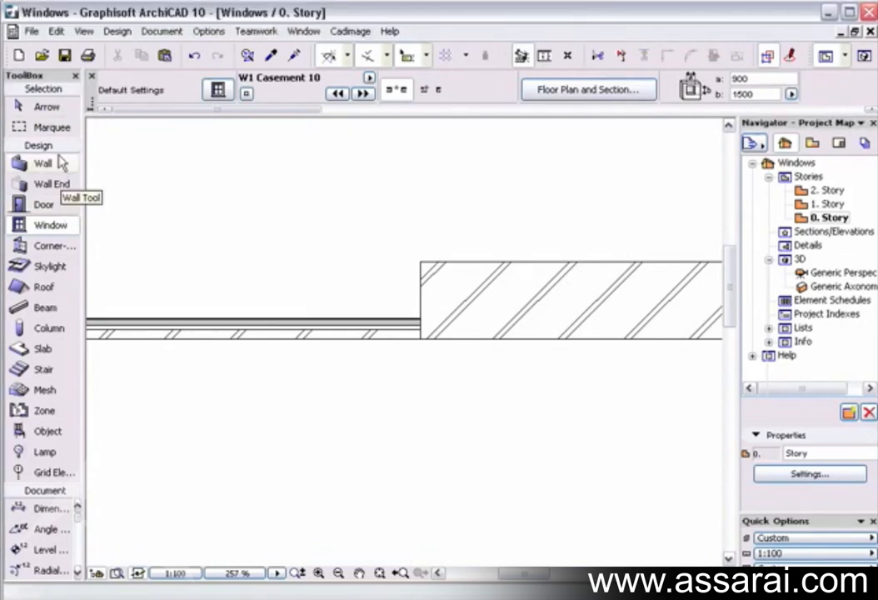
mouse_move(41, 233)
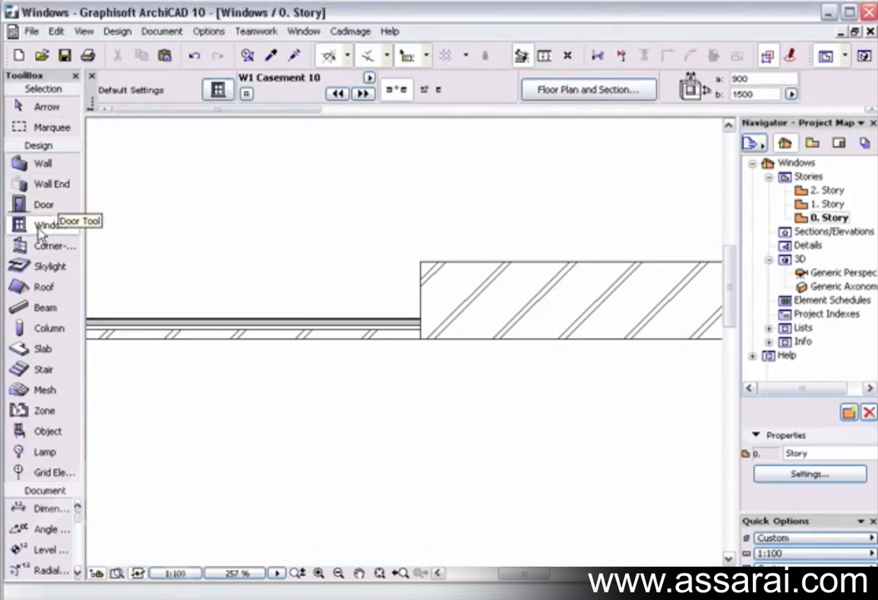
mouse_move(46, 230)
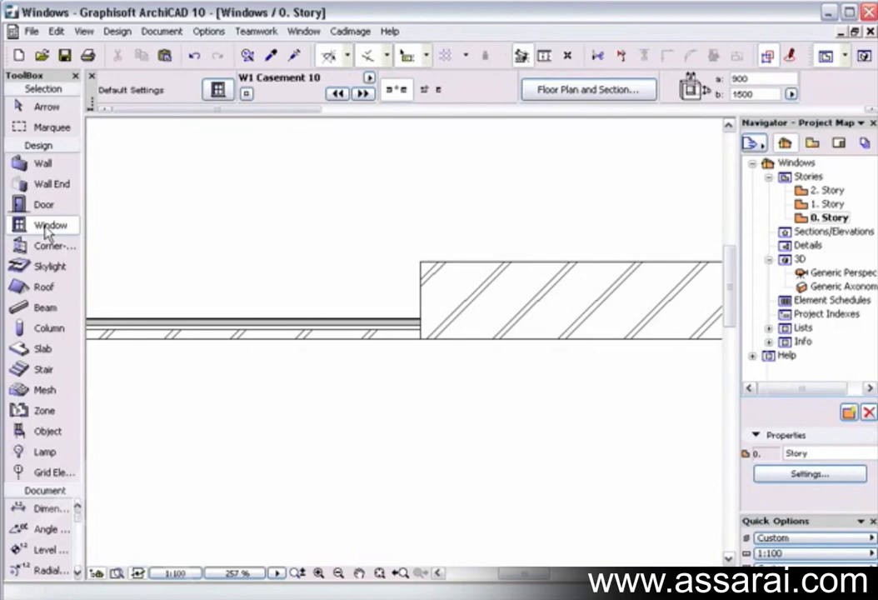
- Open Window Default Settings and expand the Wood Plastic Windows 10 library folder
double_click(50, 225)
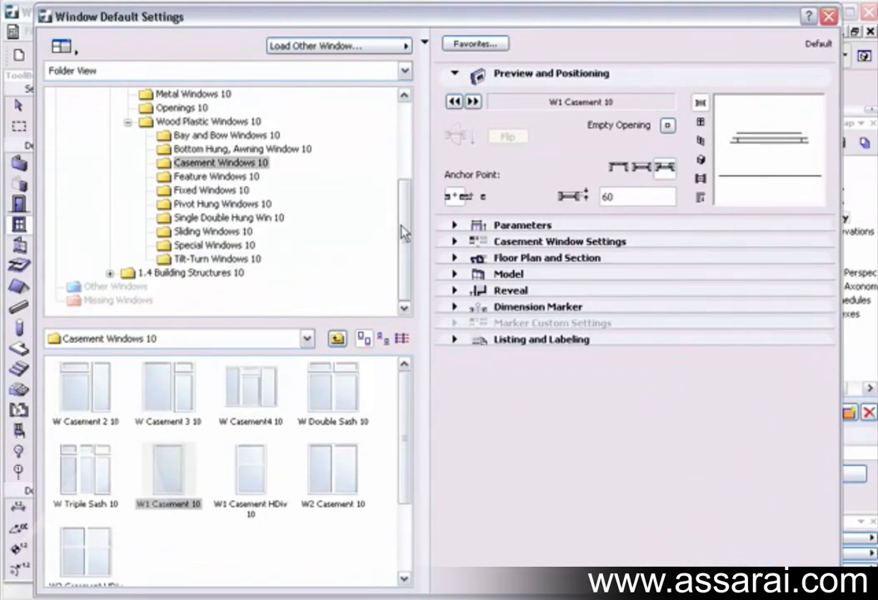
scroll("up", 3)
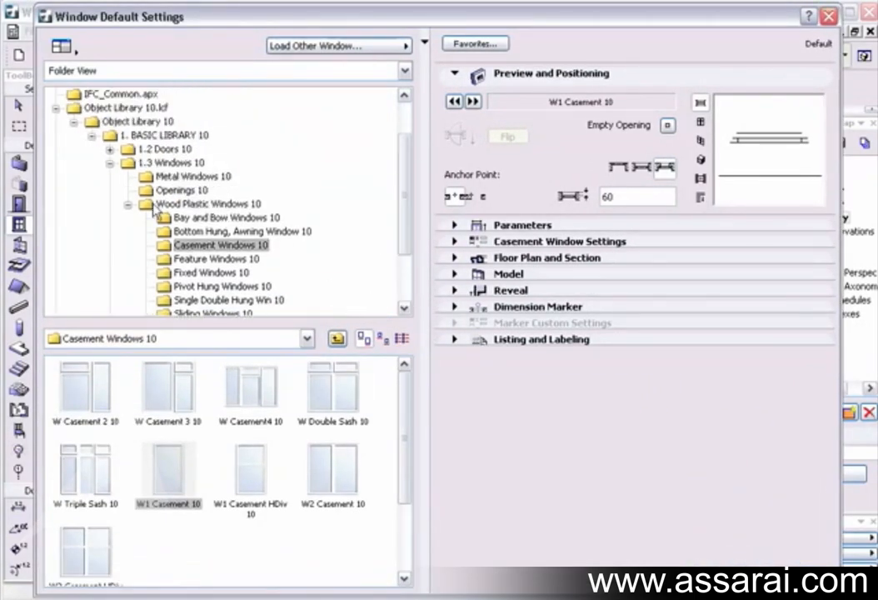
left_click(208, 203)
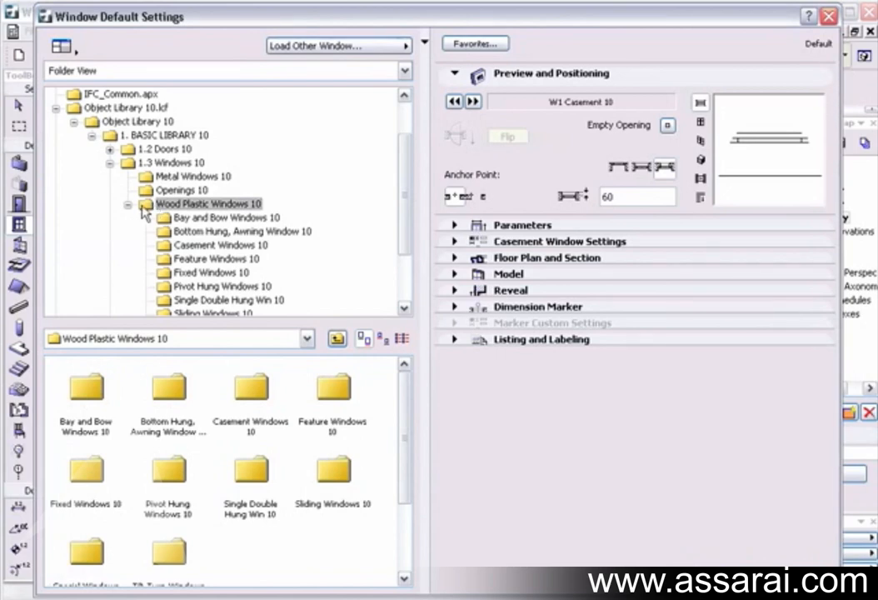
- Browse the Bay and Bow, Feature, Pivot Hung and Single Double Hung Win 10 folders
left_click(225, 217)
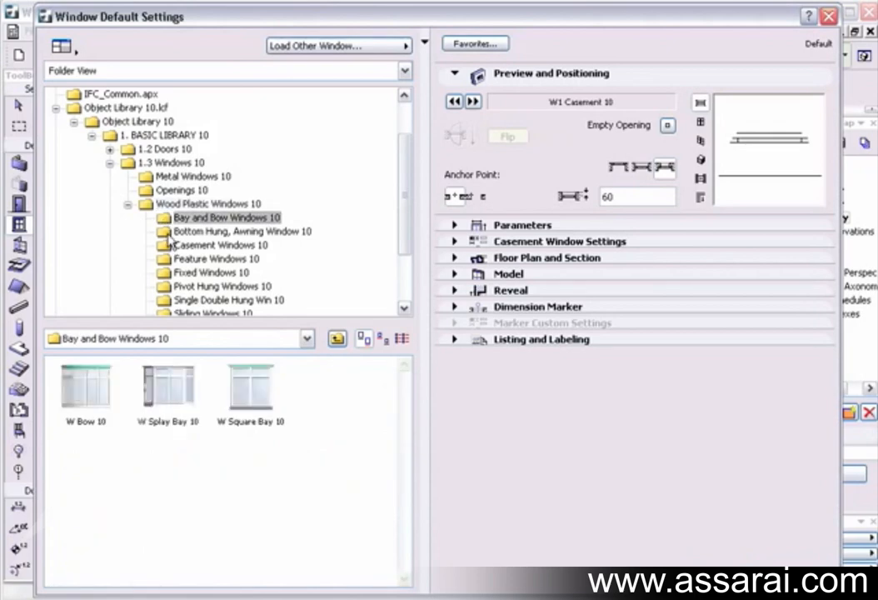
left_click(216, 258)
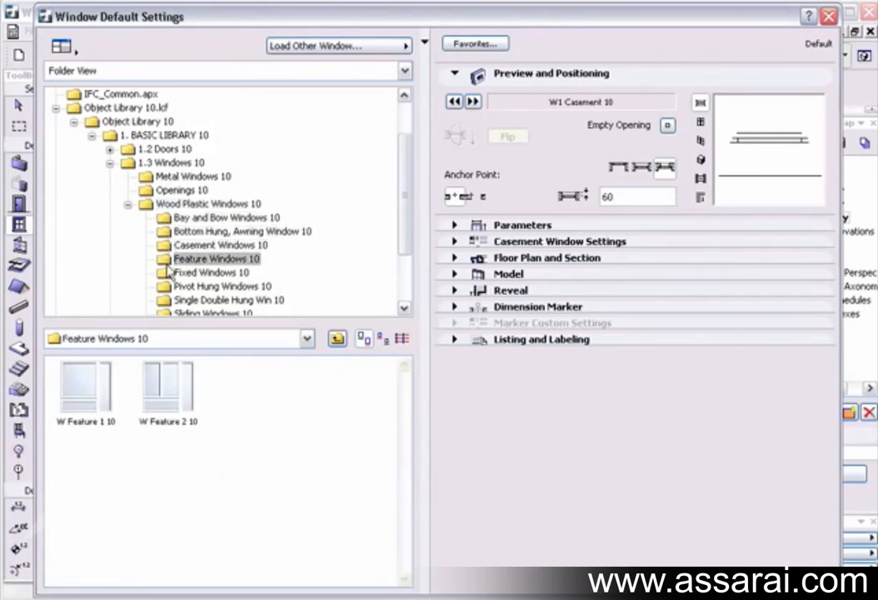
left_click(222, 286)
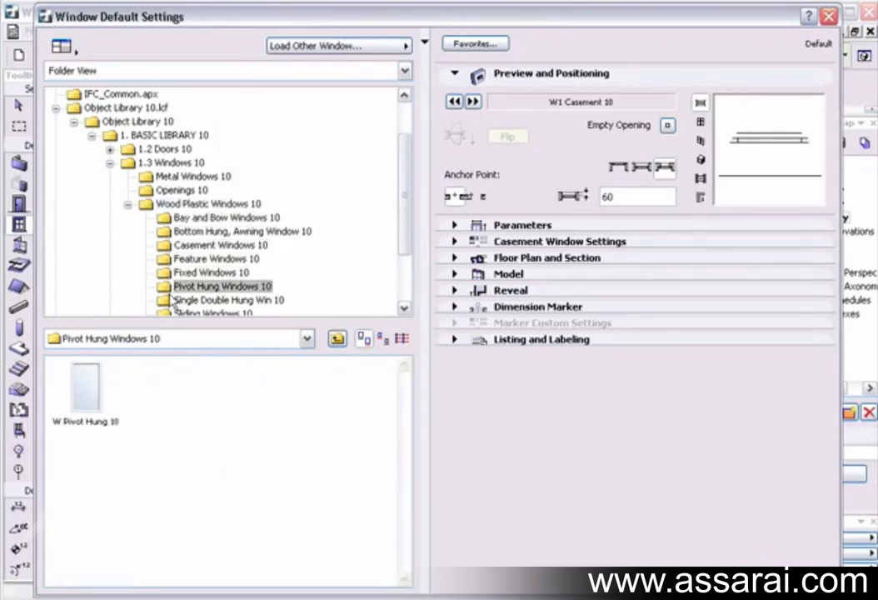
left_click(228, 299)
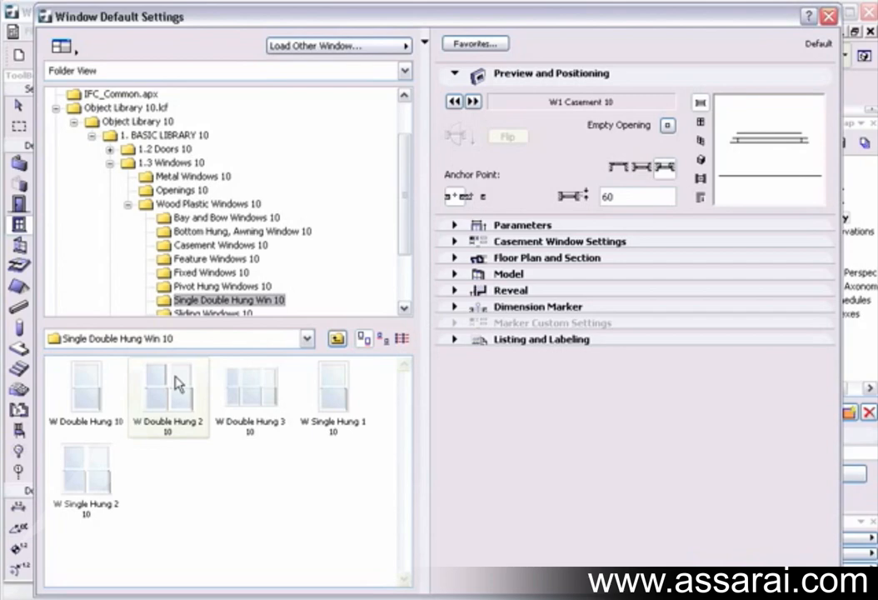
mouse_move(178, 369)
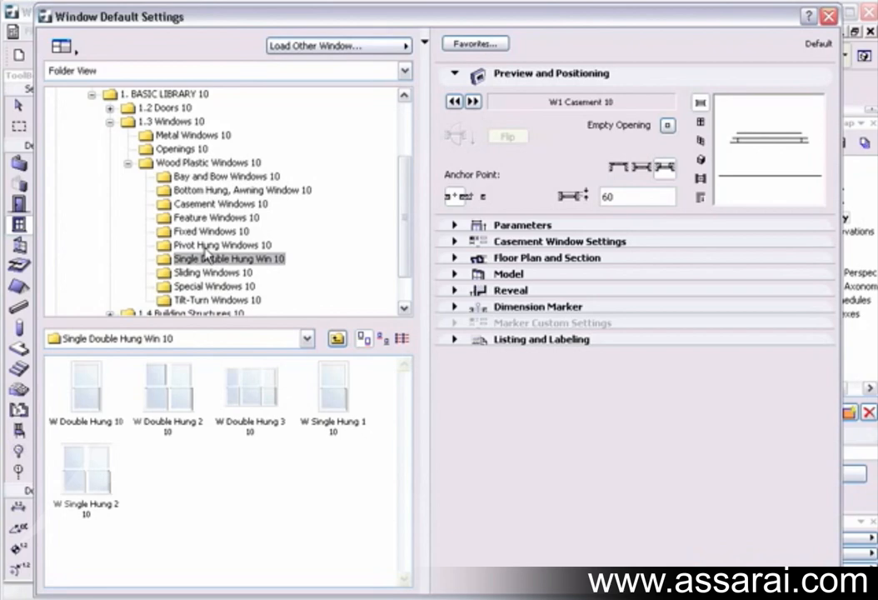
scroll("down", 3)
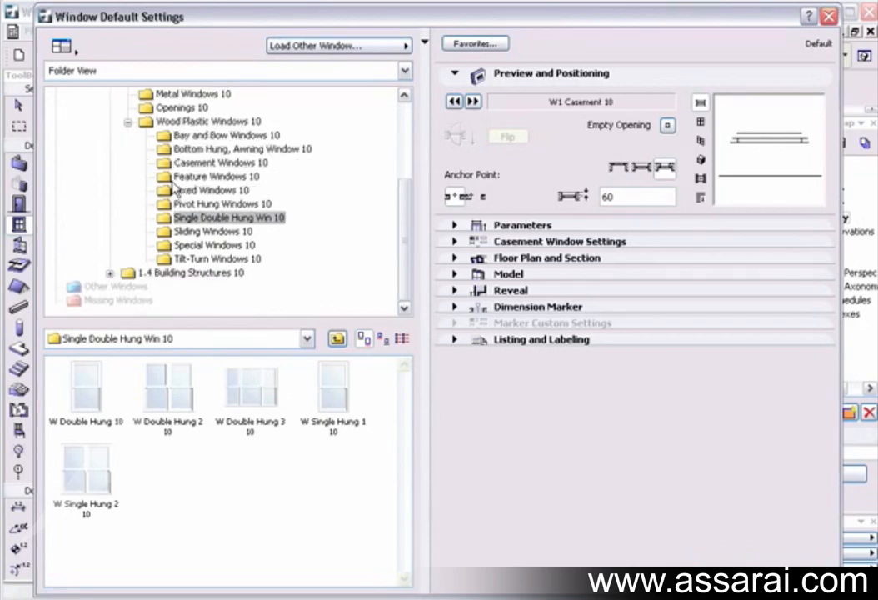
scroll("up", 3)
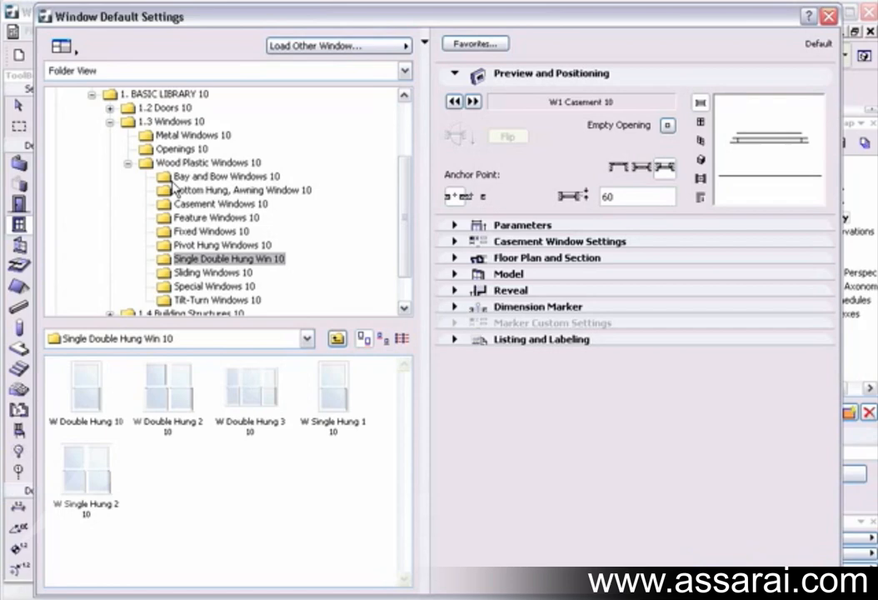
mouse_move(232, 223)
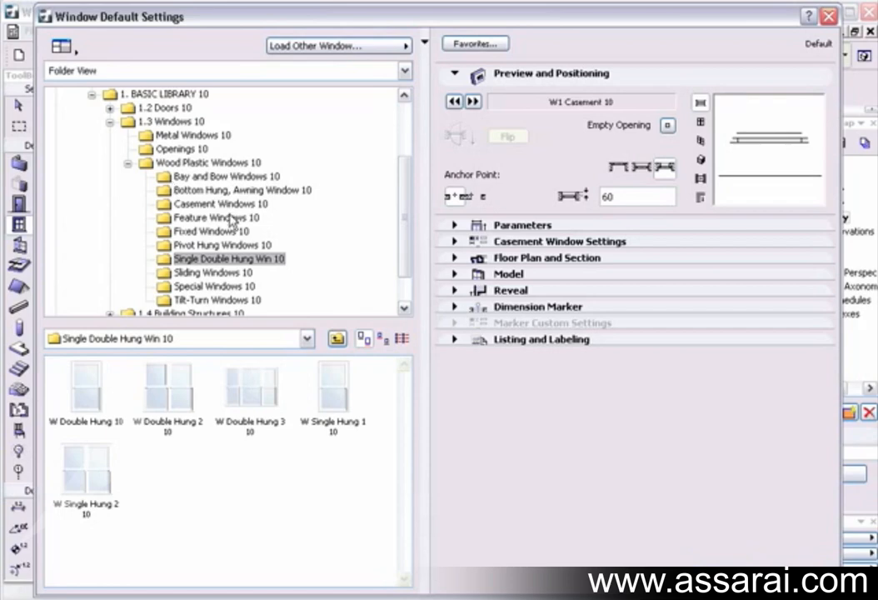
mouse_move(231, 249)
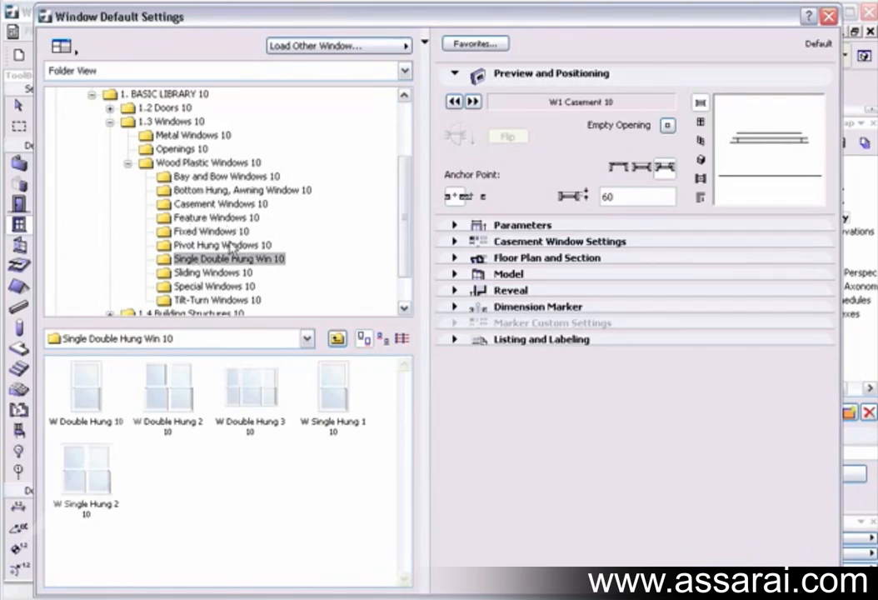
mouse_move(233, 249)
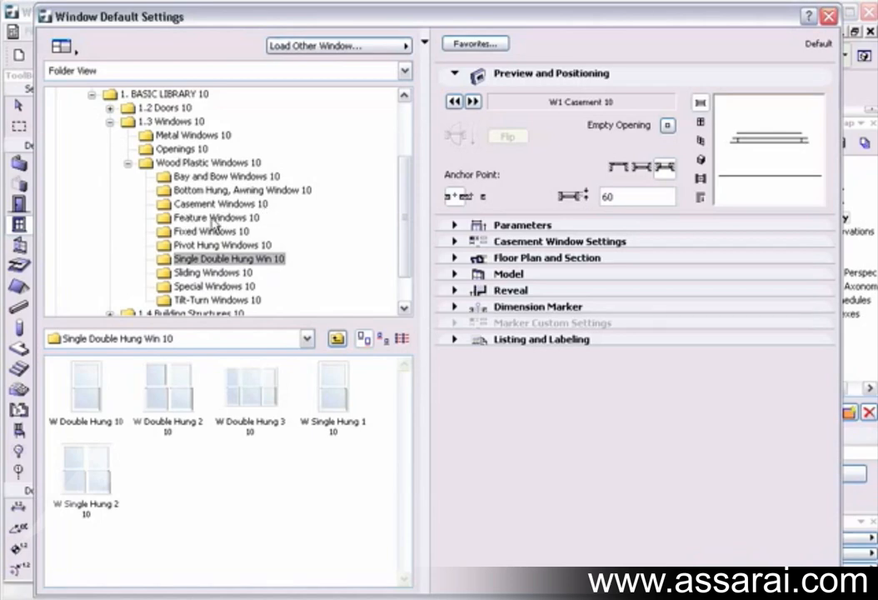
- Pick W Bottom Hung 10 from Bottom Hung, Awning Window 10 and toggle elevation/3D previews
left_click(242, 190)
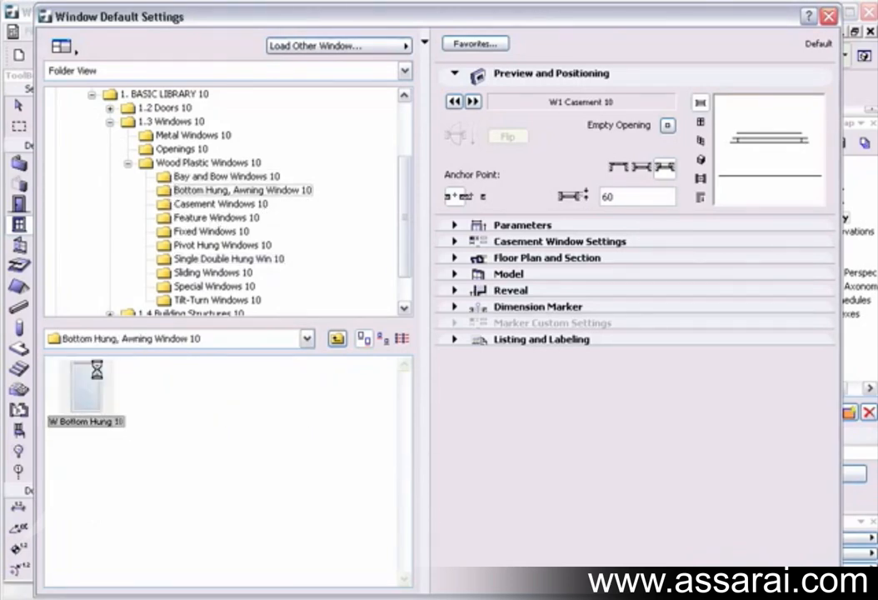
left_click(85, 388)
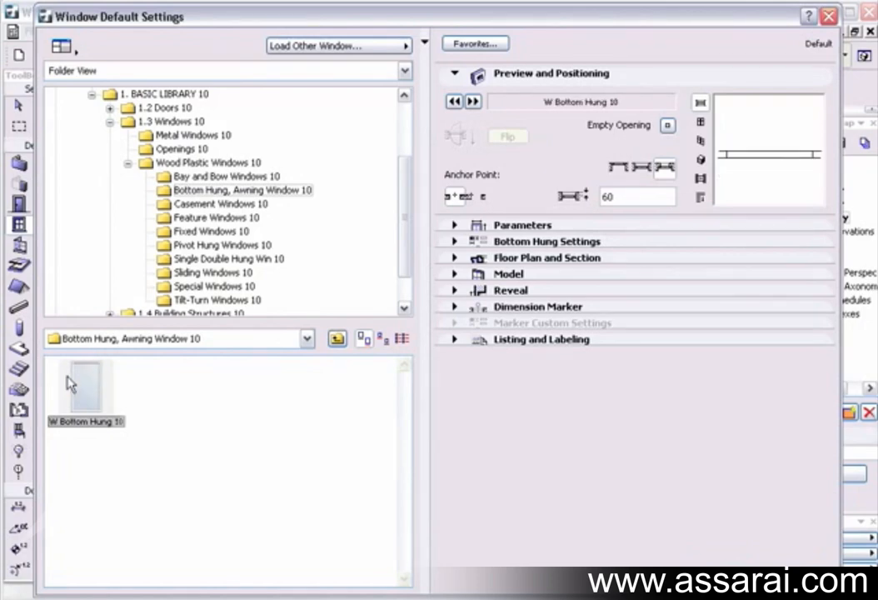
mouse_move(619, 156)
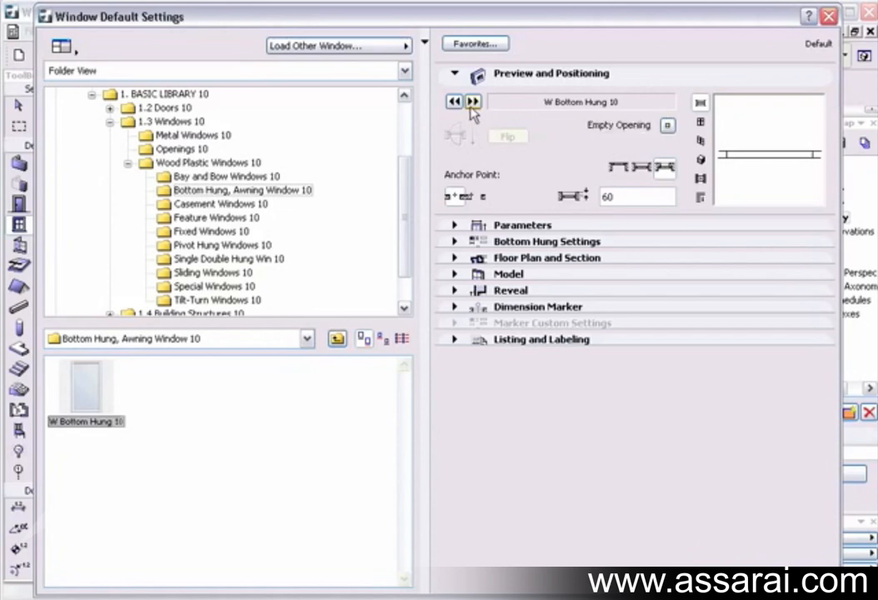
mouse_move(702, 114)
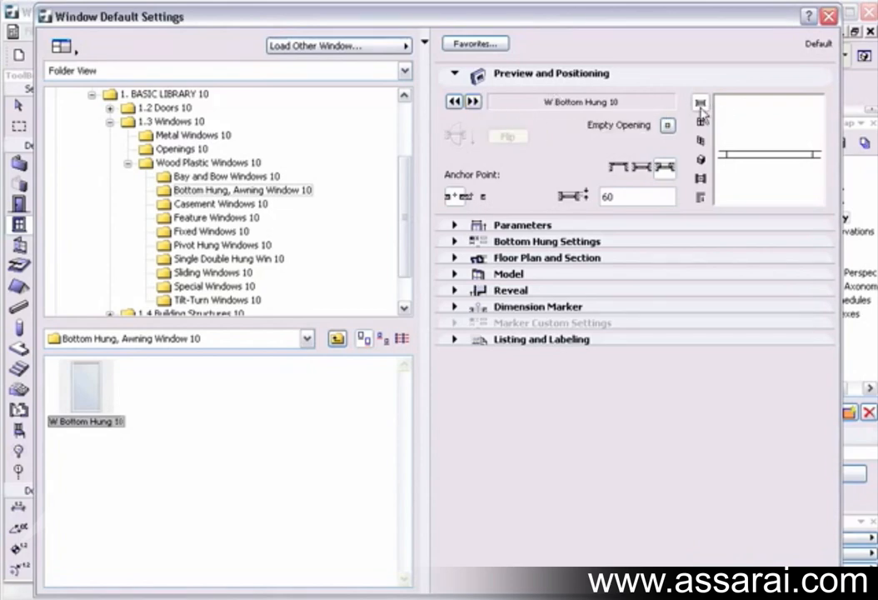
left_click(700, 139)
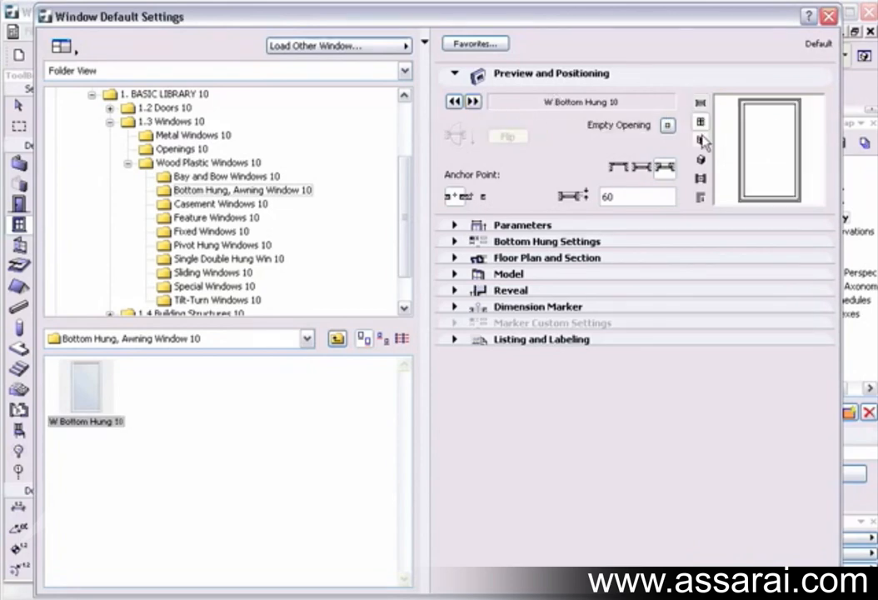
left_click(701, 179)
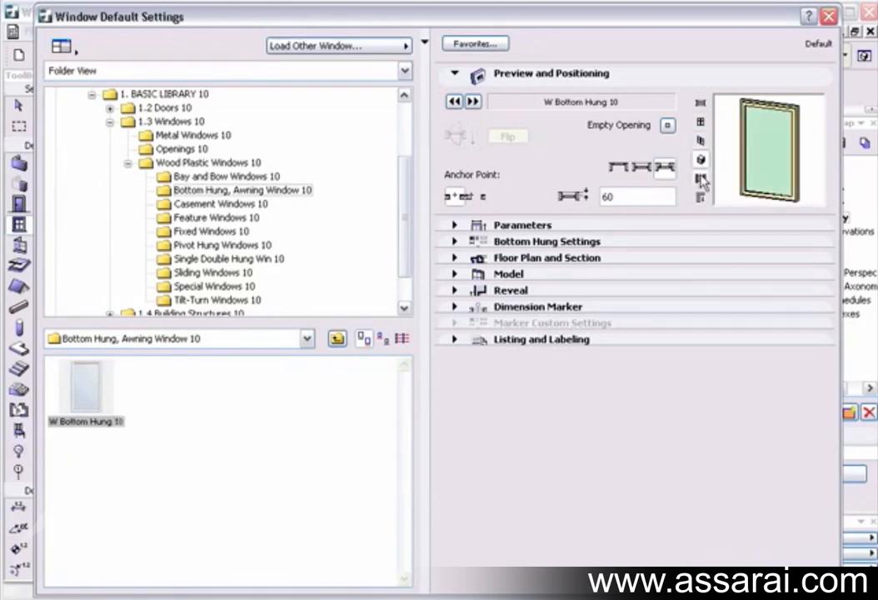
left_click(700, 139)
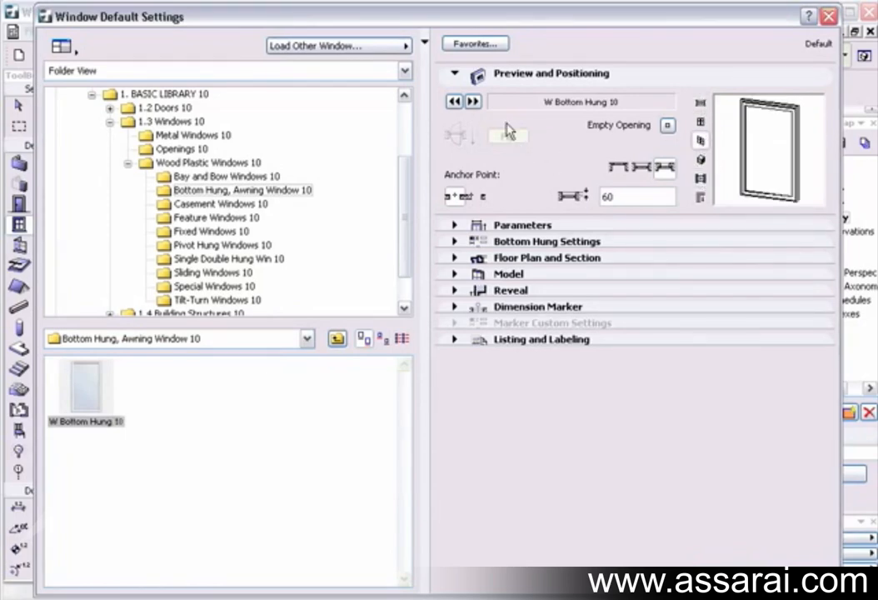
mouse_move(473, 101)
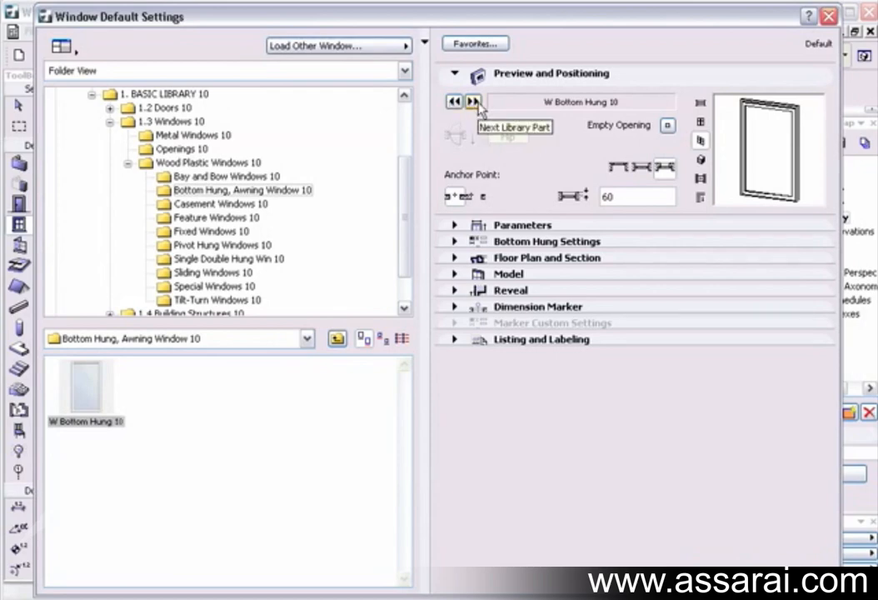
mouse_move(257, 230)
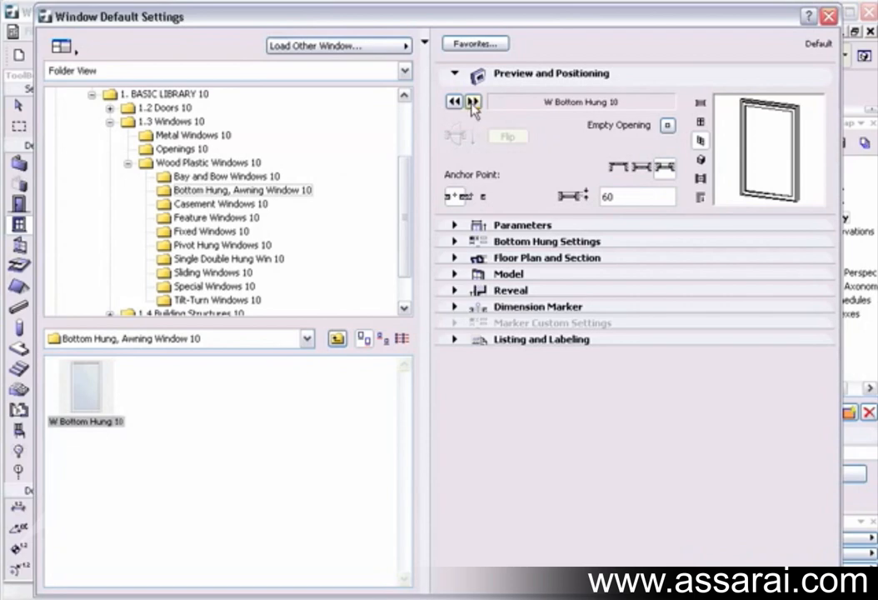
left_click(454, 101)
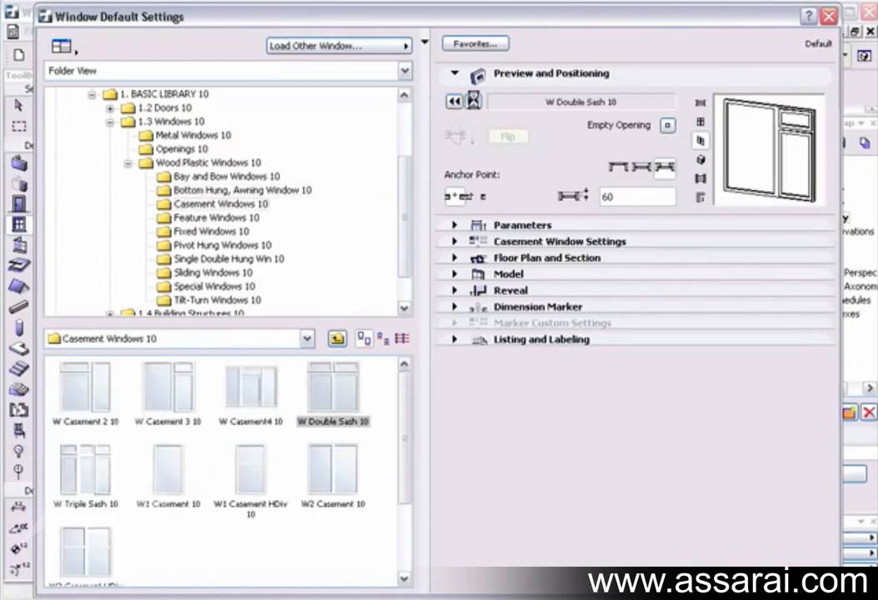
left_click(333, 471)
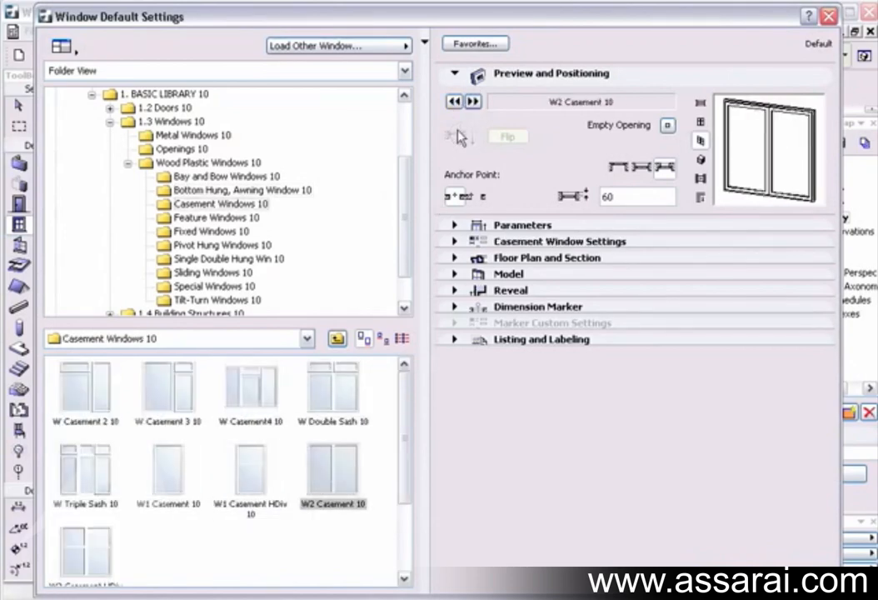
left_click(167, 467)
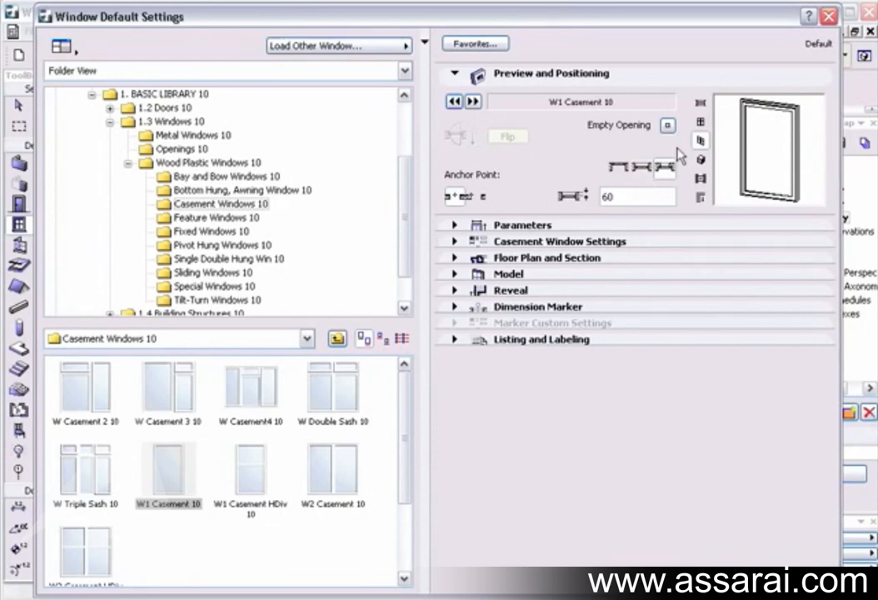
mouse_move(668, 125)
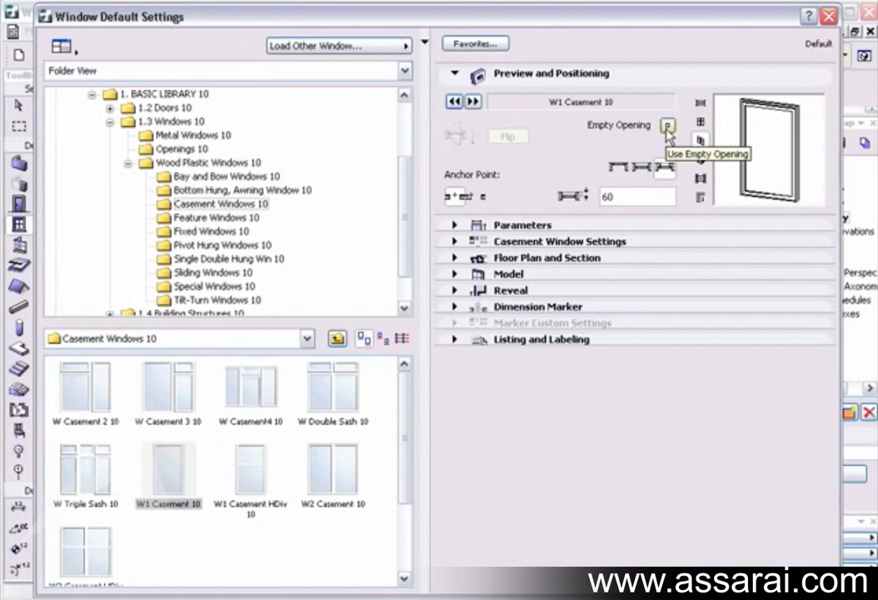
mouse_move(609, 159)
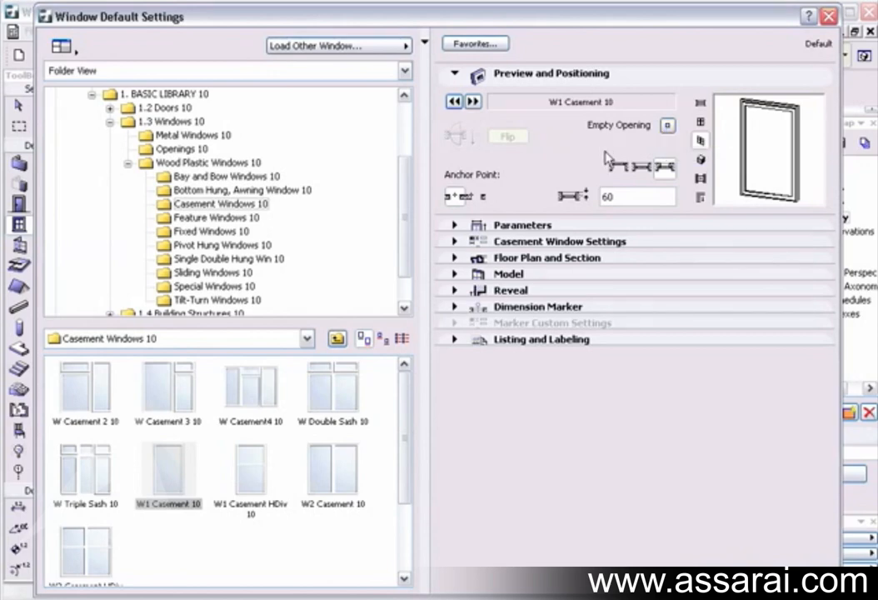
mouse_move(618, 173)
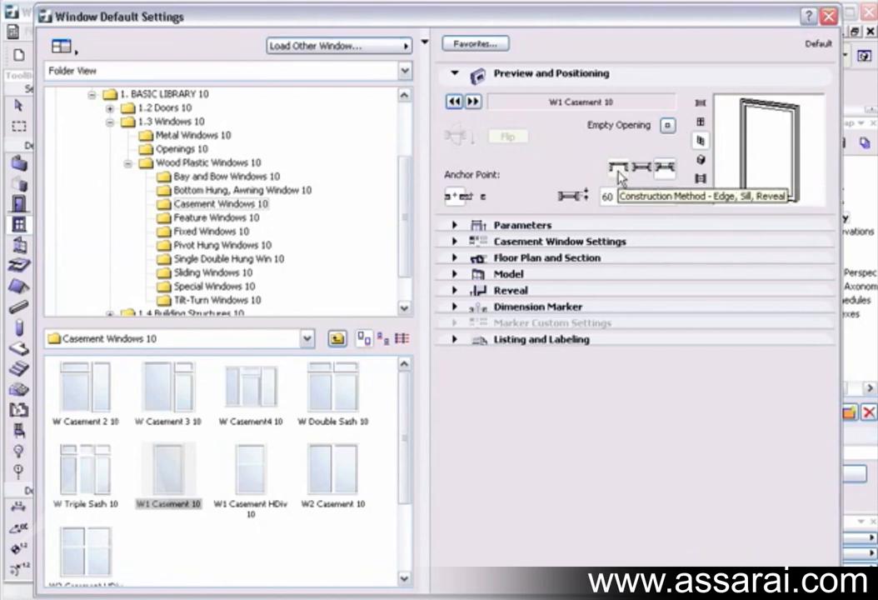
mouse_move(650, 175)
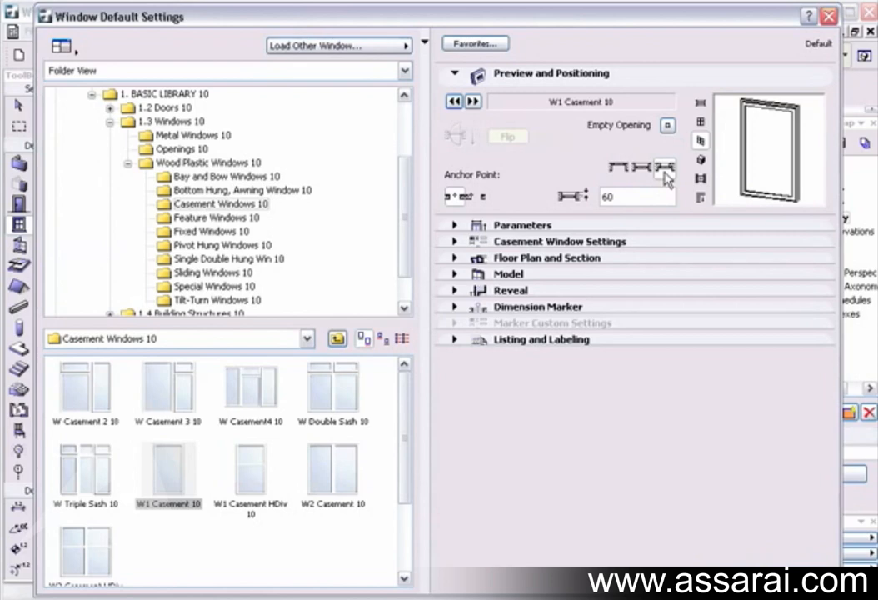
mouse_move(456, 197)
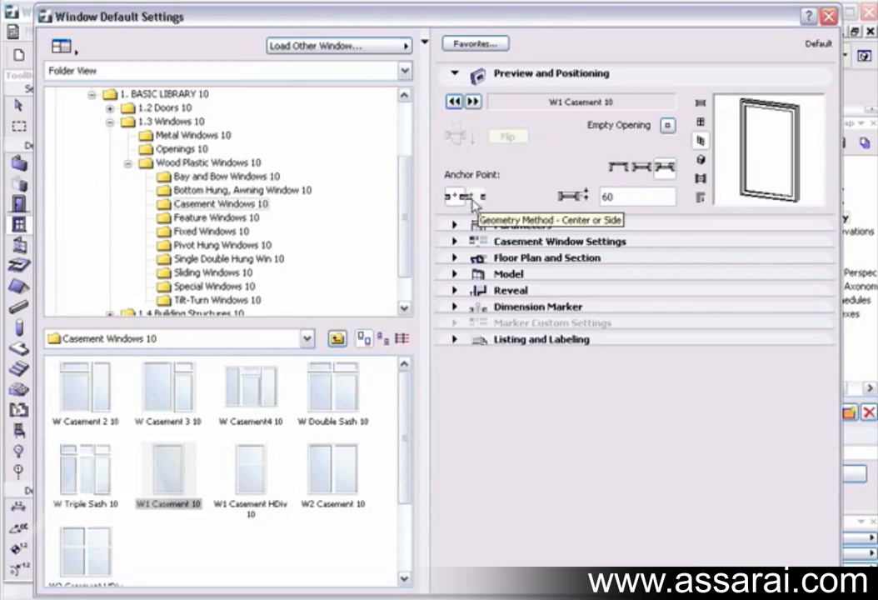
mouse_move(490, 205)
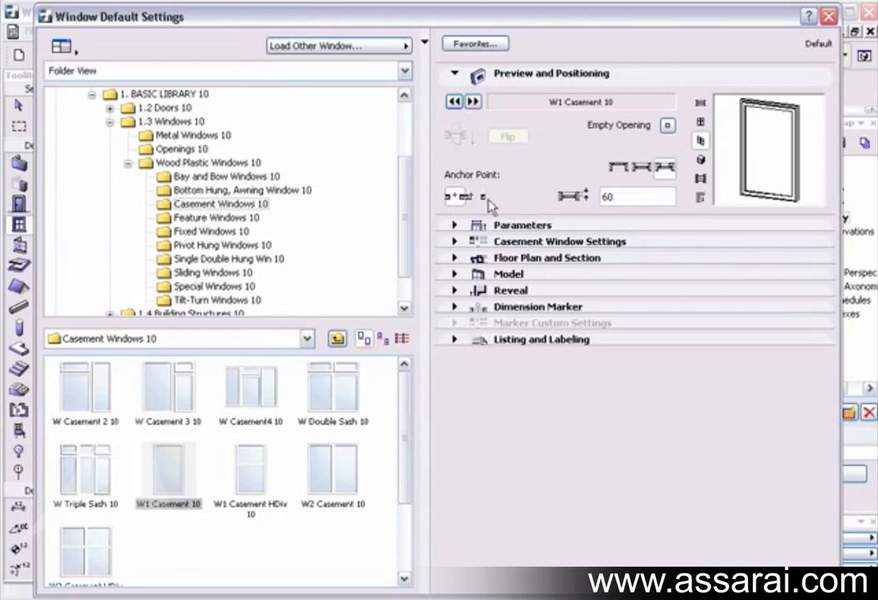
- Expand Parameters to review 900×1500 size and 900 sill anchor, toggling Casement Window Settings
left_click(455, 225)
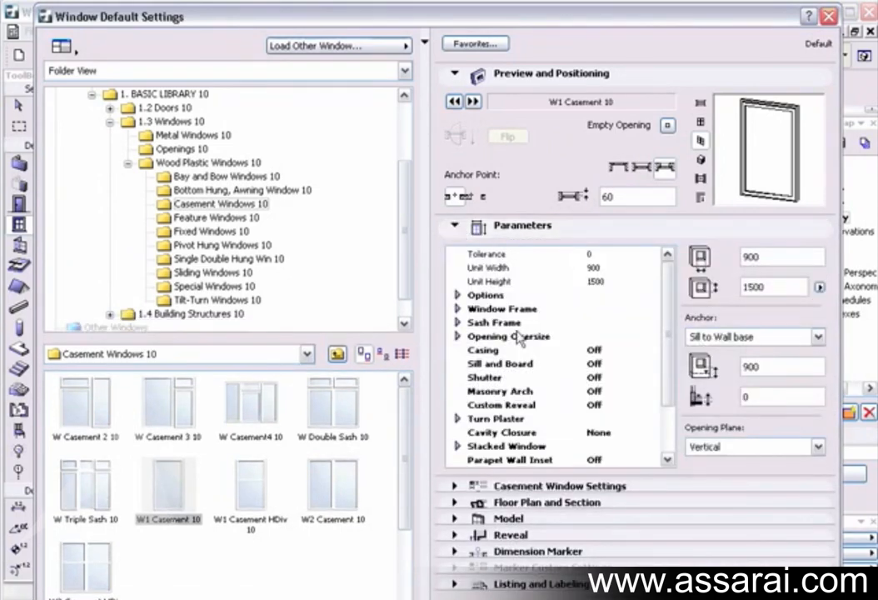
mouse_move(607, 383)
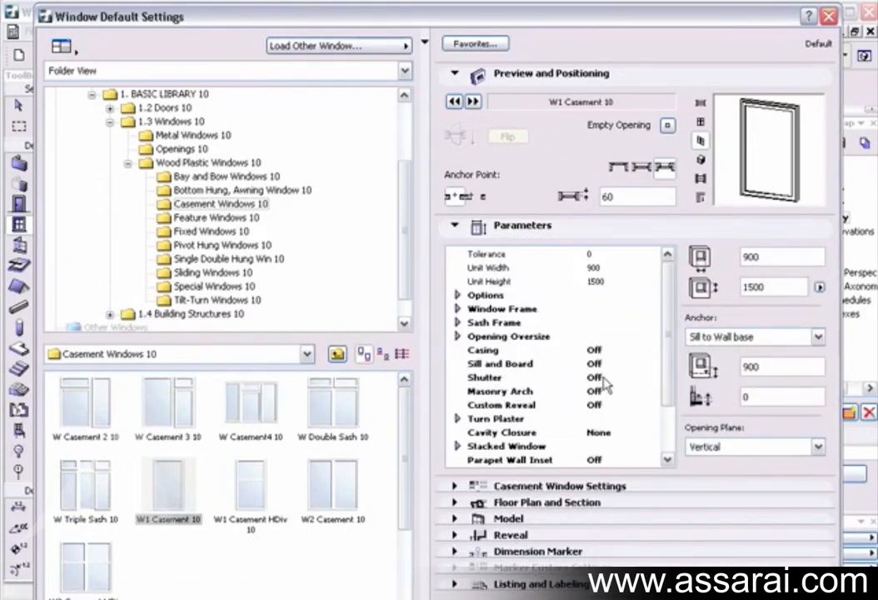
mouse_move(610, 377)
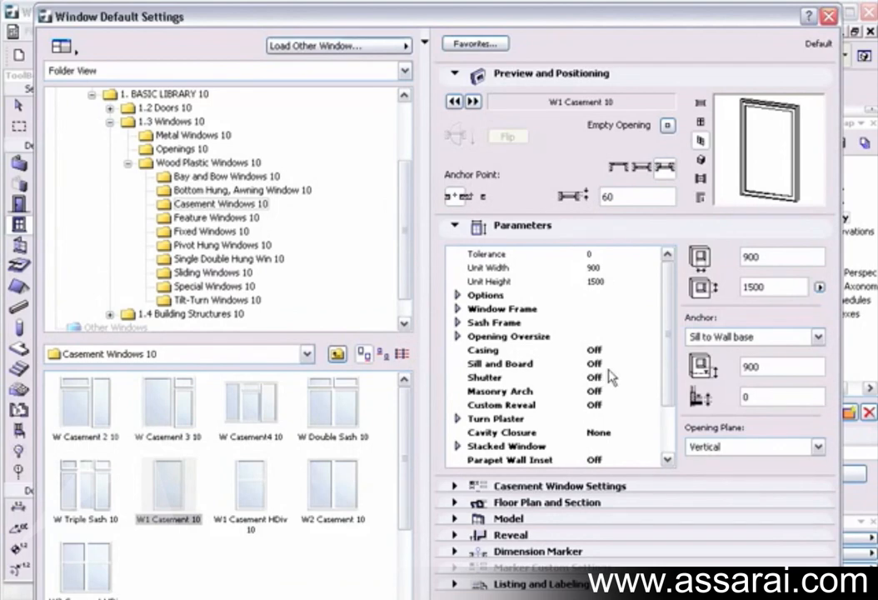
mouse_move(547, 308)
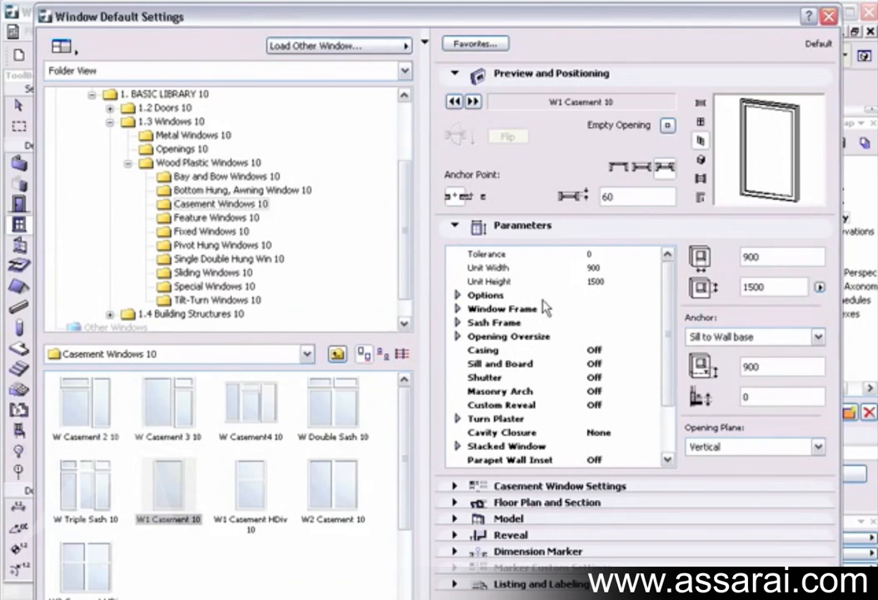
mouse_move(457, 490)
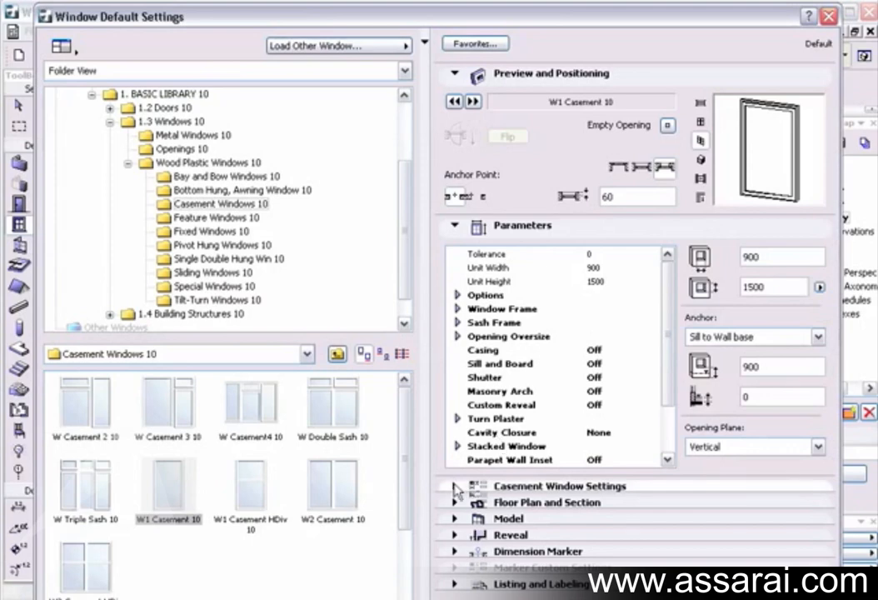
left_click(456, 486)
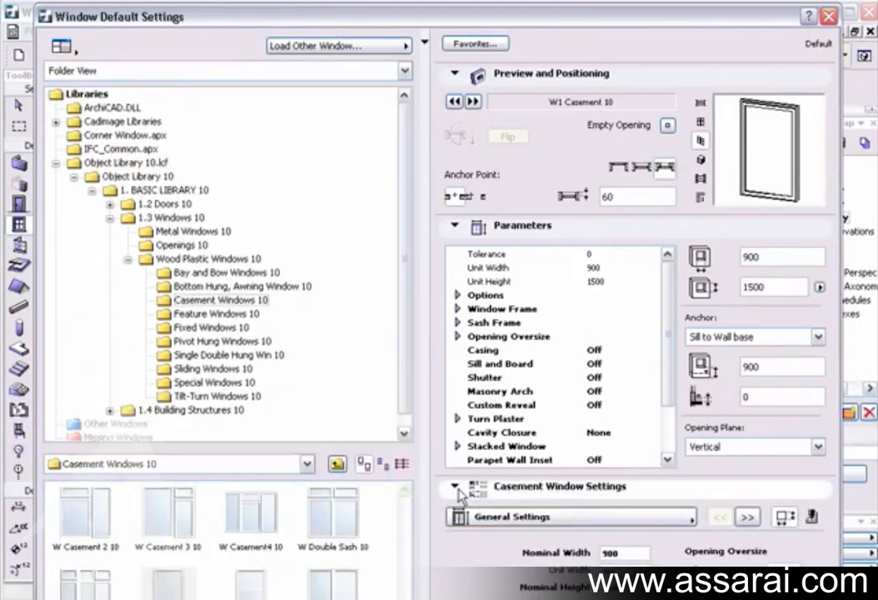
left_click(454, 485)
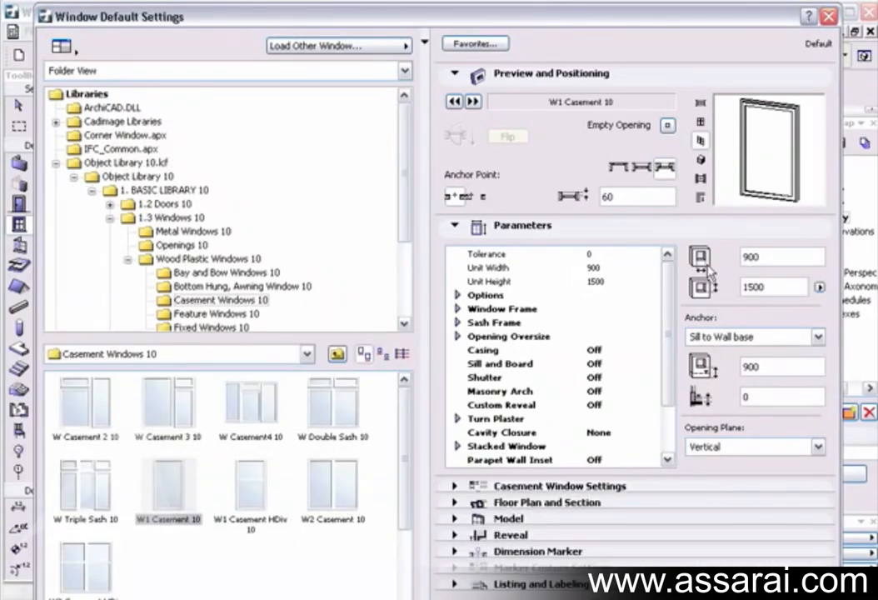
mouse_move(755, 311)
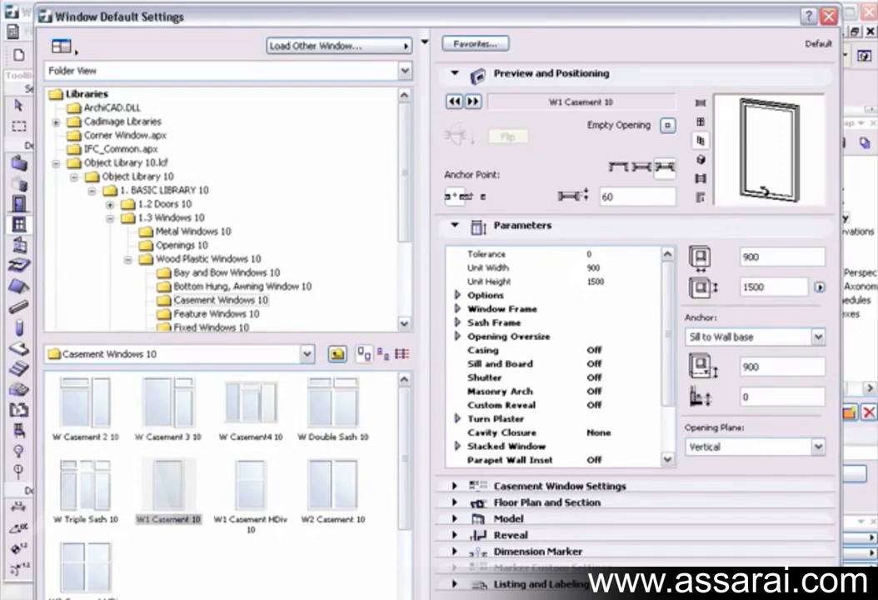
mouse_move(722, 304)
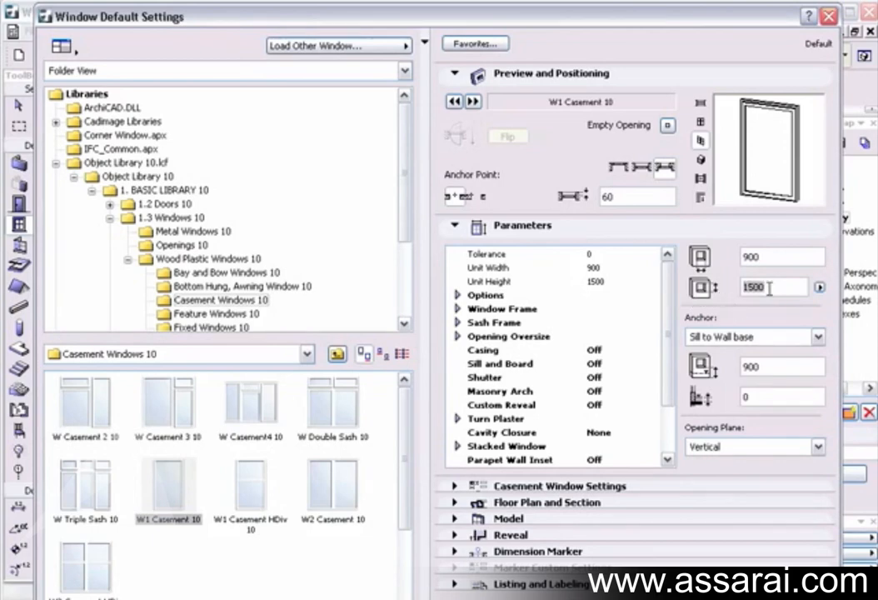
mouse_move(766, 287)
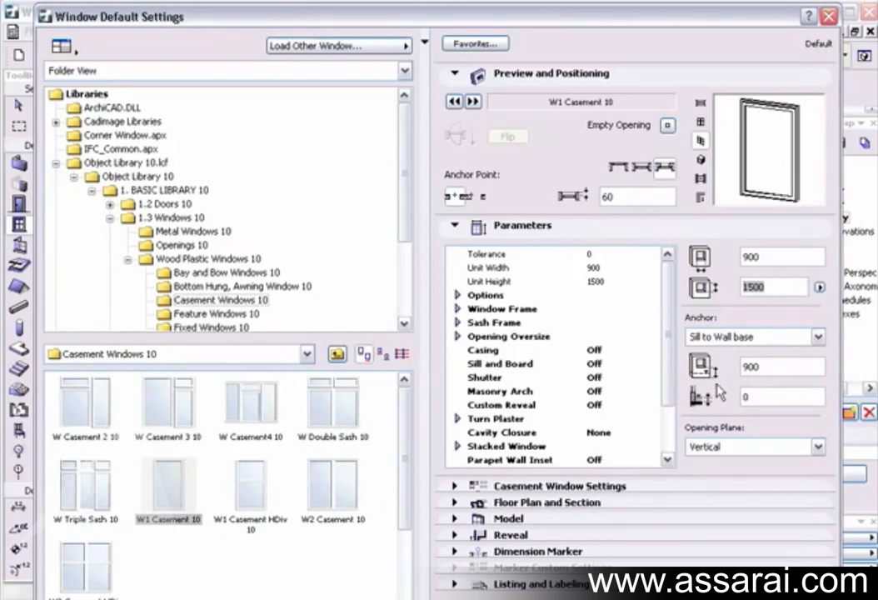
mouse_move(702, 365)
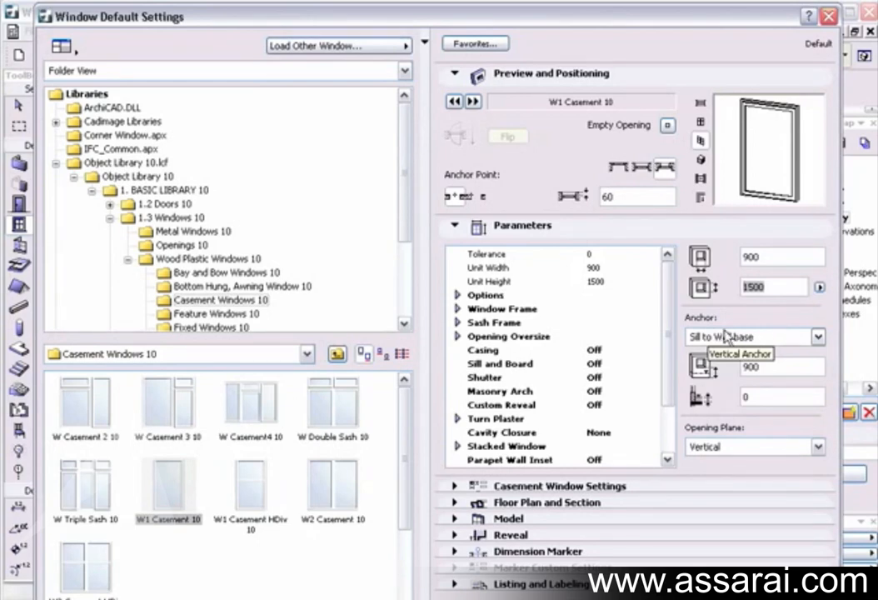
left_click(817, 337)
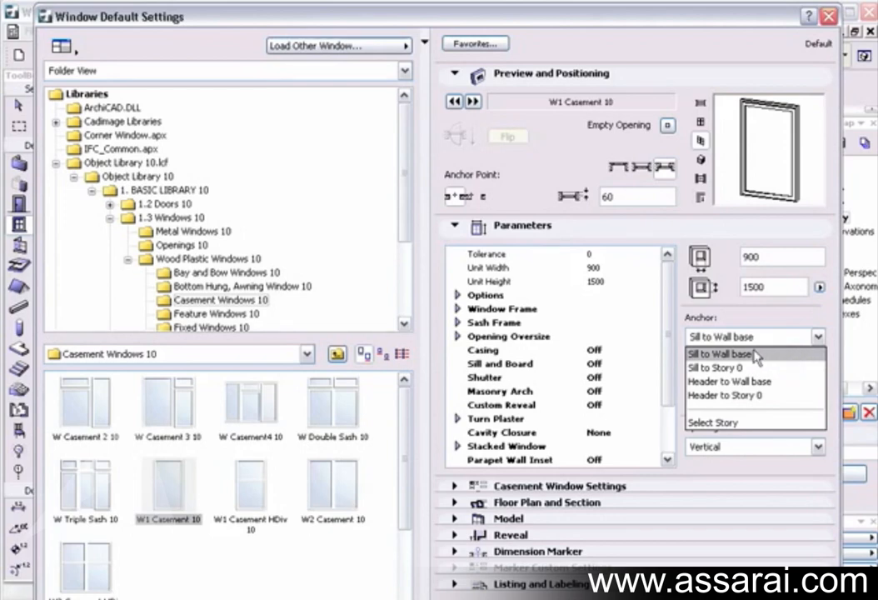
mouse_move(723, 367)
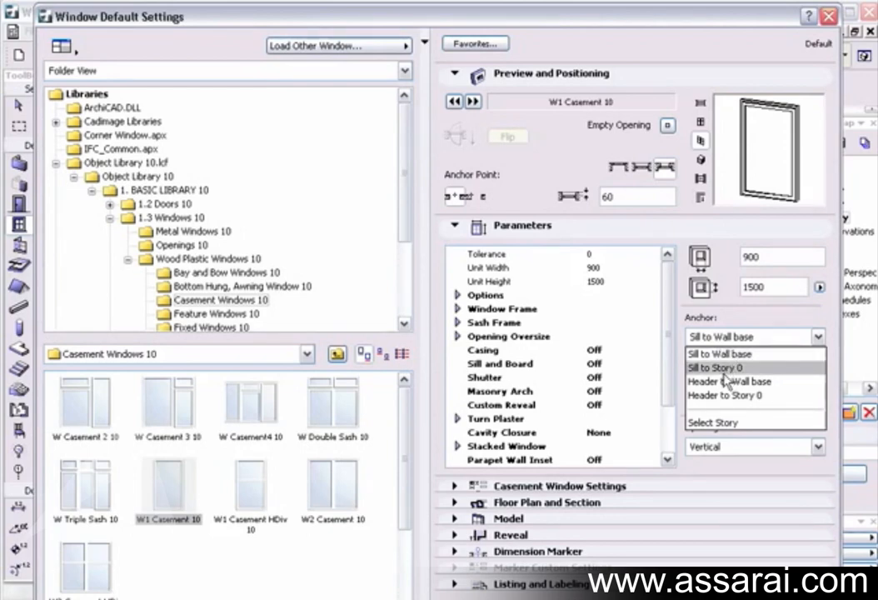
mouse_move(737, 376)
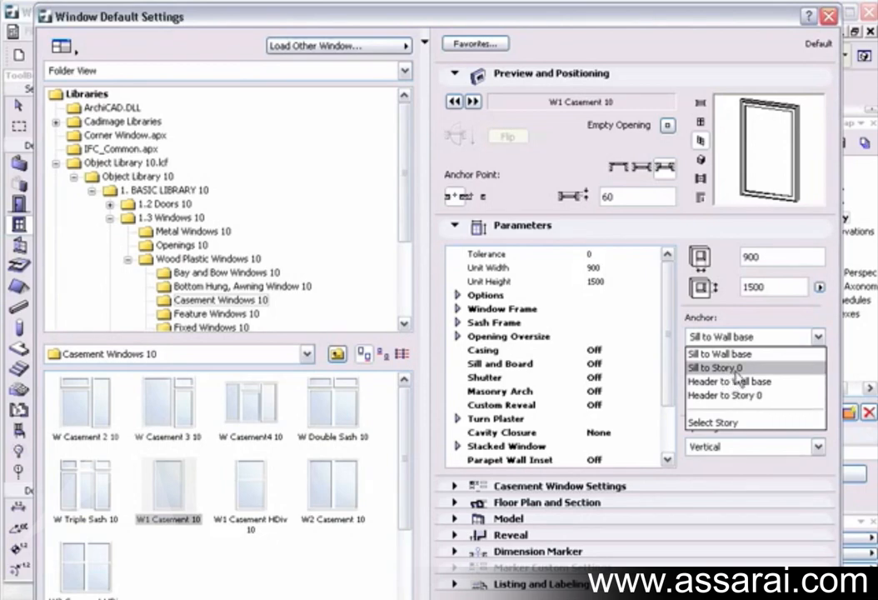
mouse_move(729, 381)
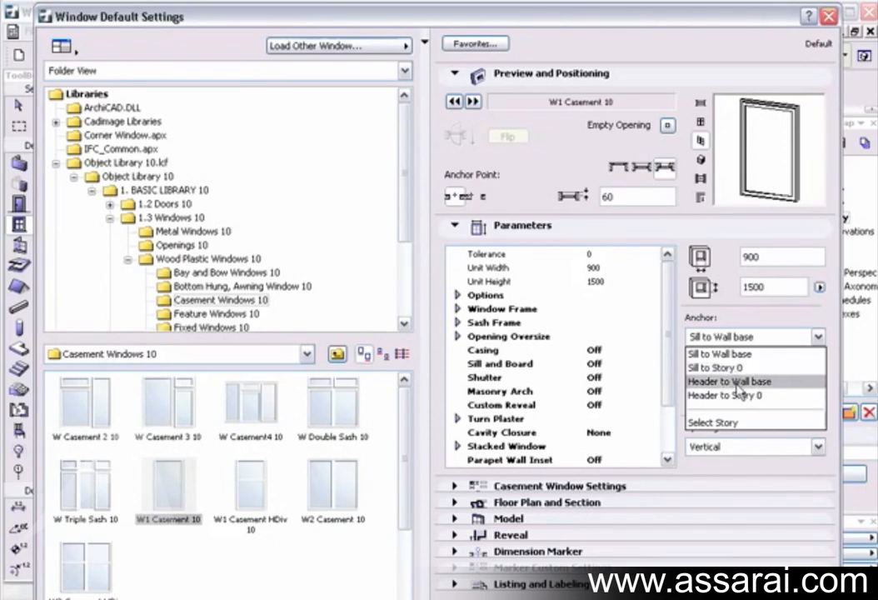
left_click(713, 423)
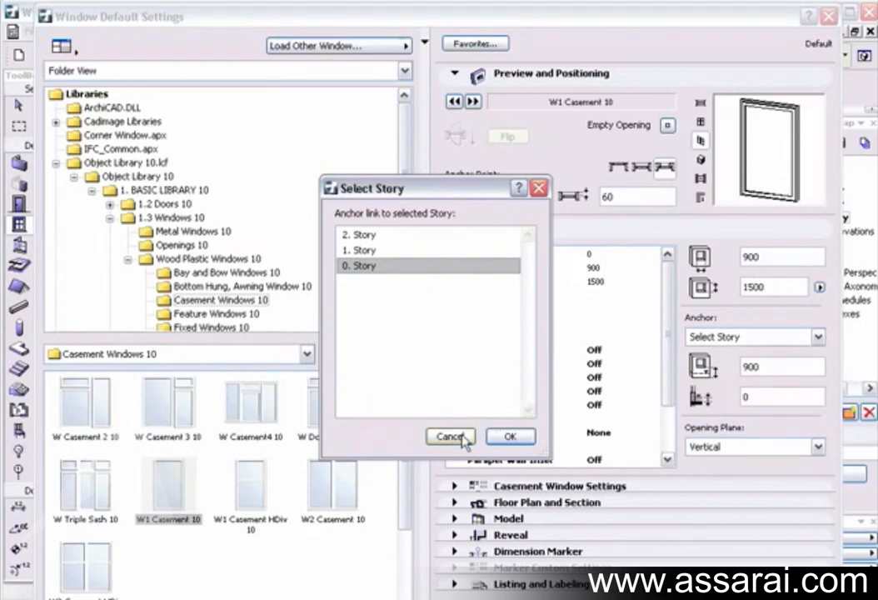
left_click(450, 437)
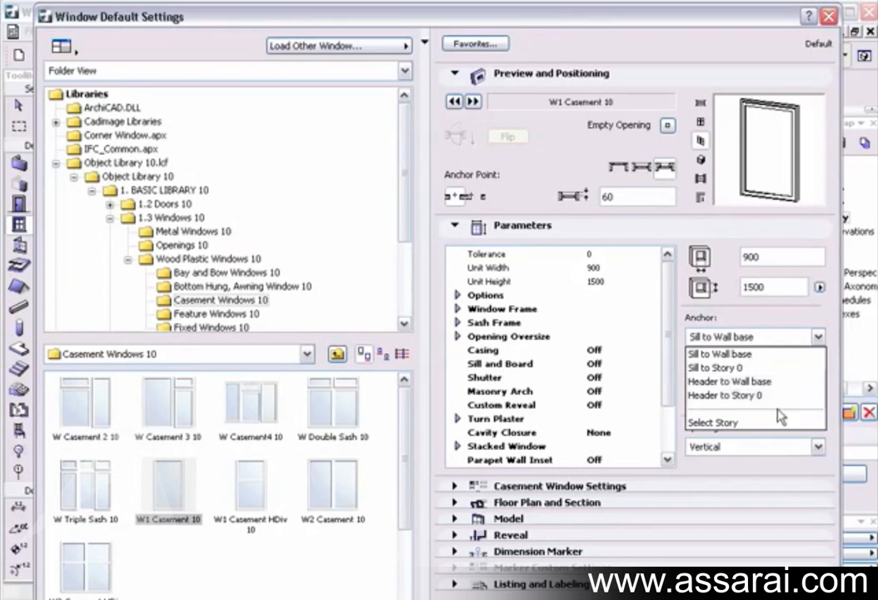
left_click(719, 353)
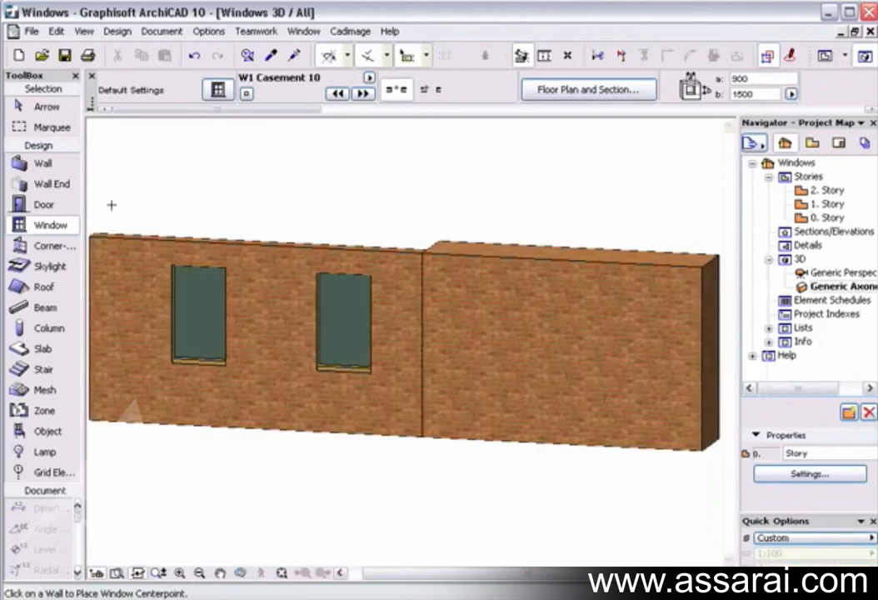
- Select the casement windows in the wall with the Arrow tool
left_click(250, 334)
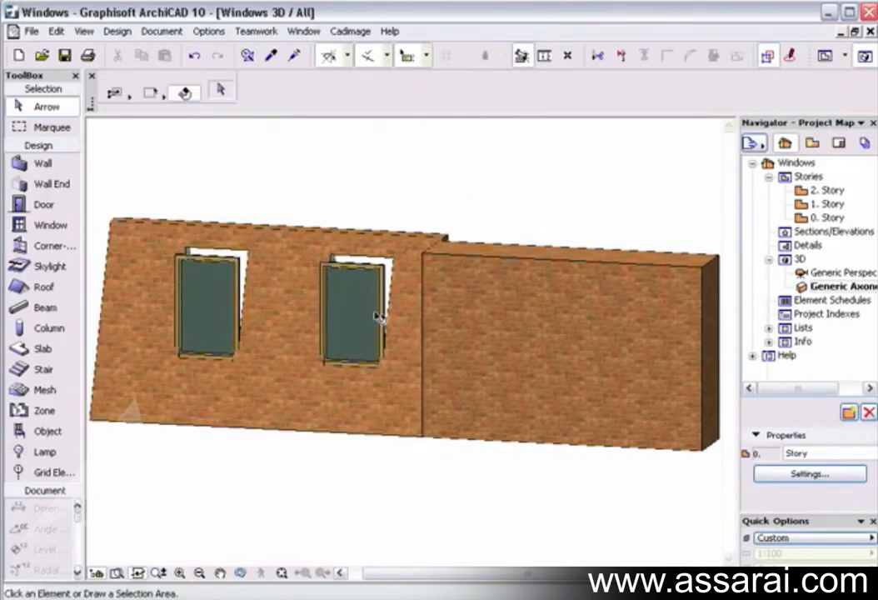
left_click(207, 308)
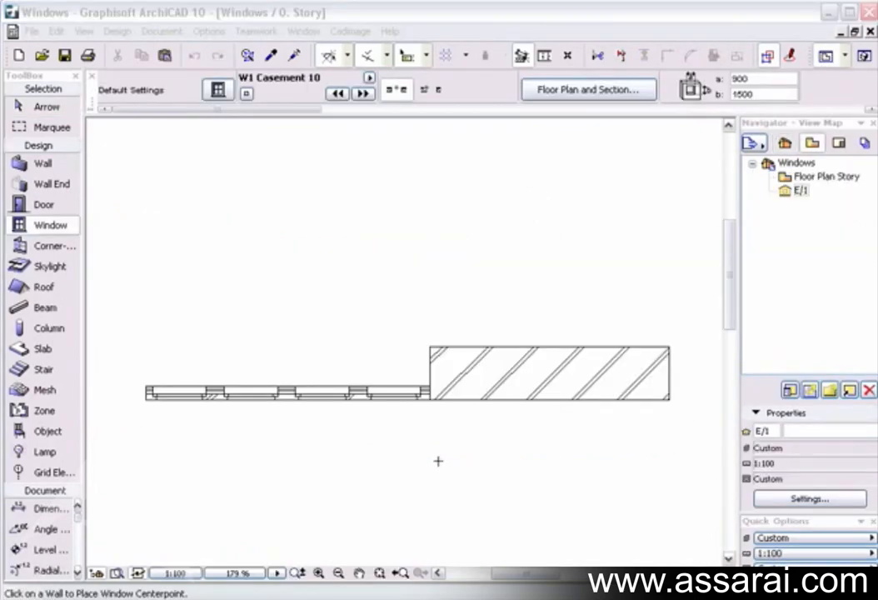
mouse_move(349, 402)
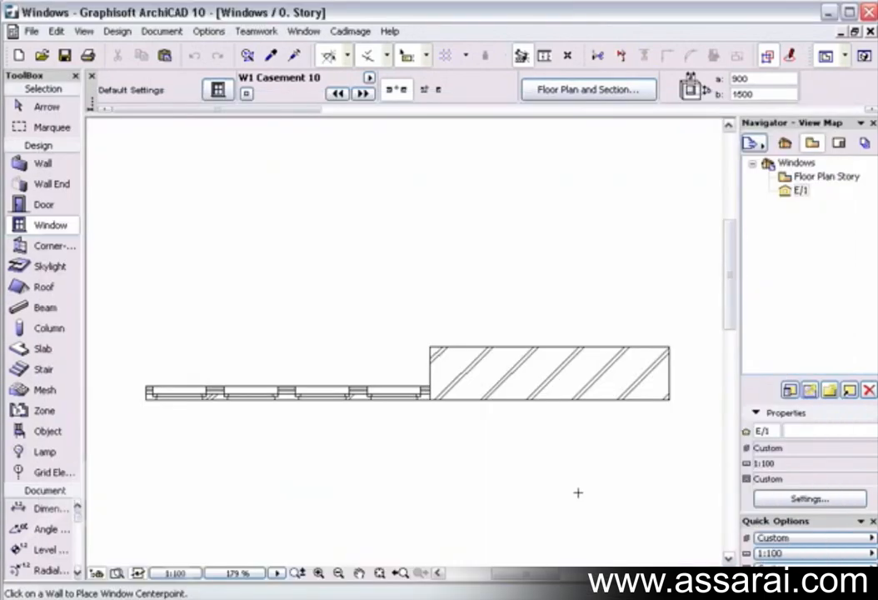
left_click(797, 162)
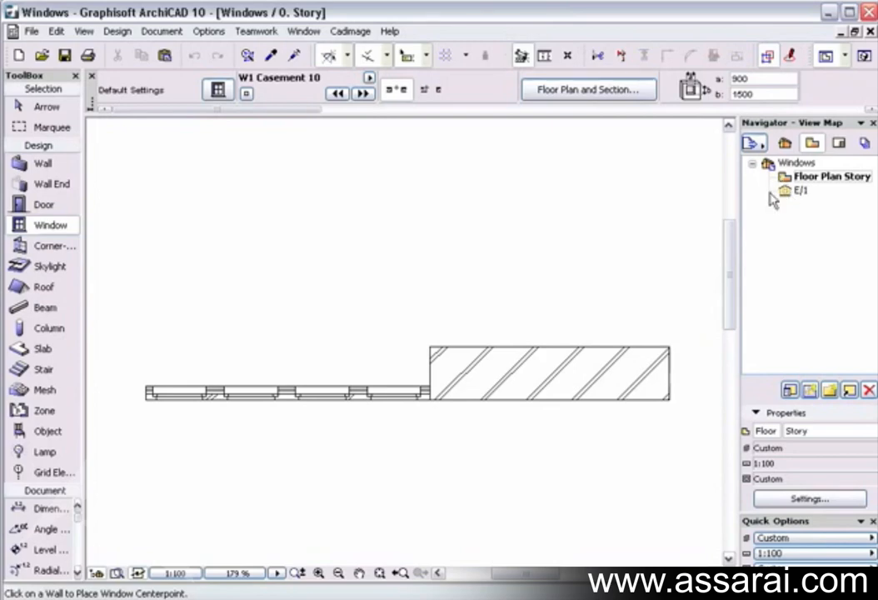
- Open the E/1 elevation view from the Navigator
double_click(799, 190)
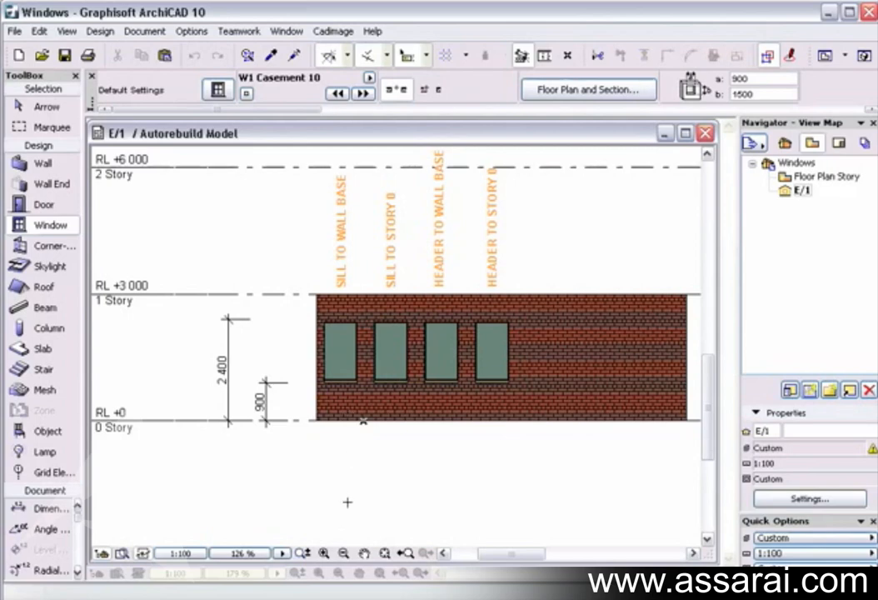
mouse_move(386, 366)
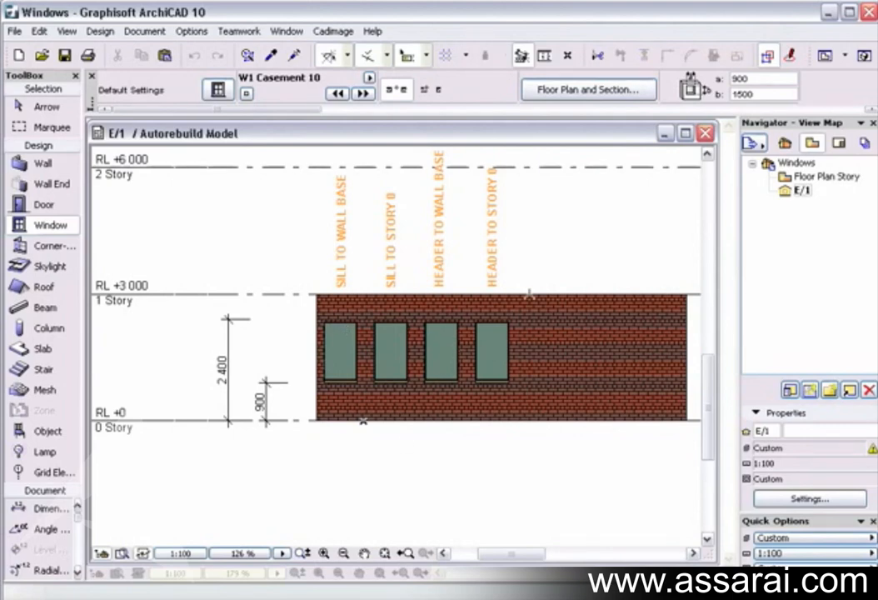
- Select the windows to move down into the lower brick wall
left_click(533, 369)
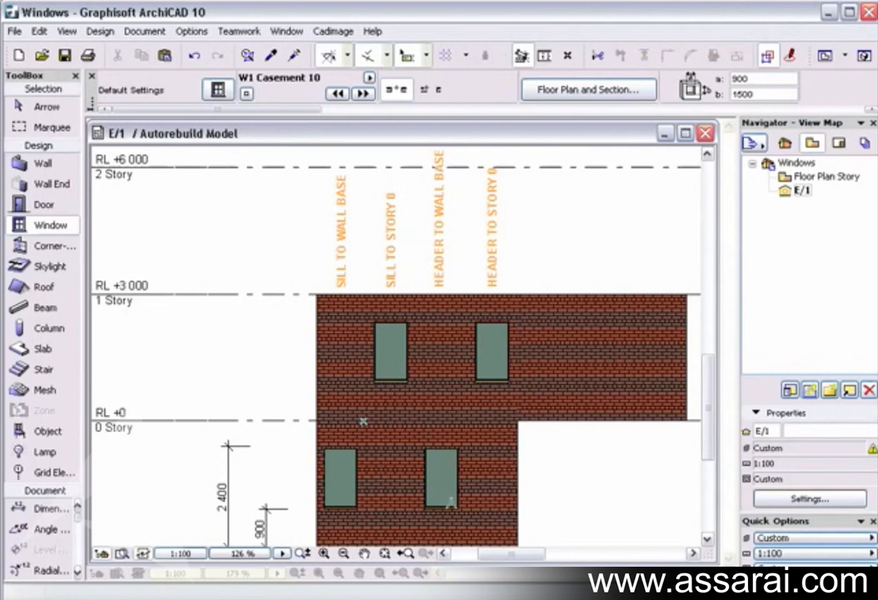
- Select the lower right window and stretch its bottom edge downward
left_click(440, 479)
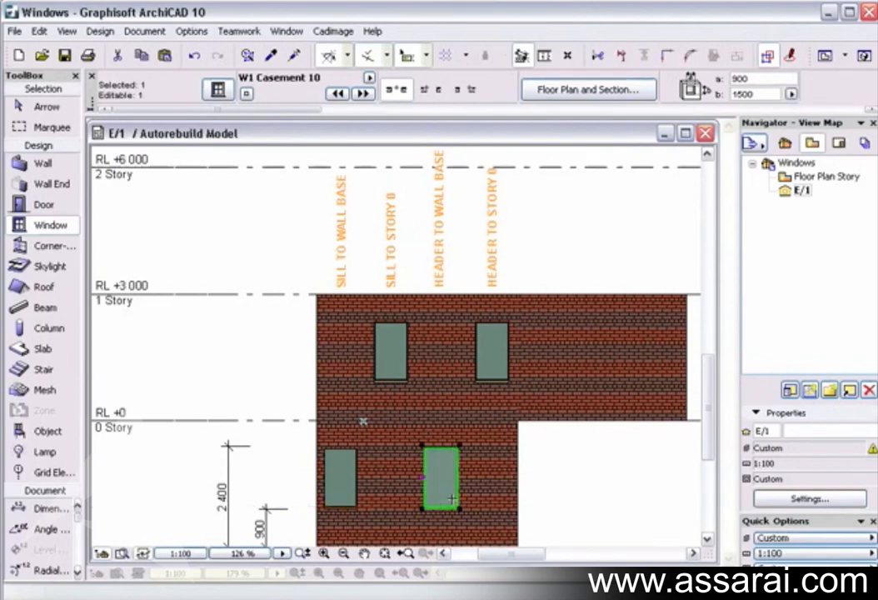
mouse_move(470, 321)
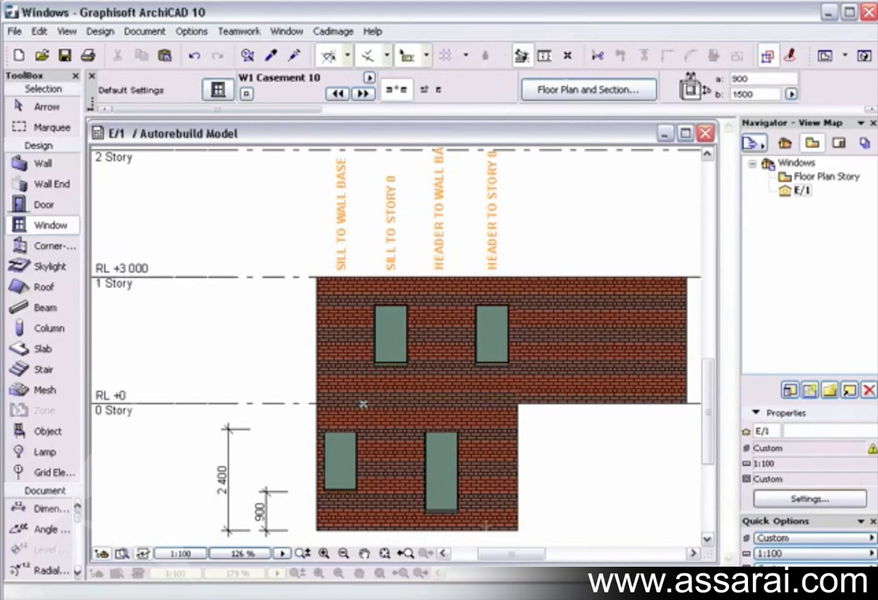
left_click(338, 462)
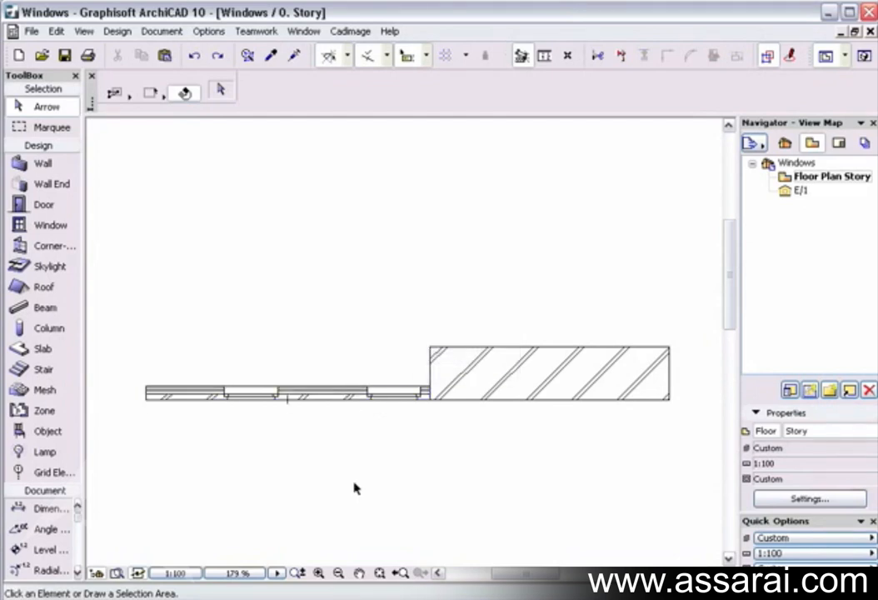
mouse_move(348, 401)
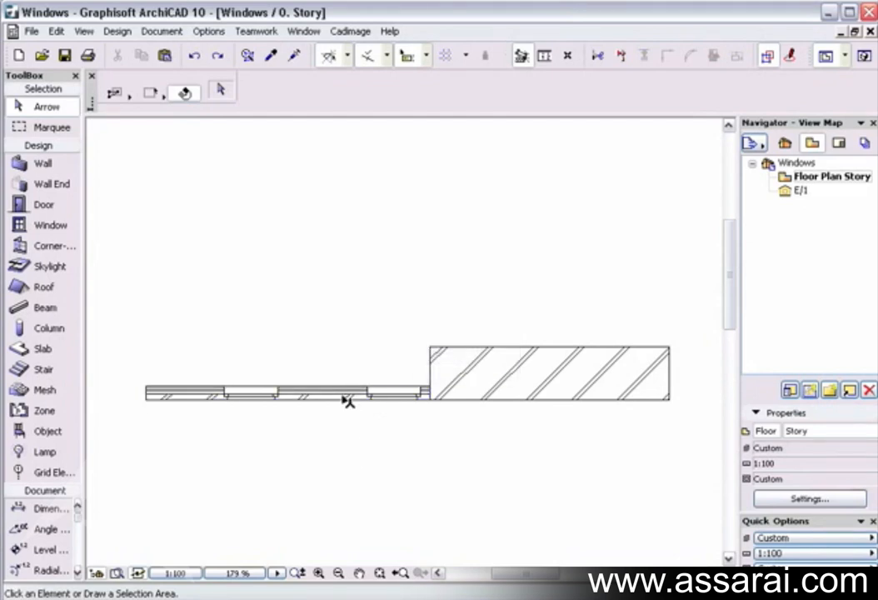
mouse_move(363, 411)
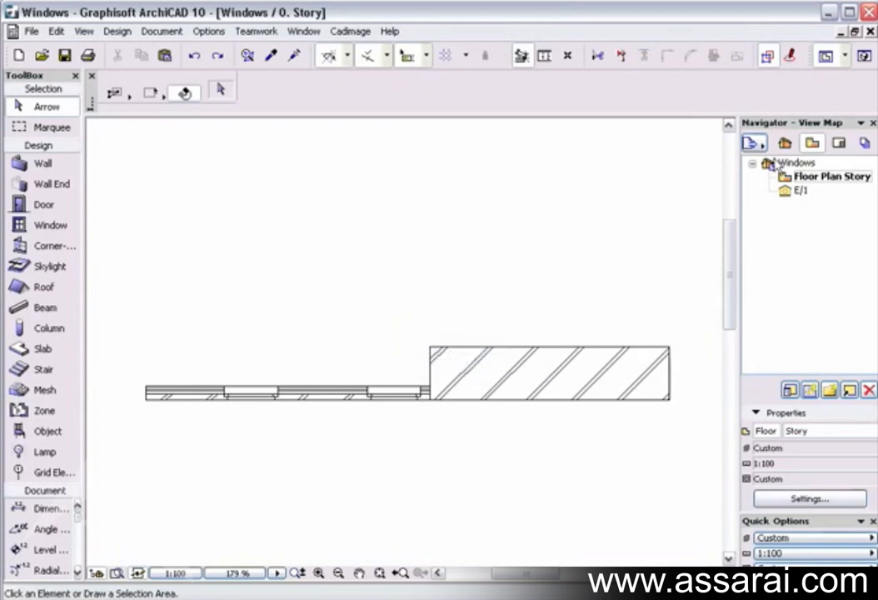
- Open the toolbar story menu listing stories 0, -1, -2 and 1
left_click(825, 56)
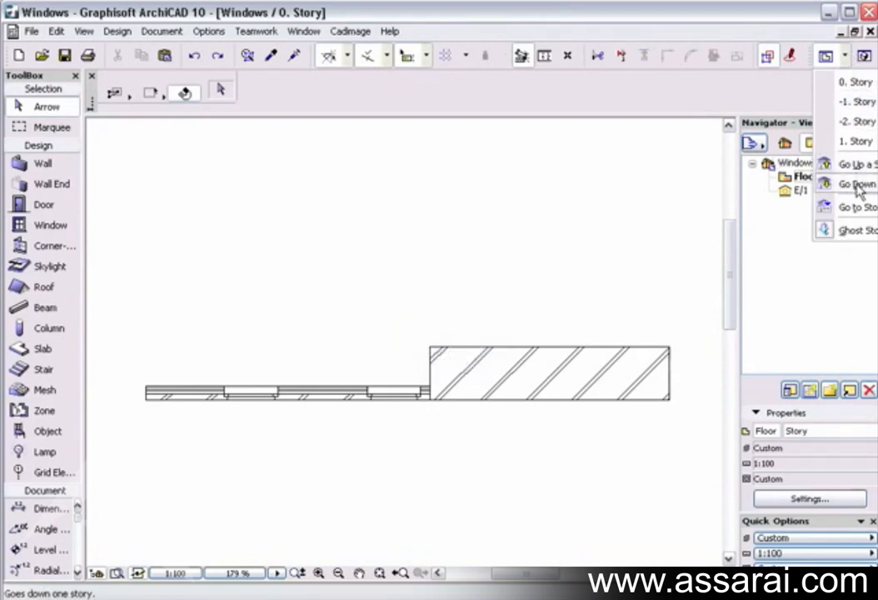
left_click(856, 184)
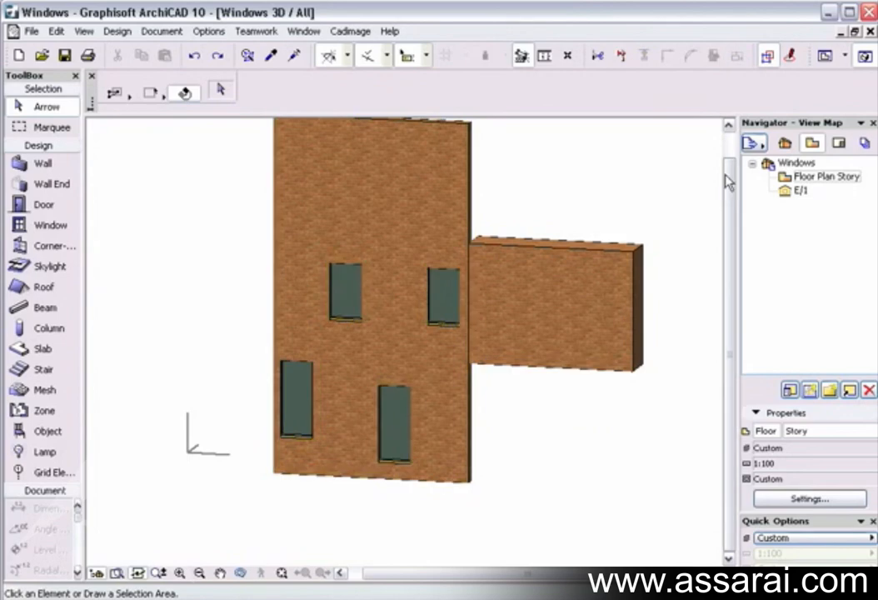
mouse_move(836, 162)
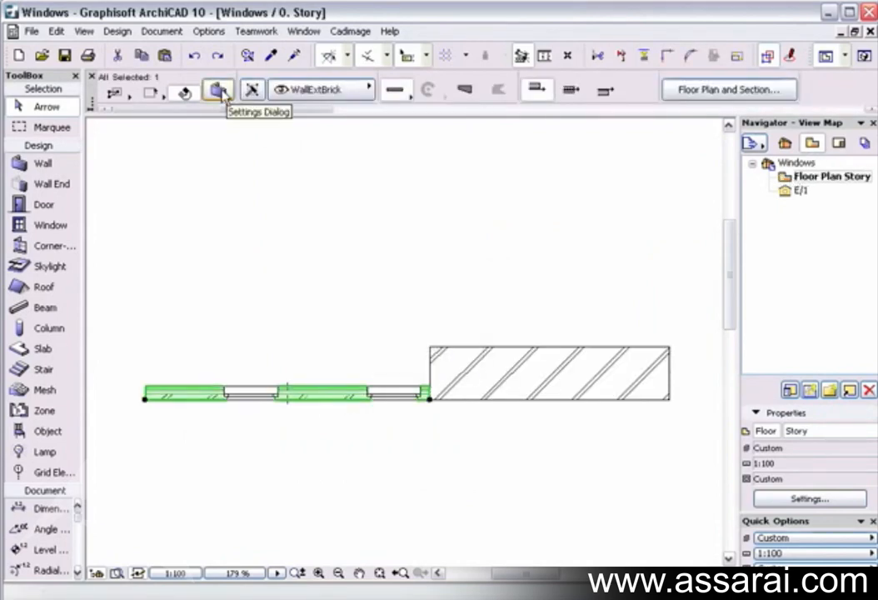
- Set the brick wall's Show on / Link to Stories option to Automatic and confirm
left_click(218, 90)
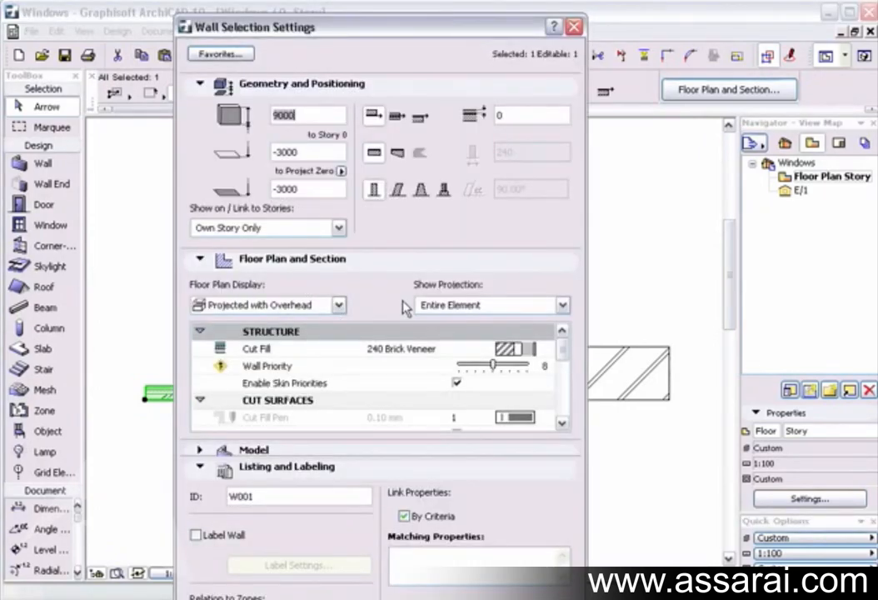
mouse_move(491, 315)
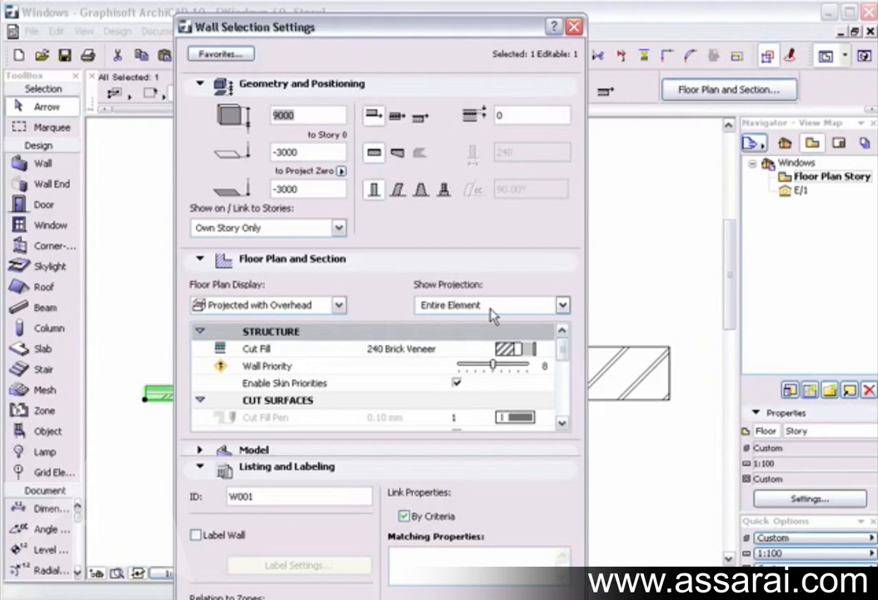
mouse_move(310, 244)
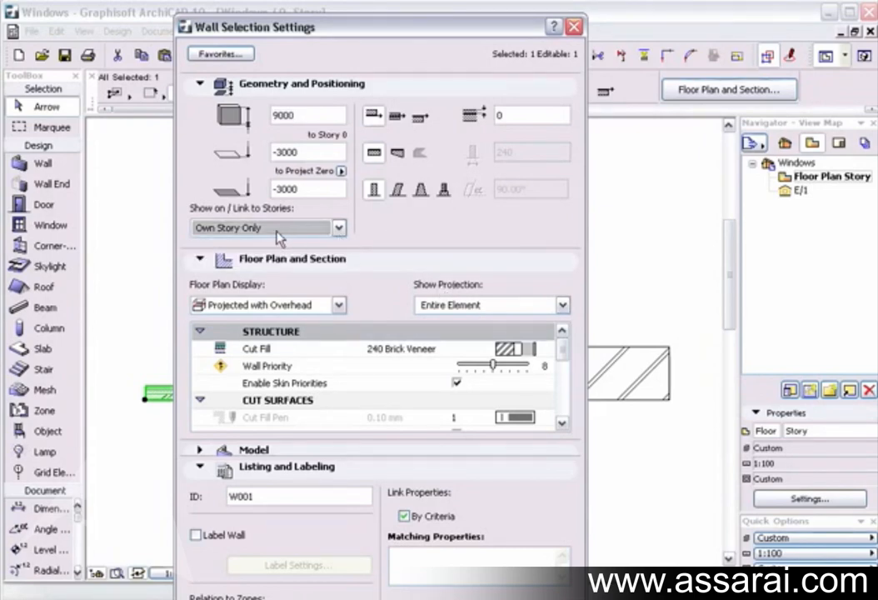
left_click(338, 227)
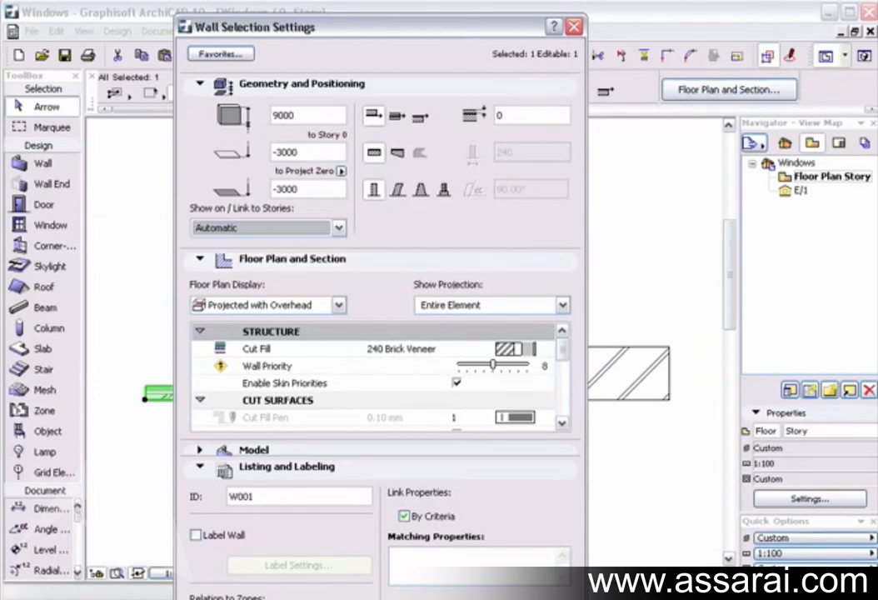
left_click(573, 26)
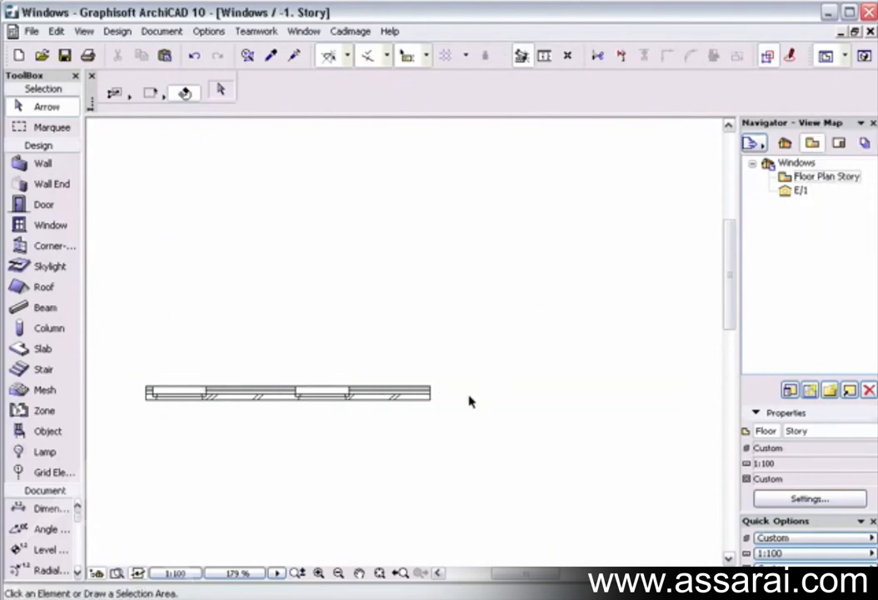
- Open Window Default Settings and toggle the Casement Window Settings panel
left_click(50, 225)
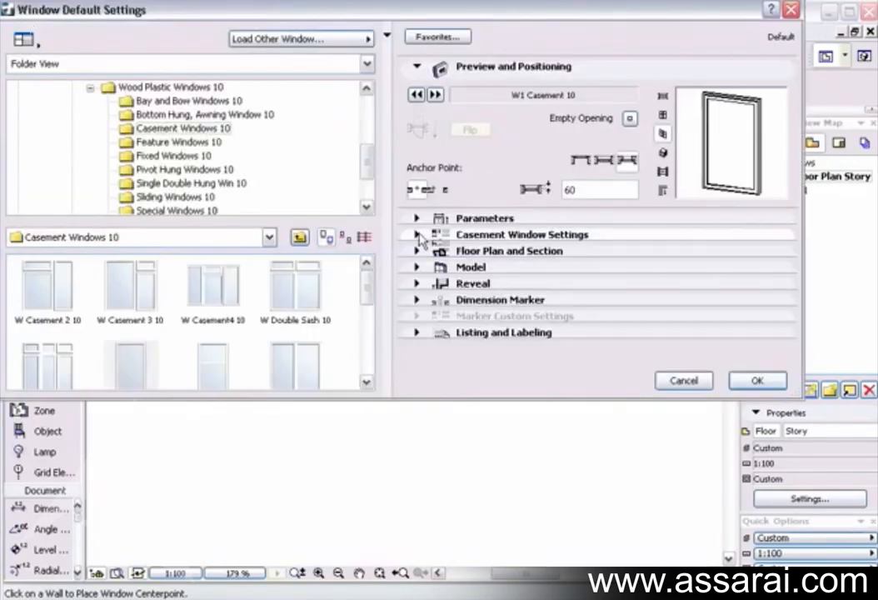
left_click(417, 234)
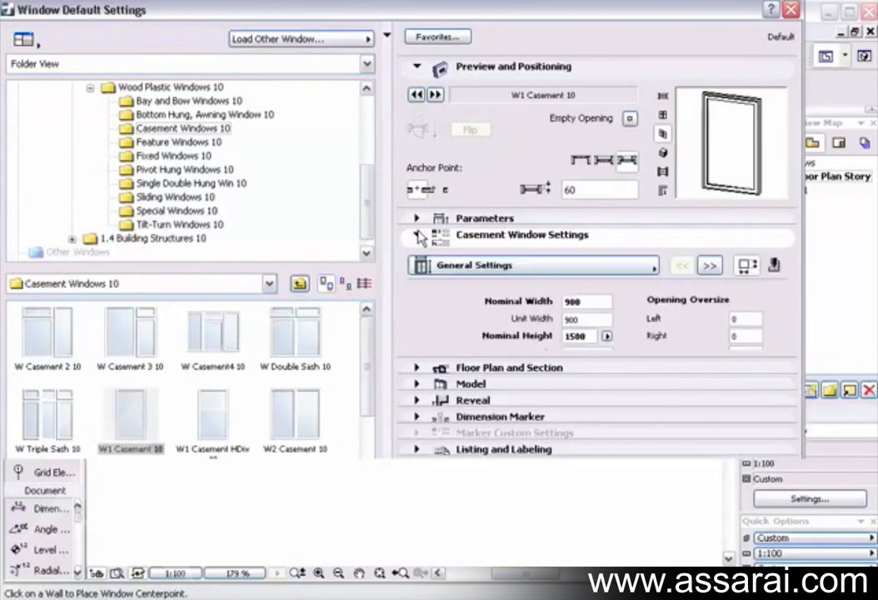
left_click(416, 234)
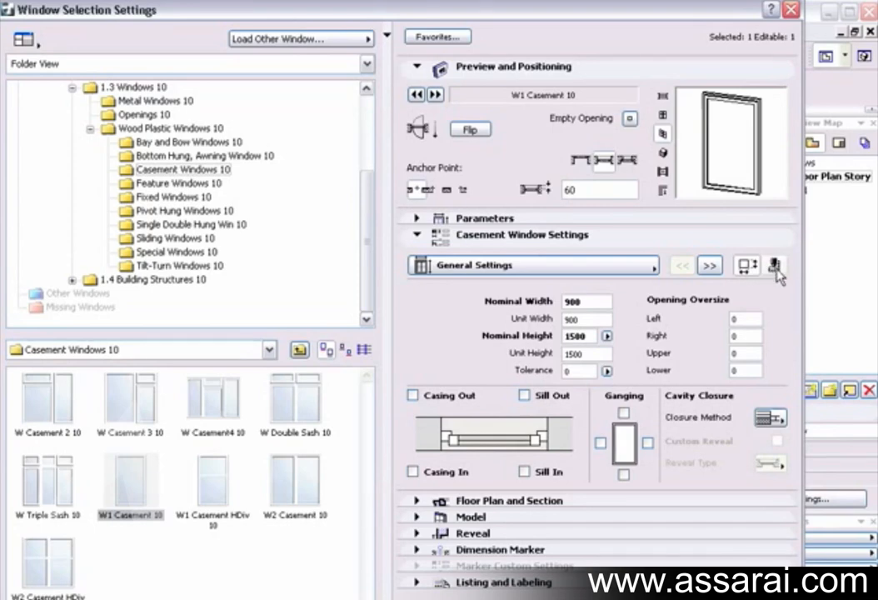
- Insert a casement window into the separate upper brick wall on 0. Story
left_click(774, 265)
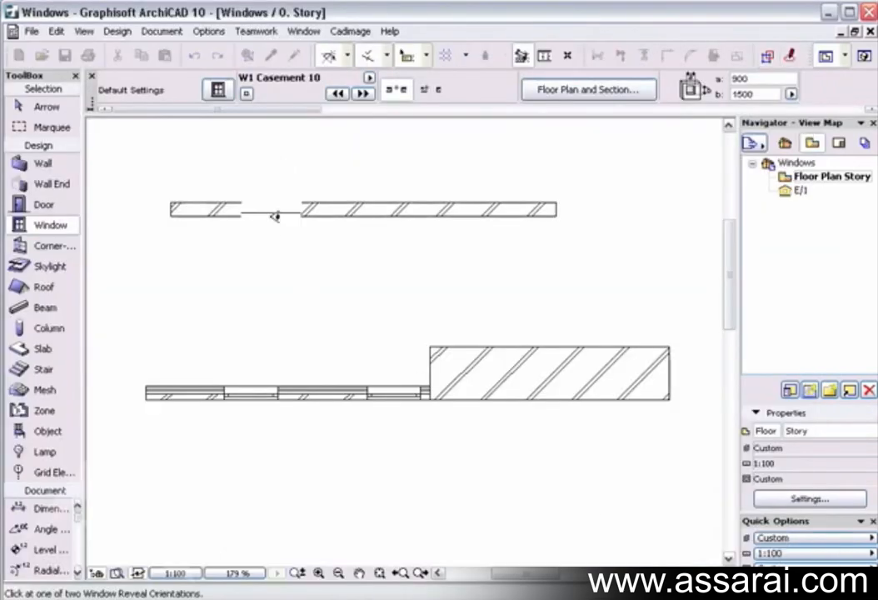
- Choose the reveal side to place the casement window, then reopen the window defaults
left_click(267, 211)
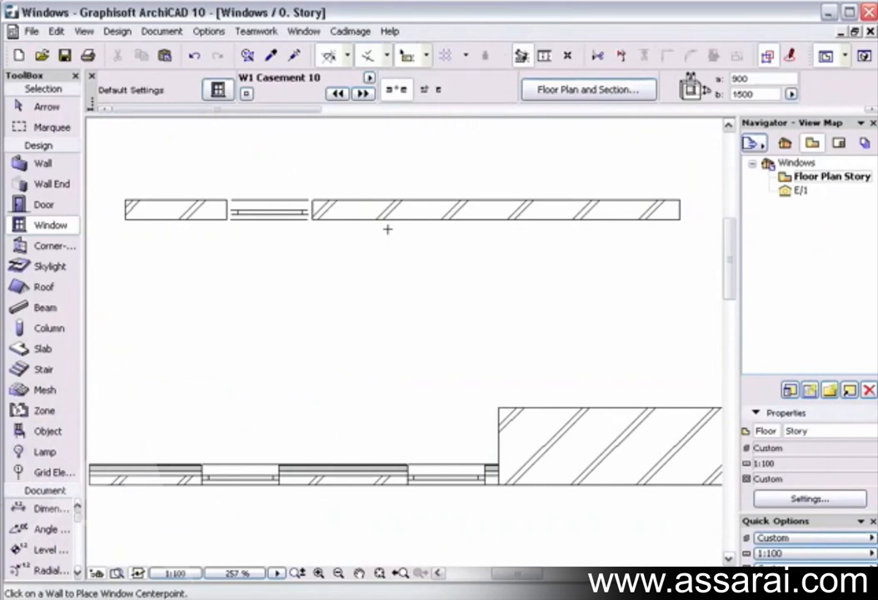
left_click(388, 210)
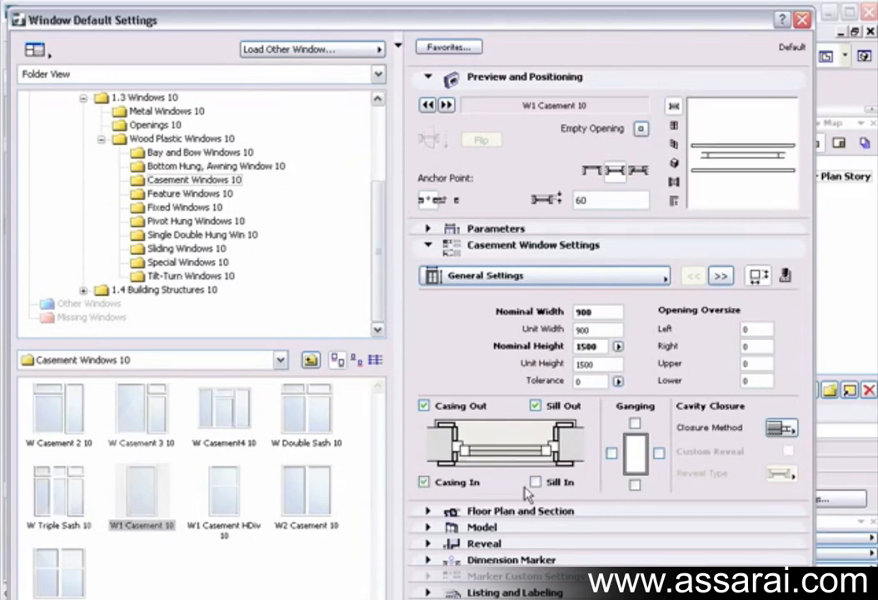
- Enable the inside sill and left-side ganging for the default casement window
left_click(535, 482)
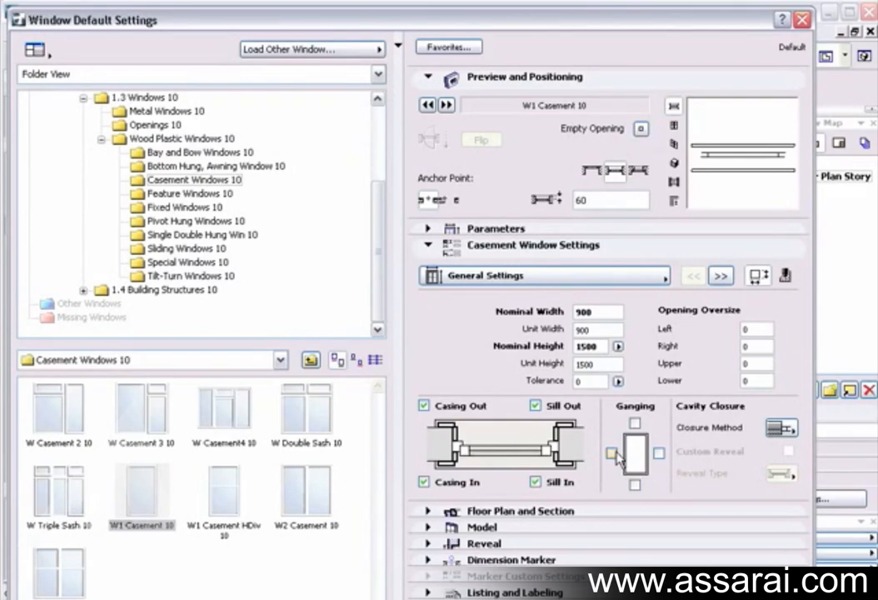
left_click(611, 452)
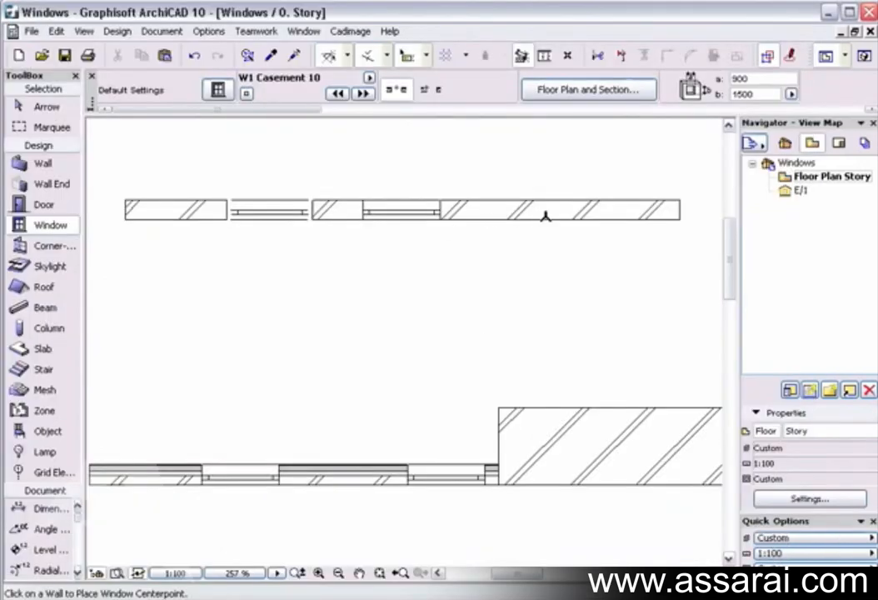
- Place another casement window in the upper wall and orbit the model to inspect it
left_click(546, 208)
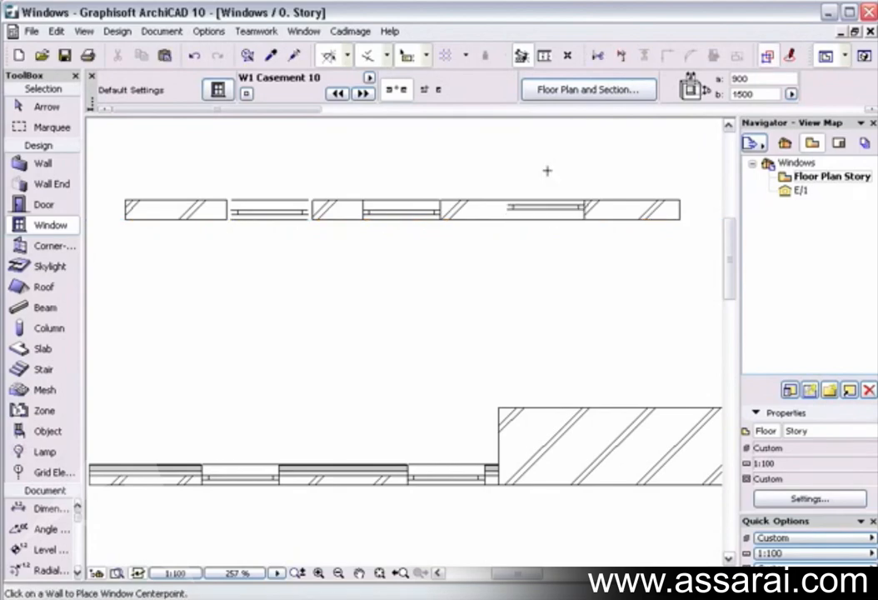
mouse_move(442, 200)
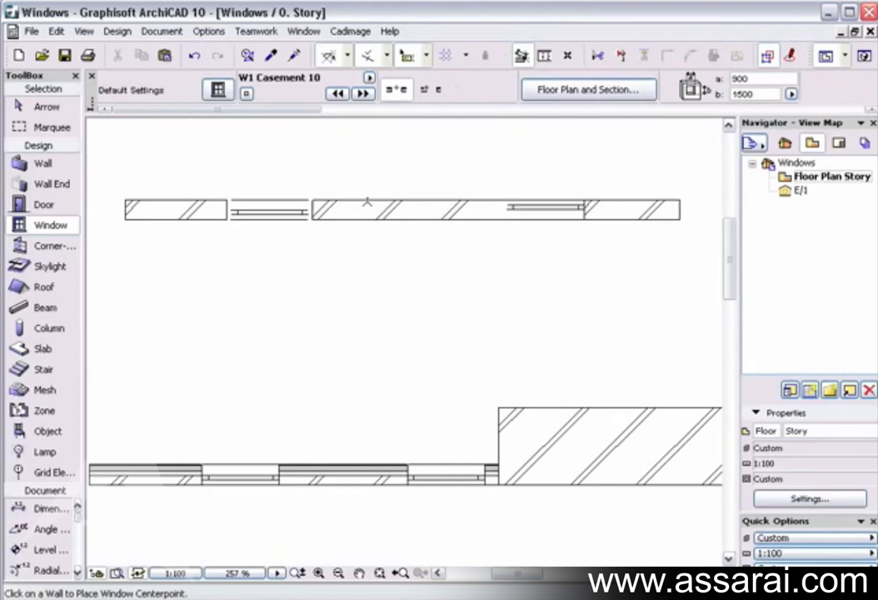
mouse_move(708, 421)
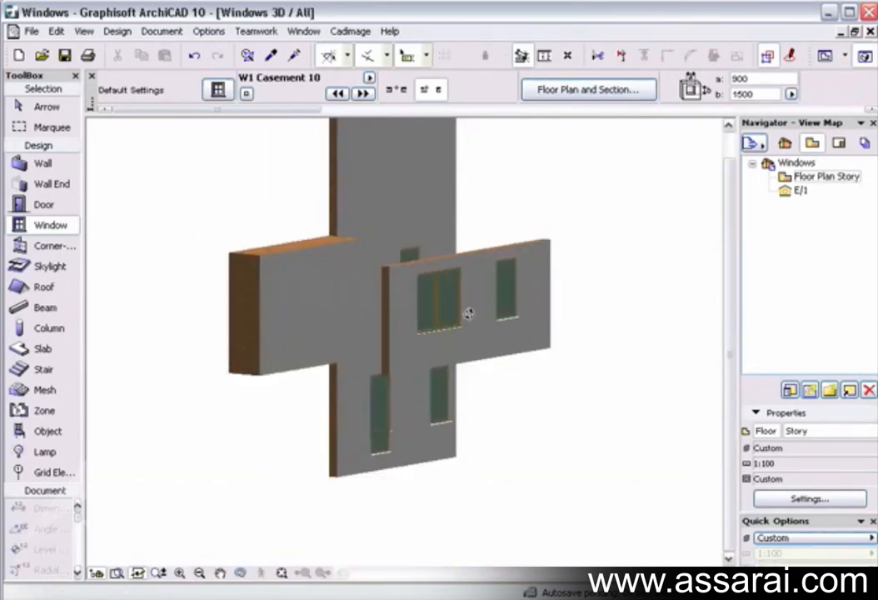
left_click_drag(467, 312, 559, 329)
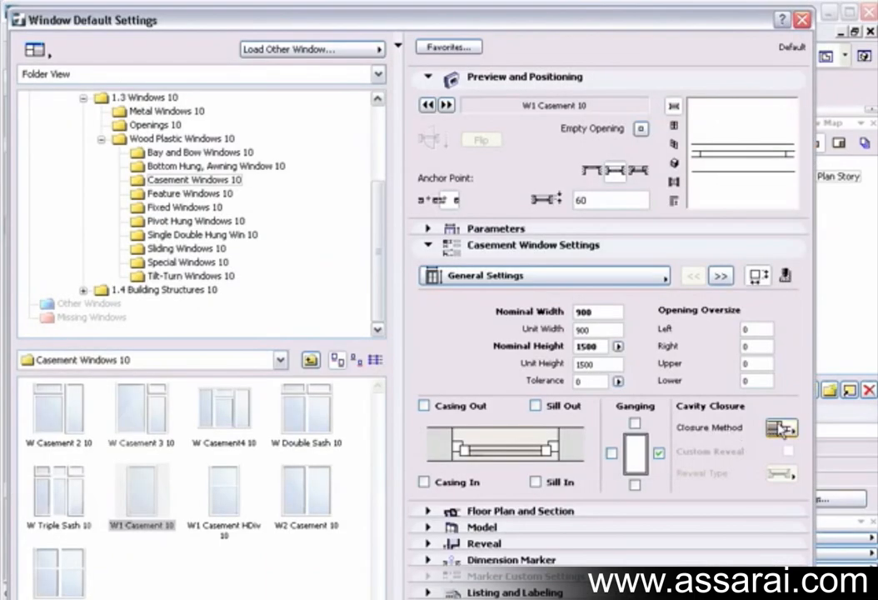
- Keep outward opening and butt-joint frame joinery on Frame and Sash, and accept the defaults
left_click(781, 427)
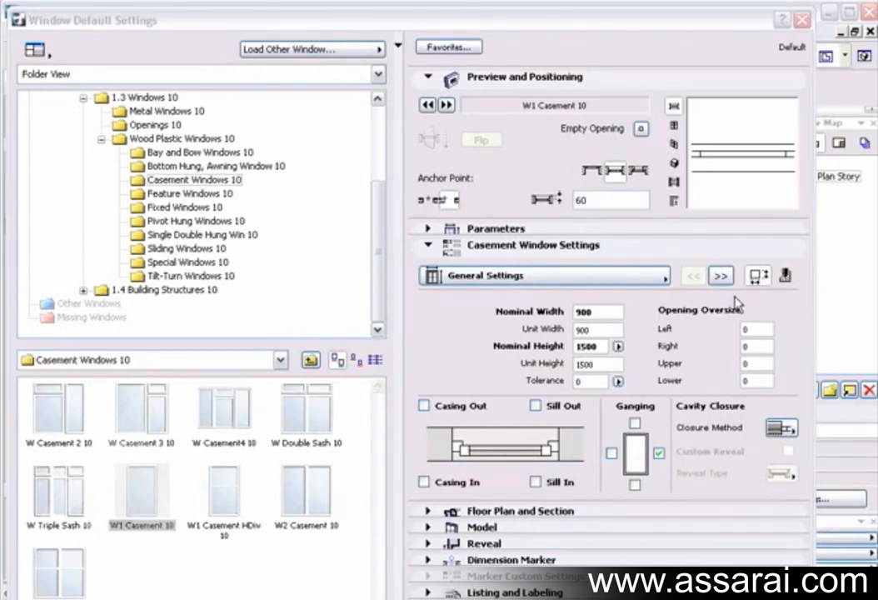
left_click(720, 275)
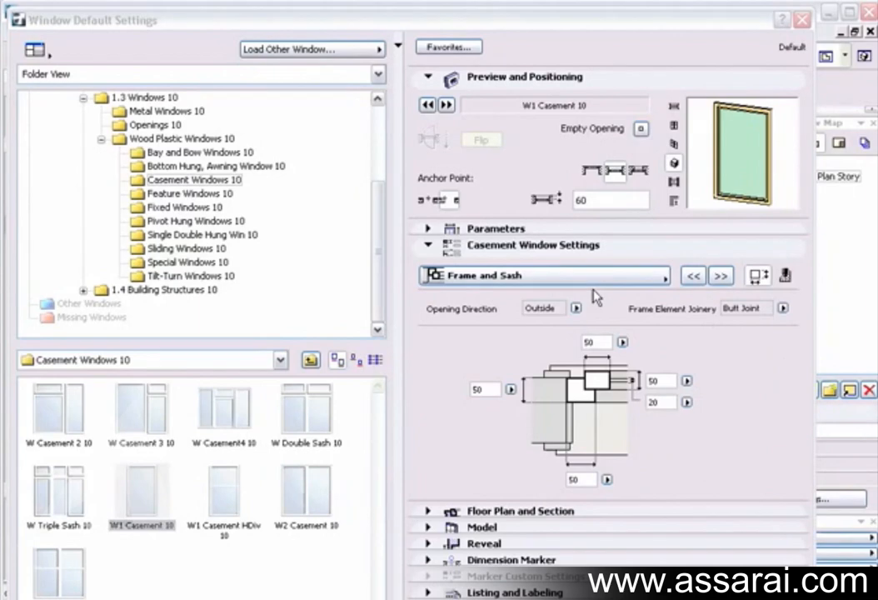
mouse_move(577, 331)
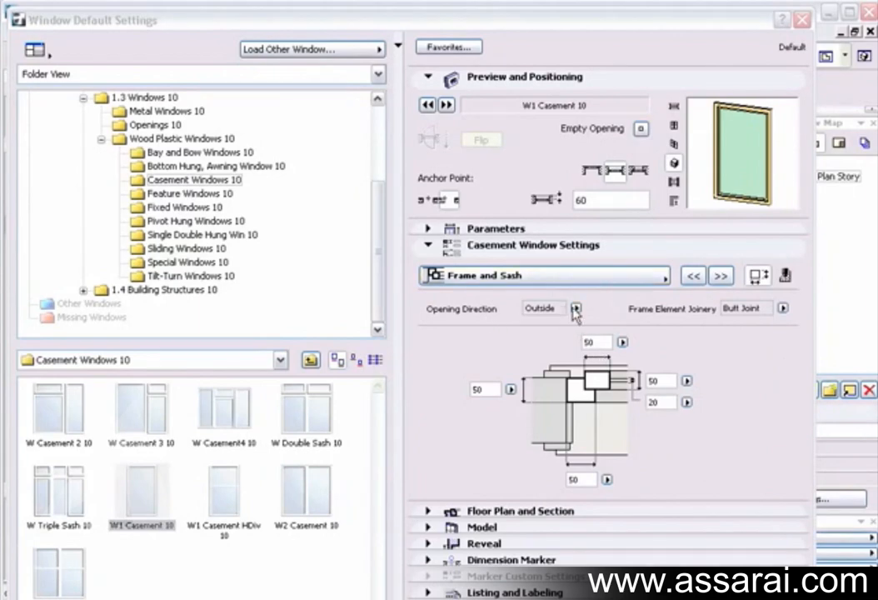
left_click(576, 309)
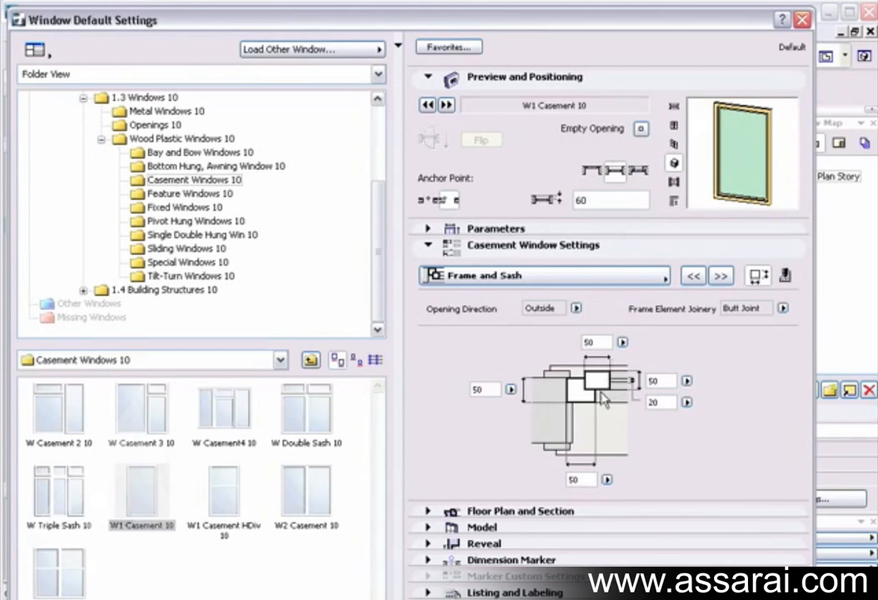
mouse_move(650, 461)
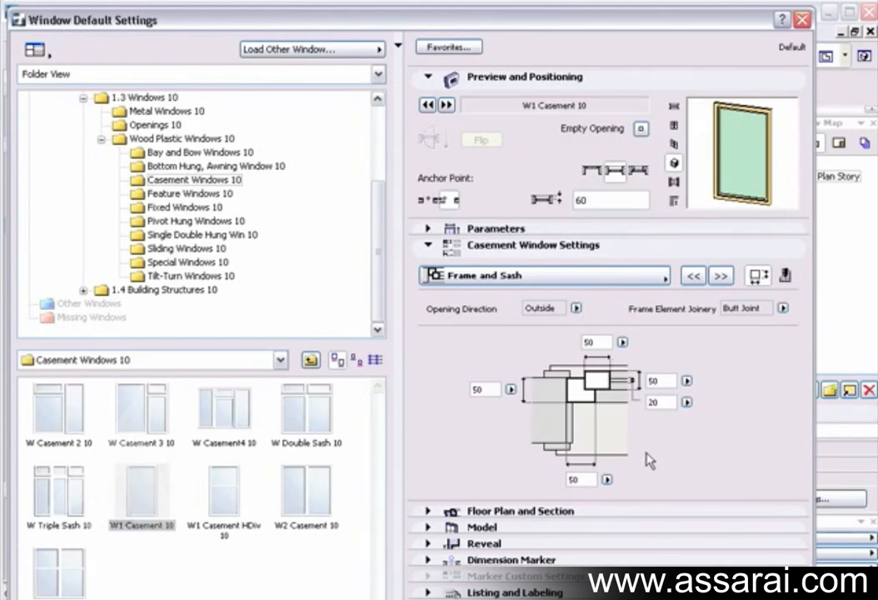
mouse_move(721, 329)
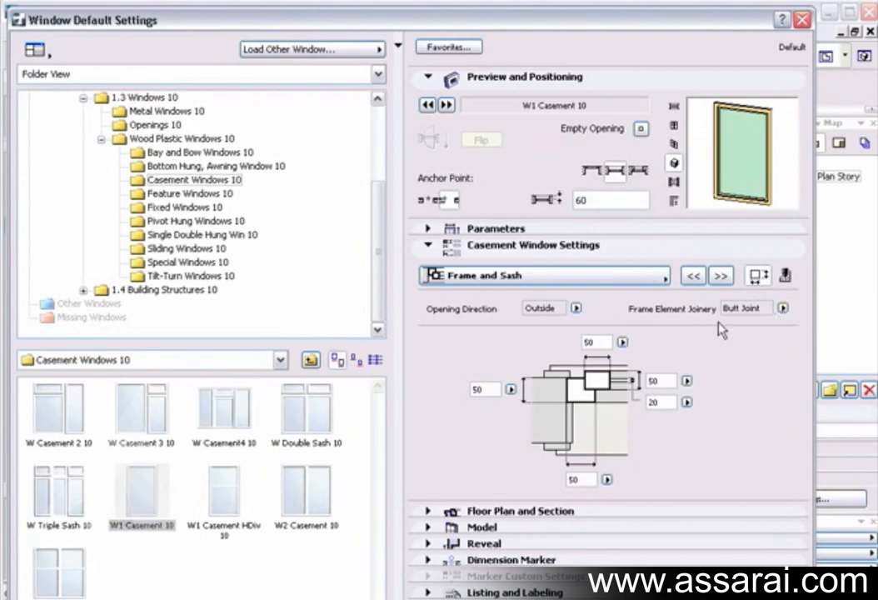
mouse_move(783, 313)
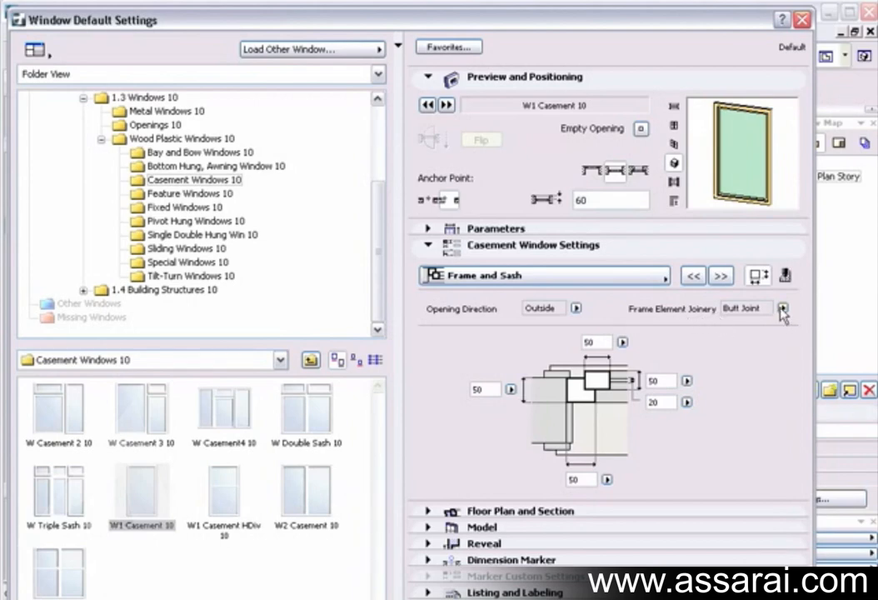
left_click(783, 309)
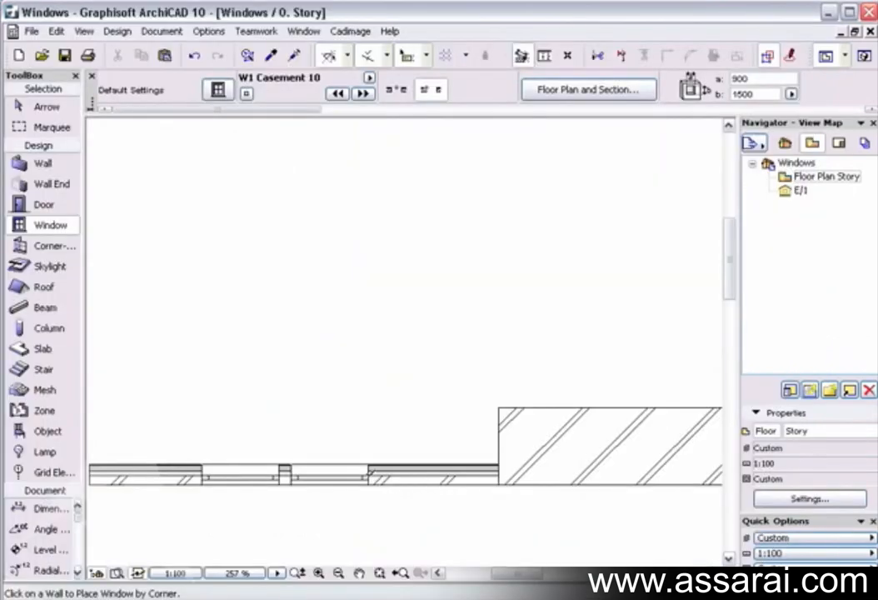
- Select both casement windows, then draw a marquee area around them
left_click(328, 475)
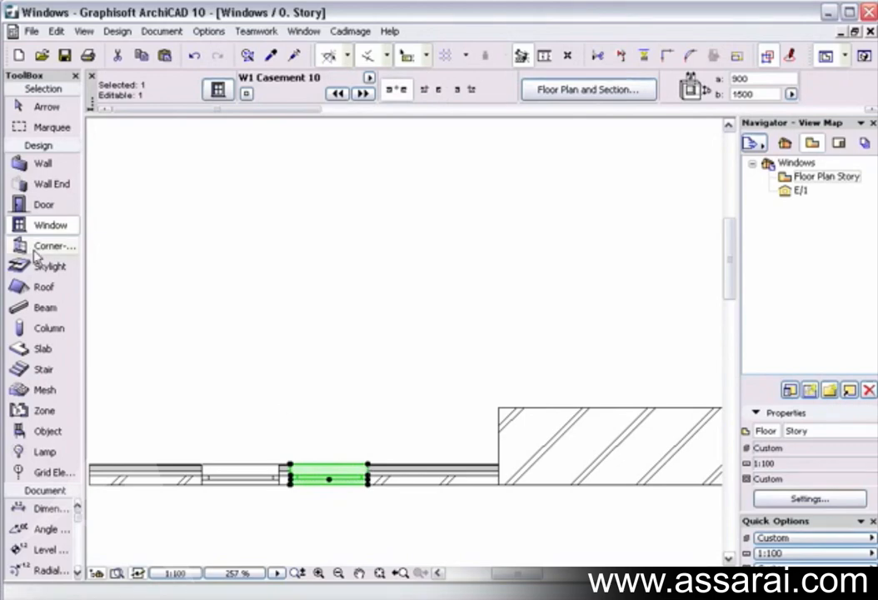
mouse_move(645, 299)
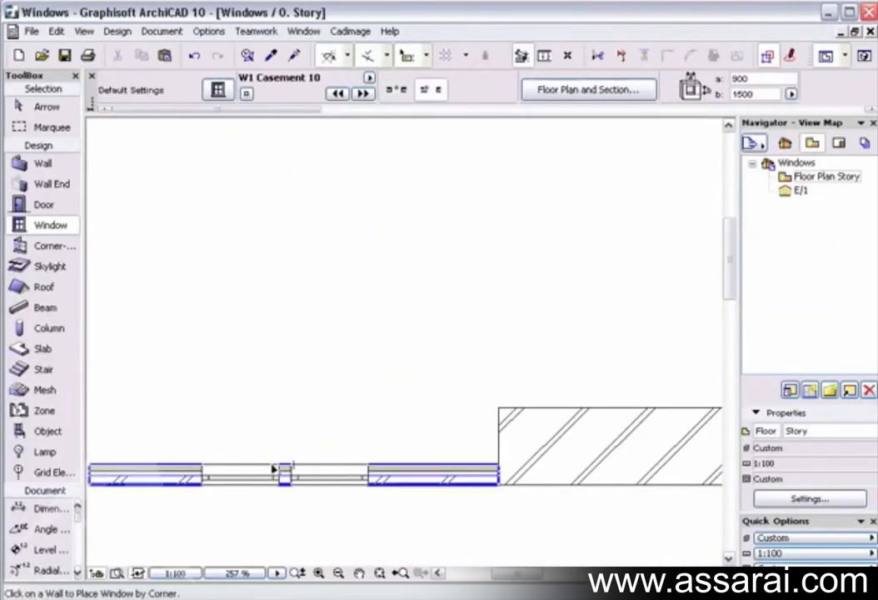
left_click(242, 475)
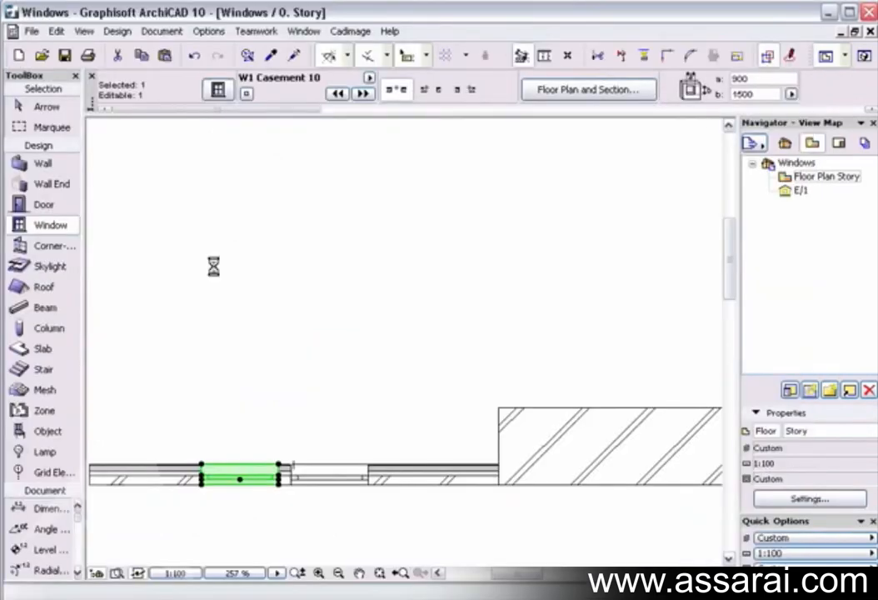
left_click(52, 127)
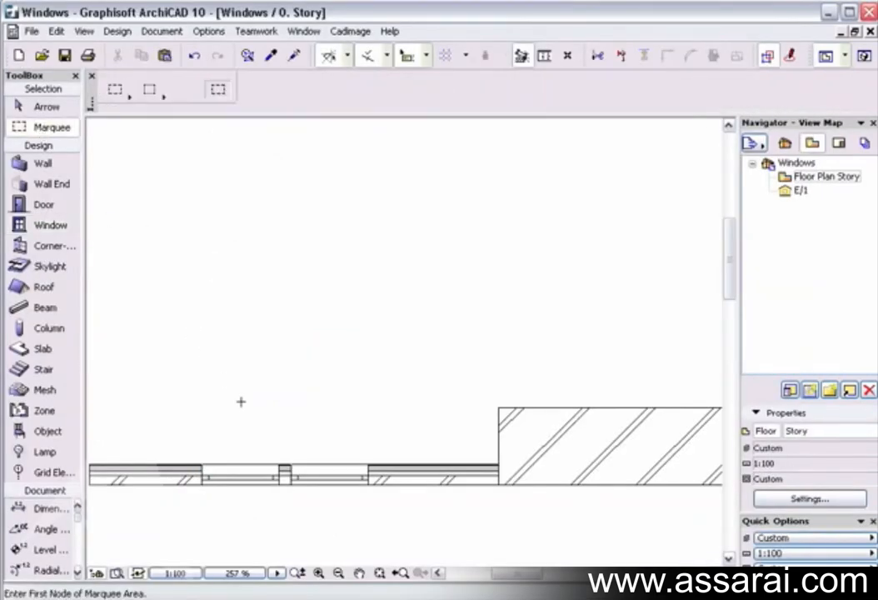
left_click_drag(241, 402, 327, 517)
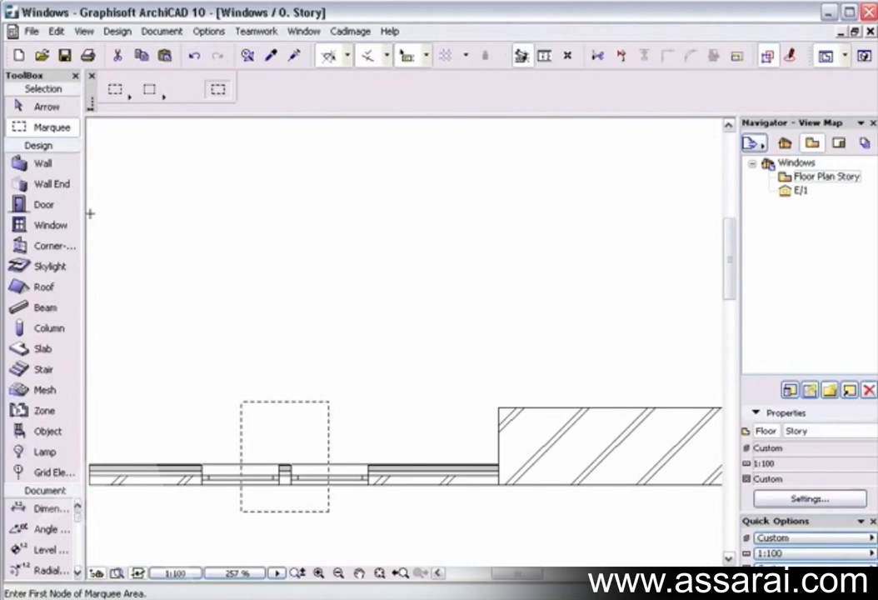
- Preview the window in elevation and leave only Upper Transom enabled after trying both transoms
double_click(43, 225)
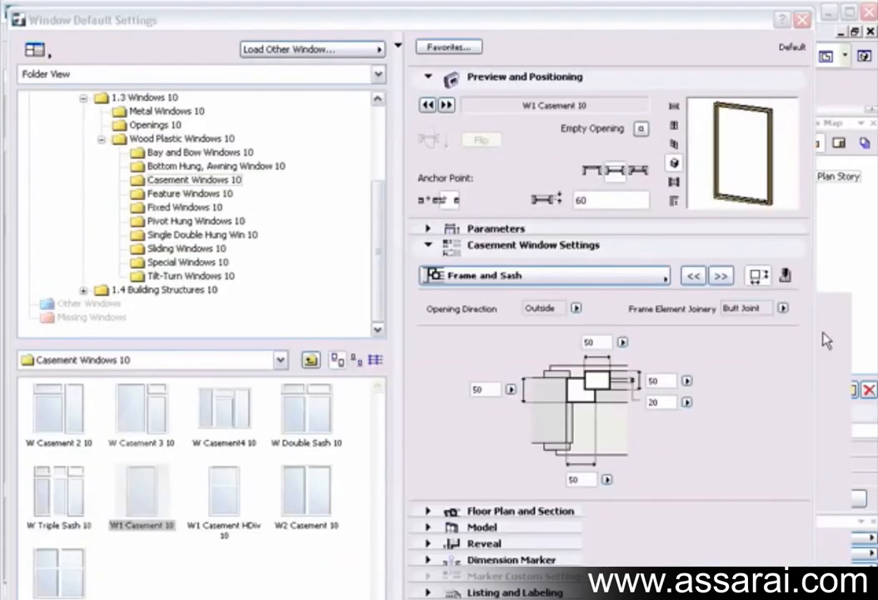
left_click(720, 275)
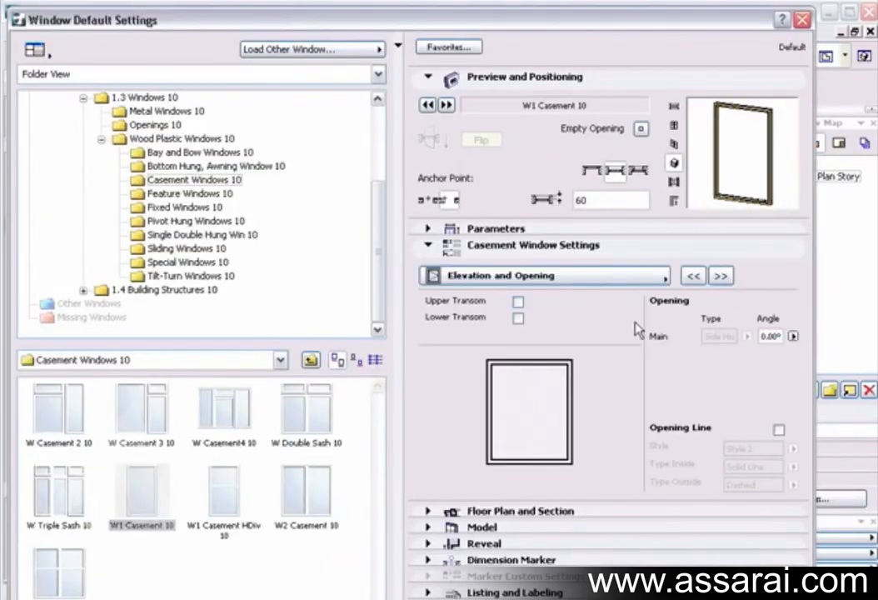
mouse_move(673, 145)
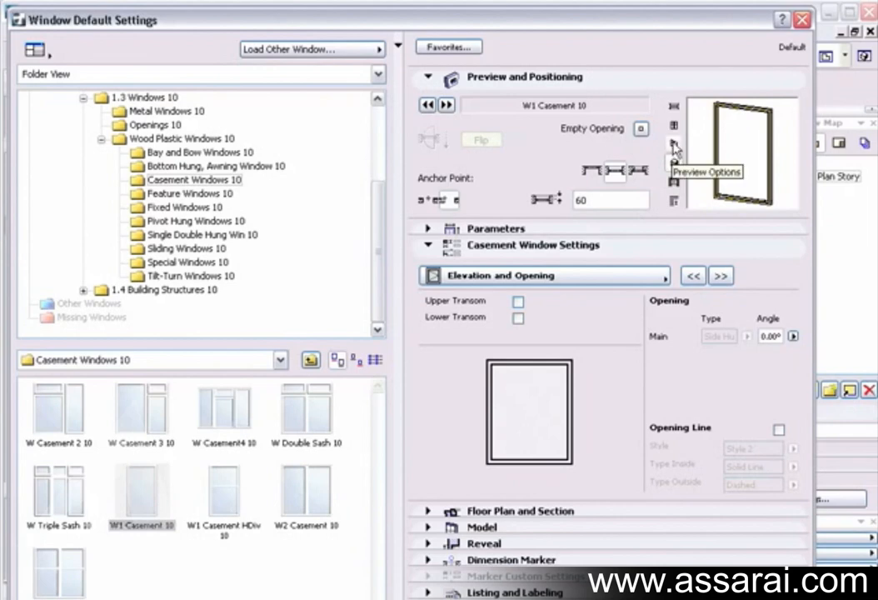
left_click(673, 145)
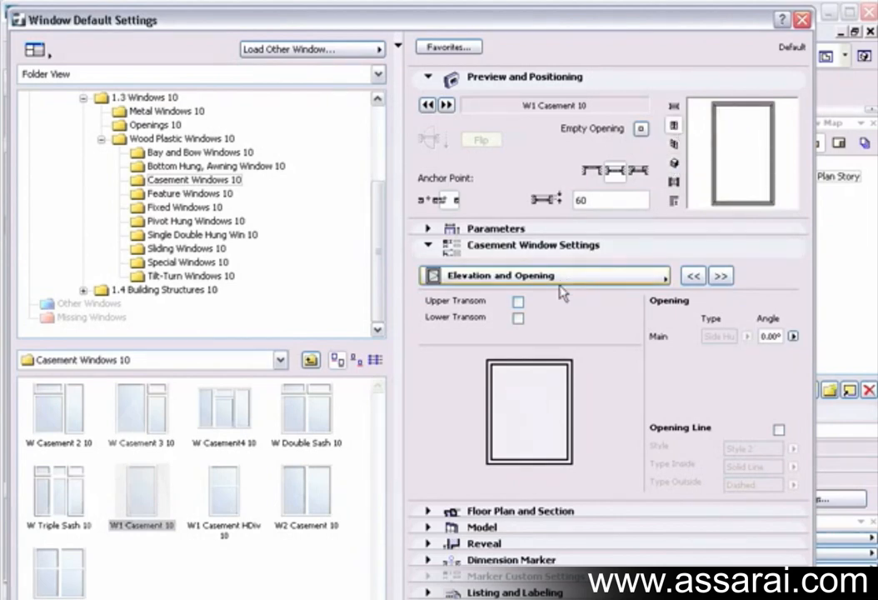
mouse_move(532, 297)
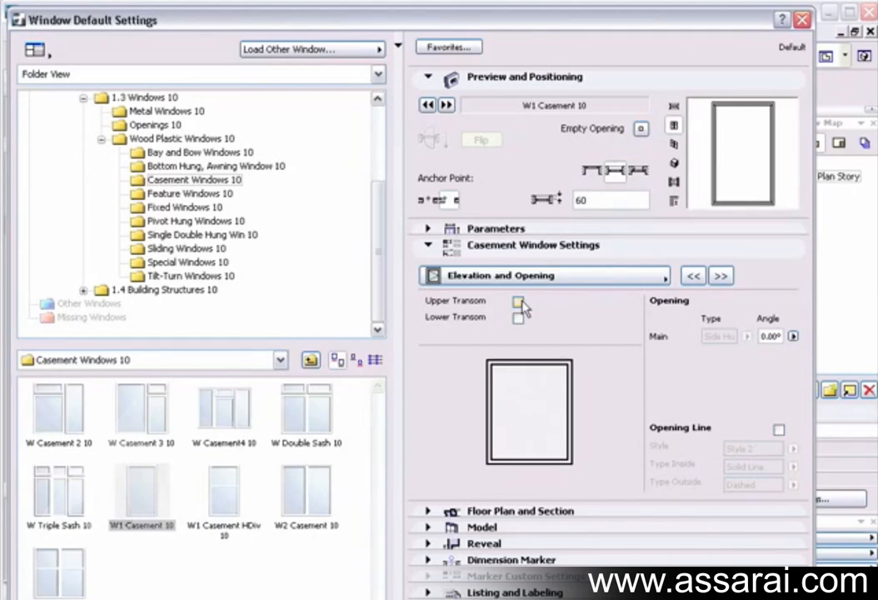
left_click(518, 302)
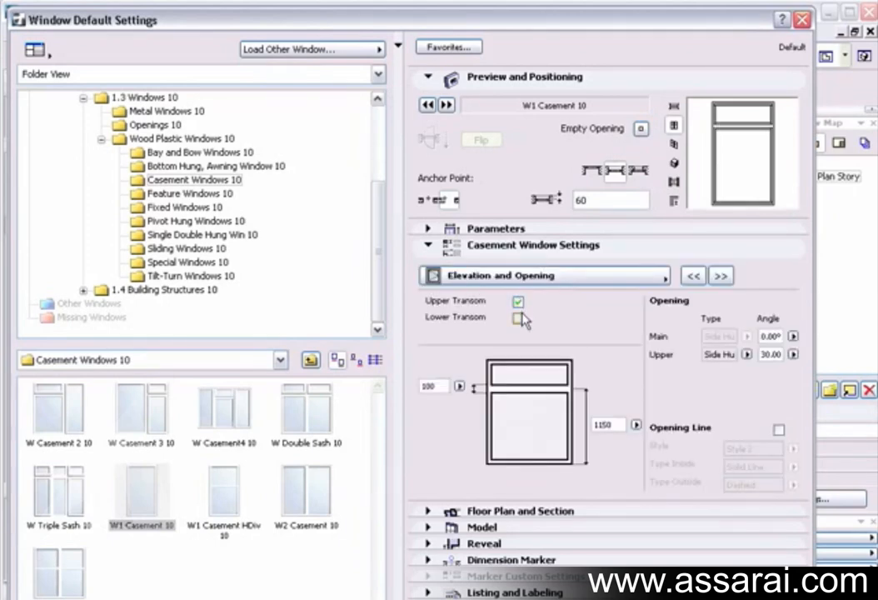
left_click(519, 319)
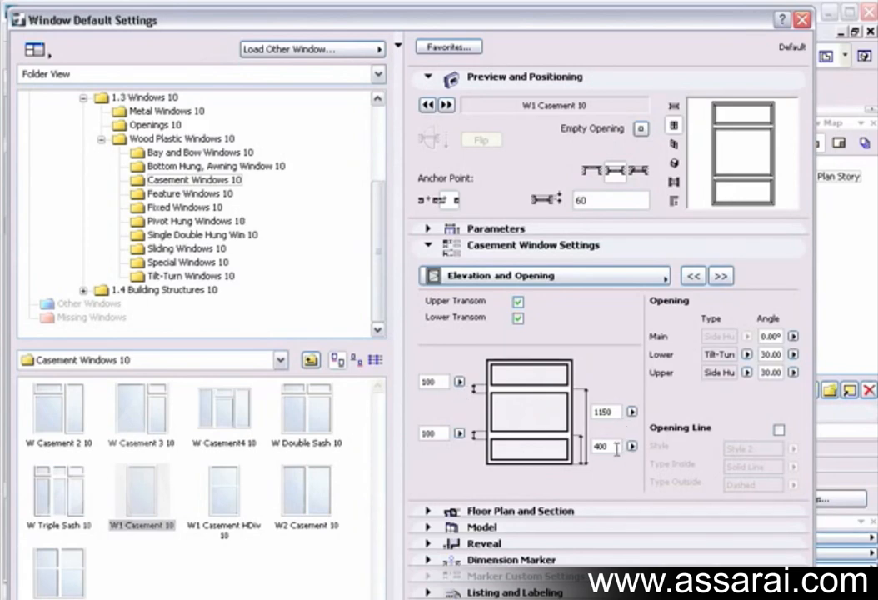
mouse_move(636, 441)
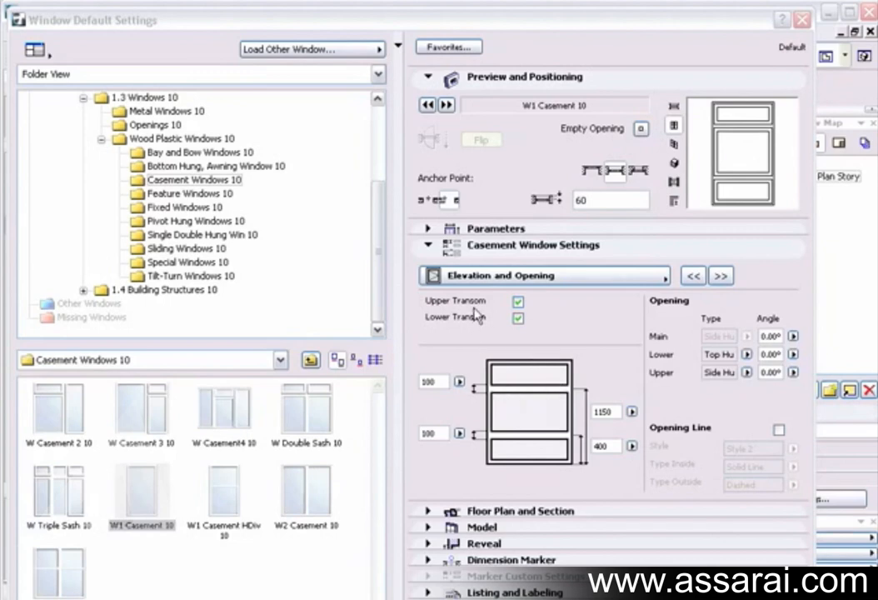
mouse_move(657, 352)
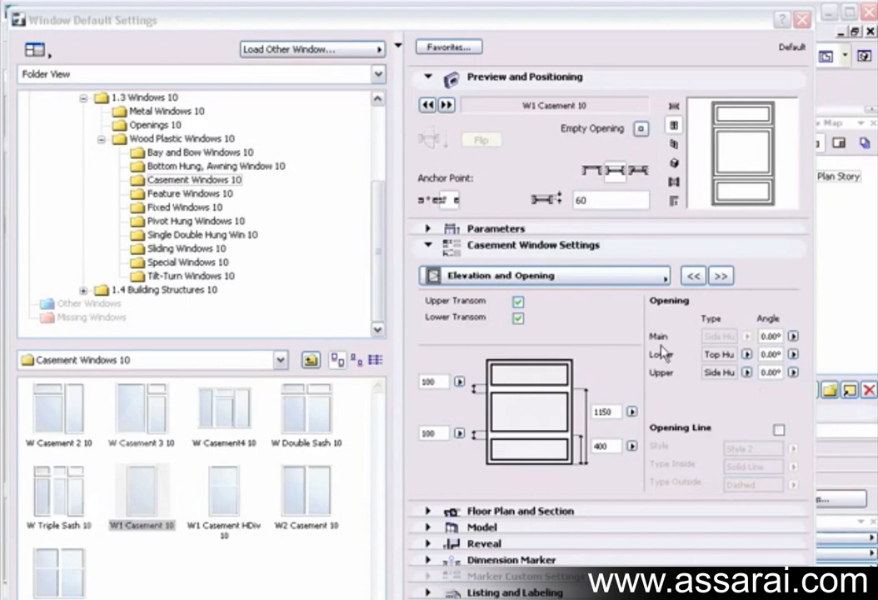
left_click(517, 318)
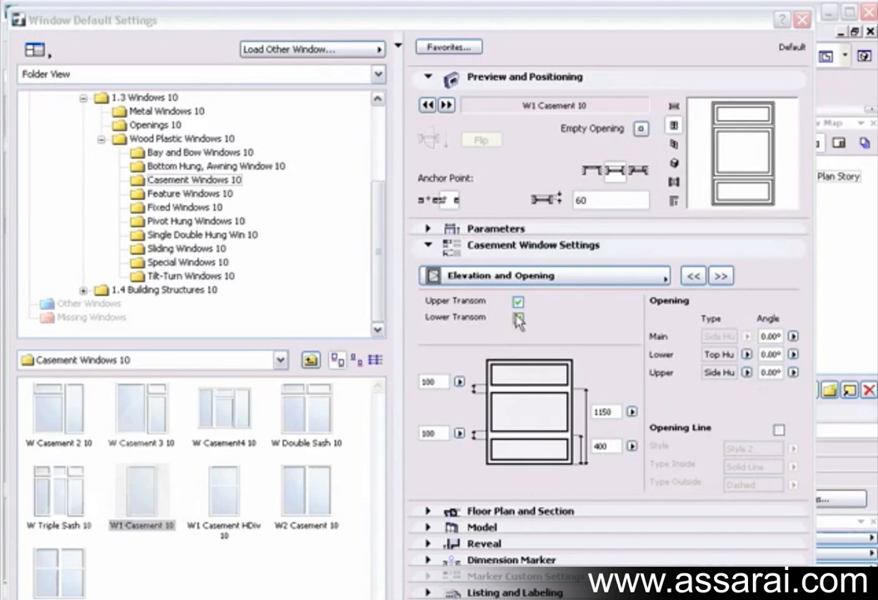
left_click(518, 319)
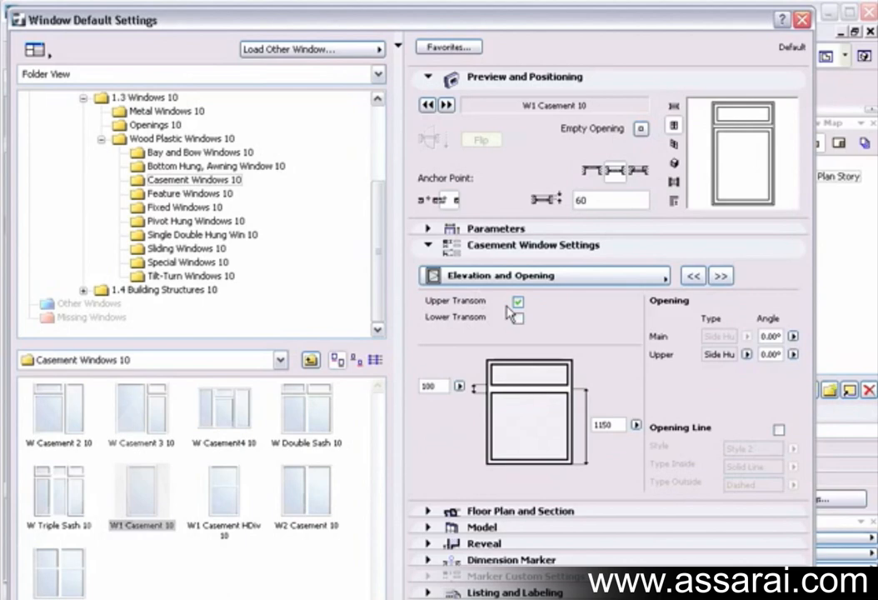
left_click(517, 302)
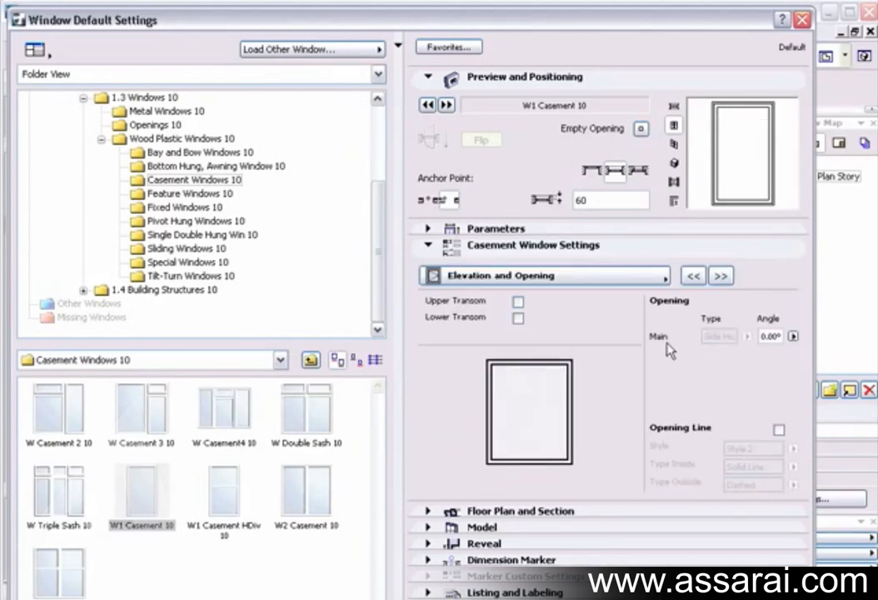
mouse_move(729, 344)
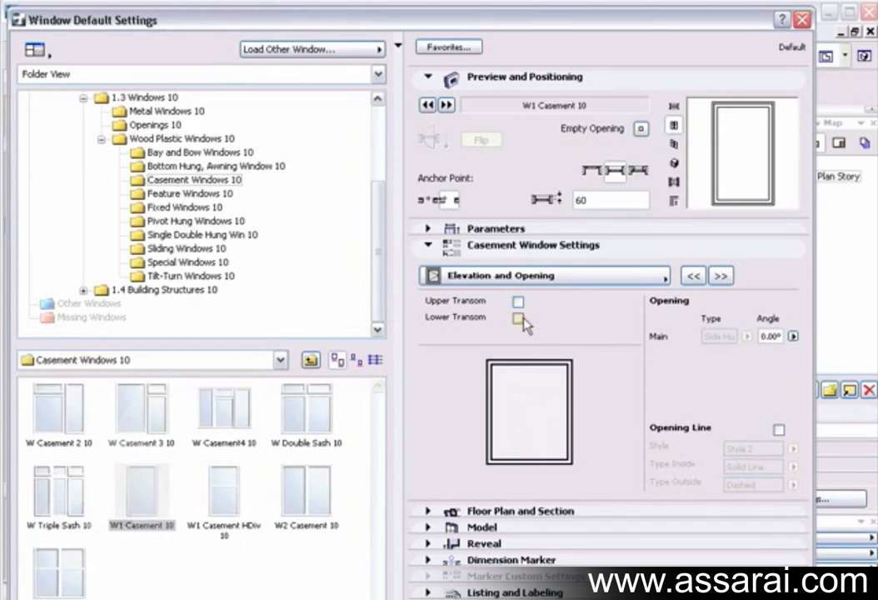
left_click(518, 302)
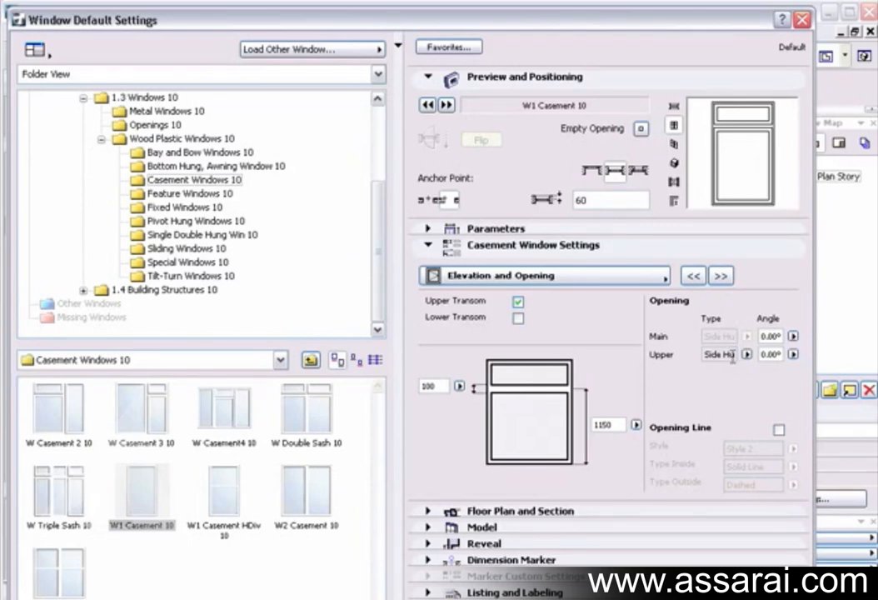
- Make the upper transom top hung and show opening lines, solid inside and dashed outside
left_click(746, 354)
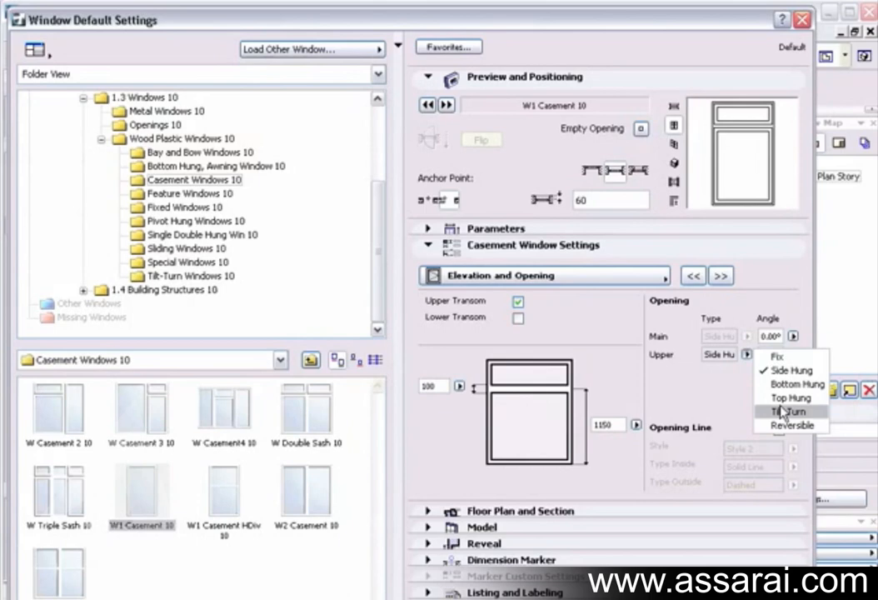
left_click(791, 398)
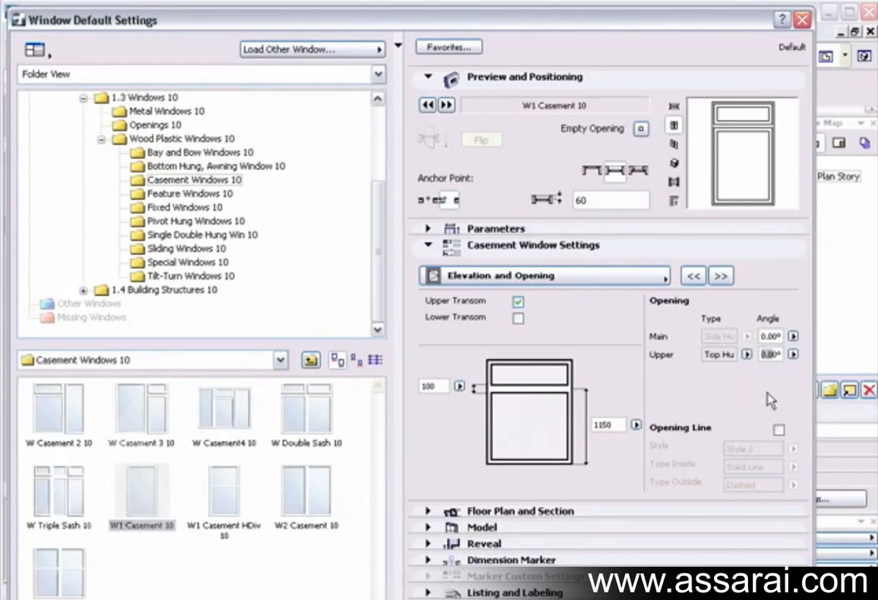
left_click(779, 430)
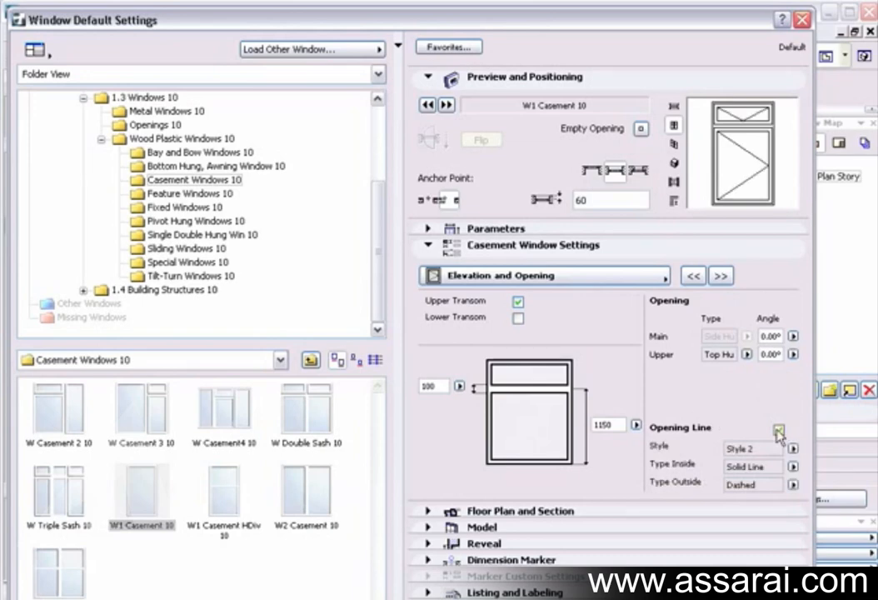
left_click(779, 429)
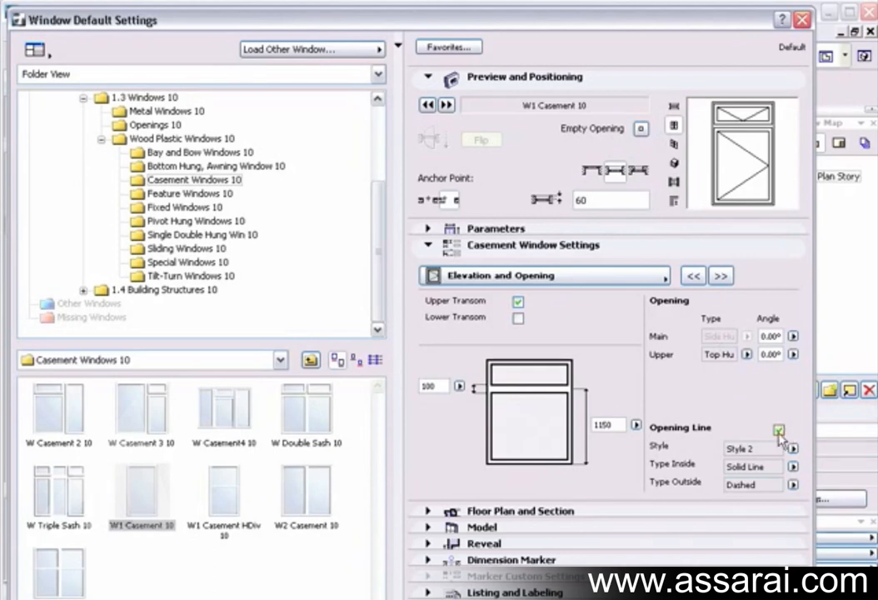
left_click(779, 430)
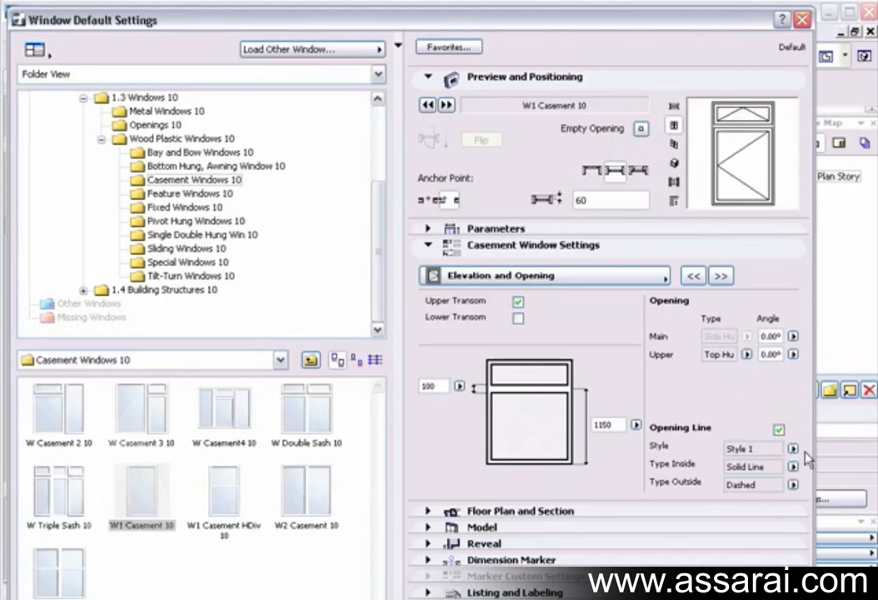
mouse_move(714, 171)
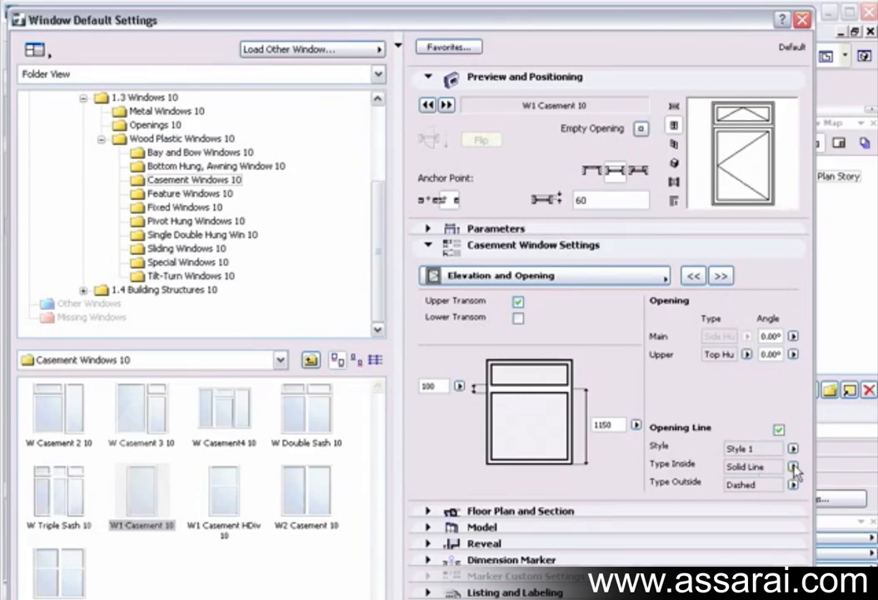
left_click(792, 467)
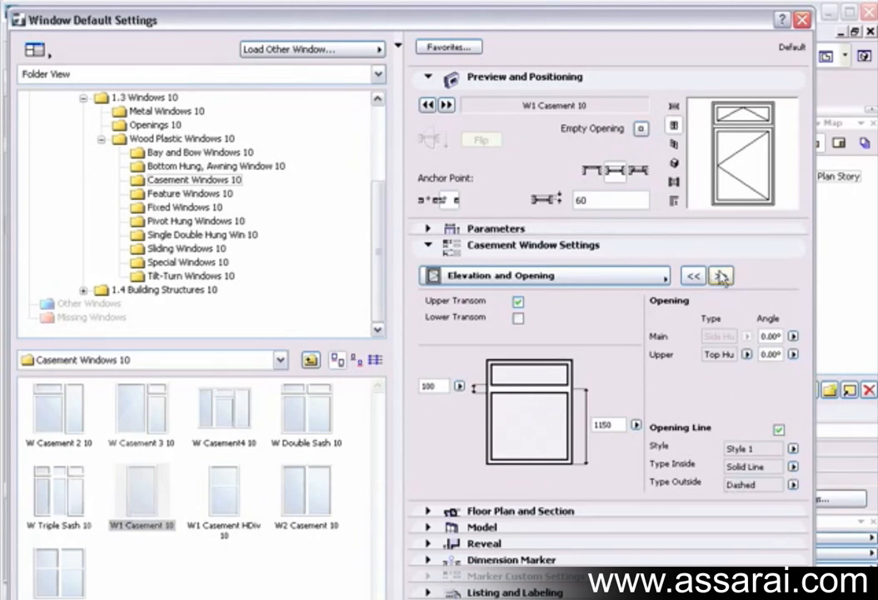
- Divide main and upper sashes into 2×2 H-V grids with 25 grilles, then accept
left_click(720, 275)
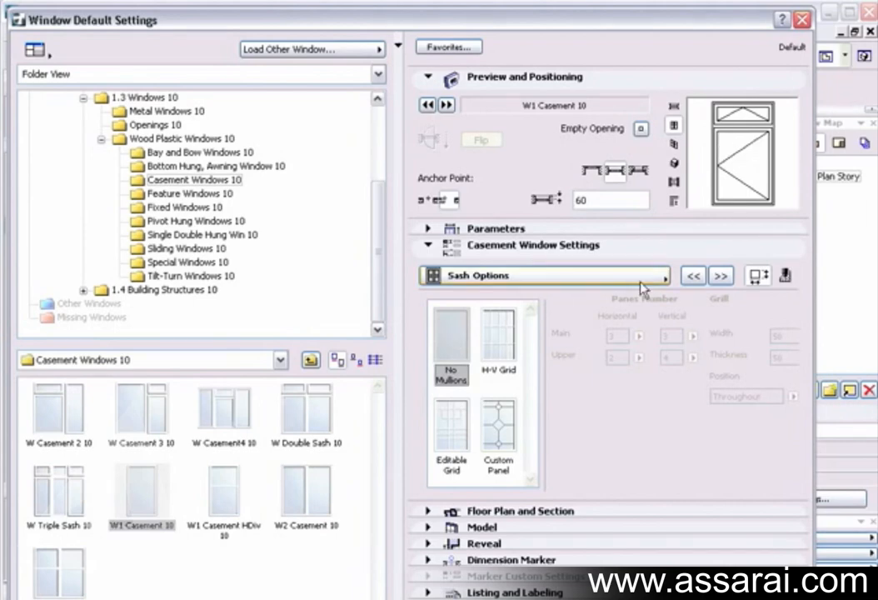
left_click(499, 334)
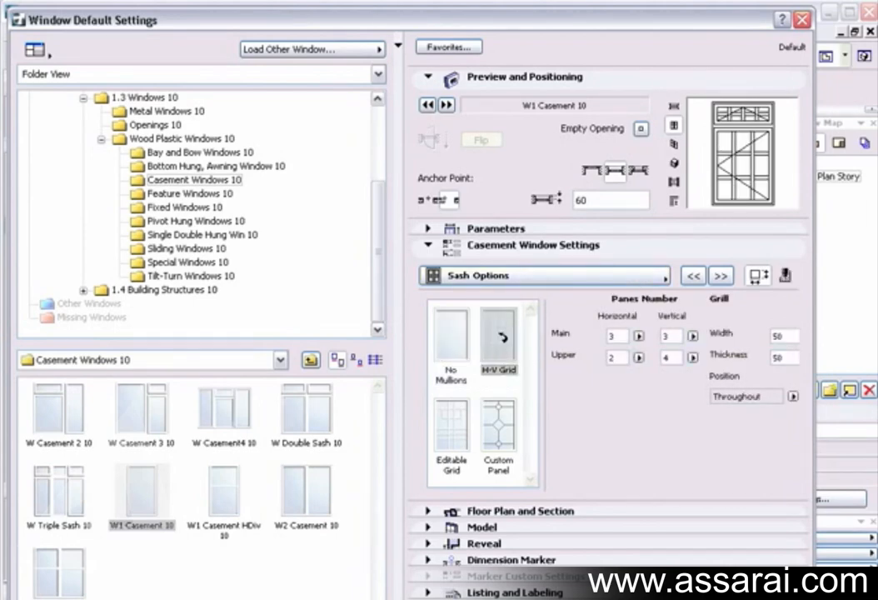
left_click(498, 339)
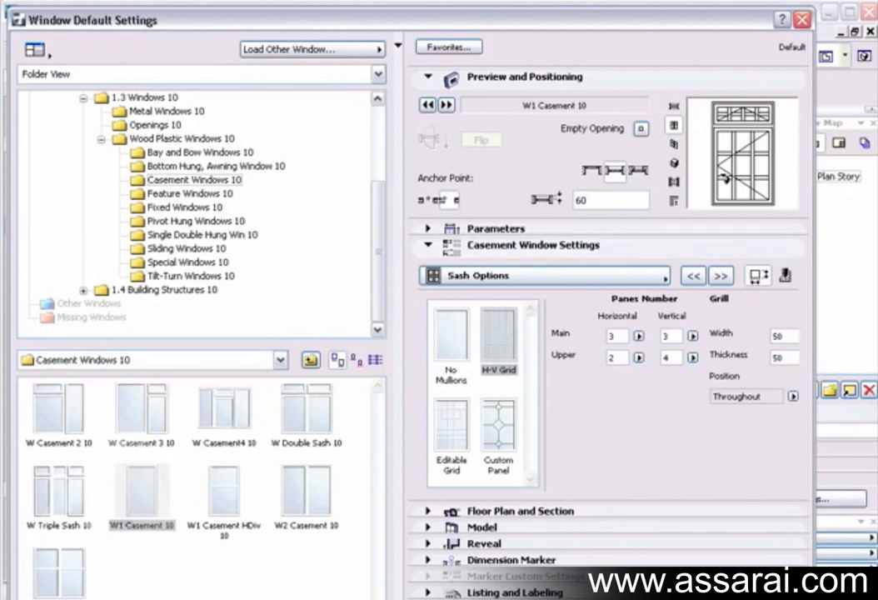
mouse_move(760, 132)
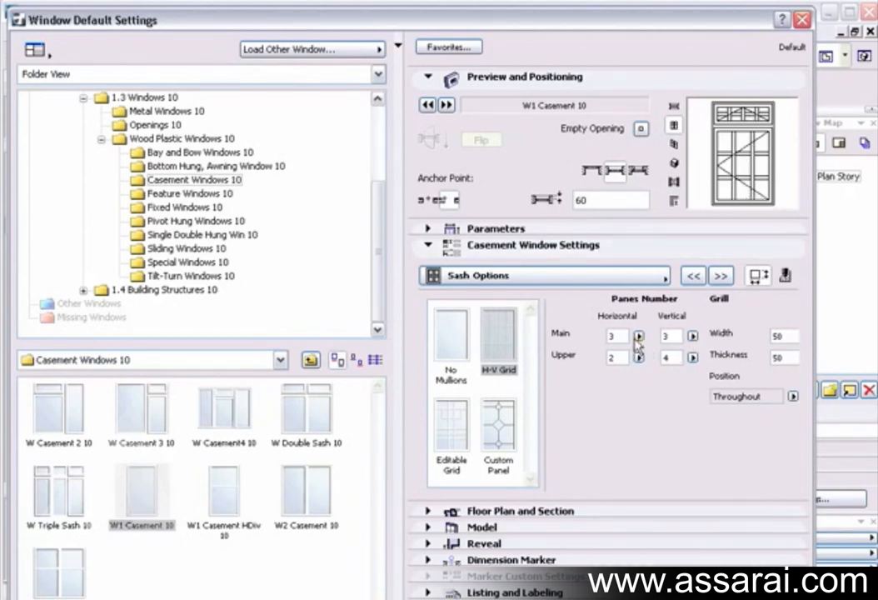
left_click(639, 340)
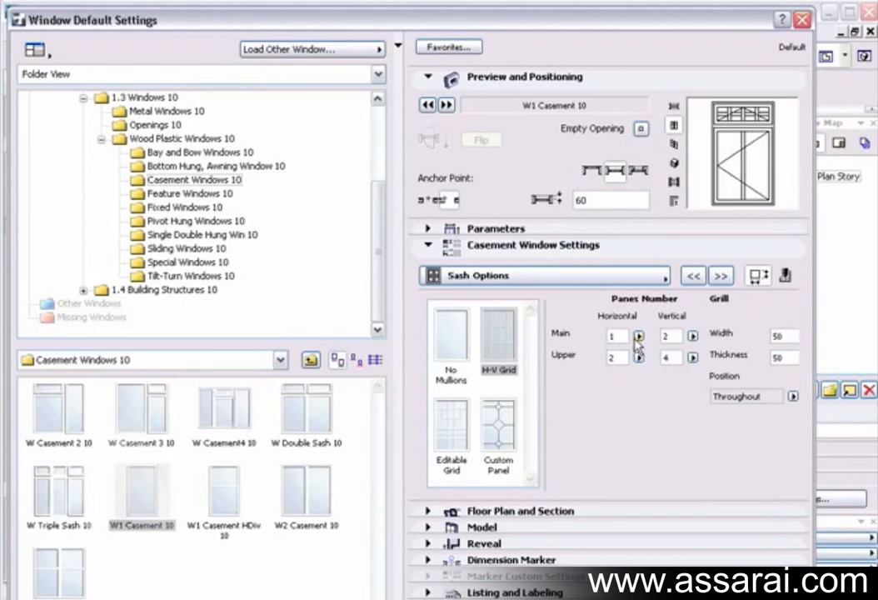
left_click(639, 335)
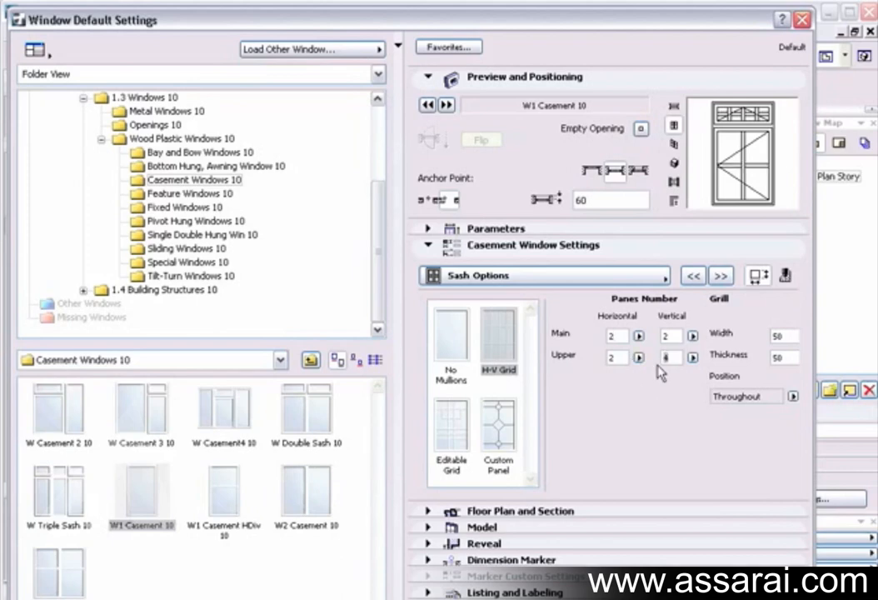
left_click(691, 357)
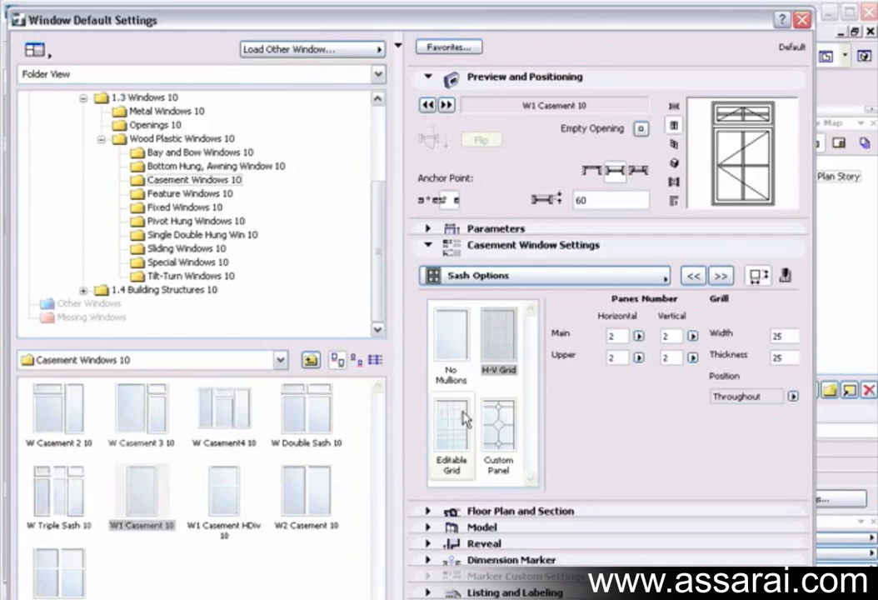
left_click(452, 429)
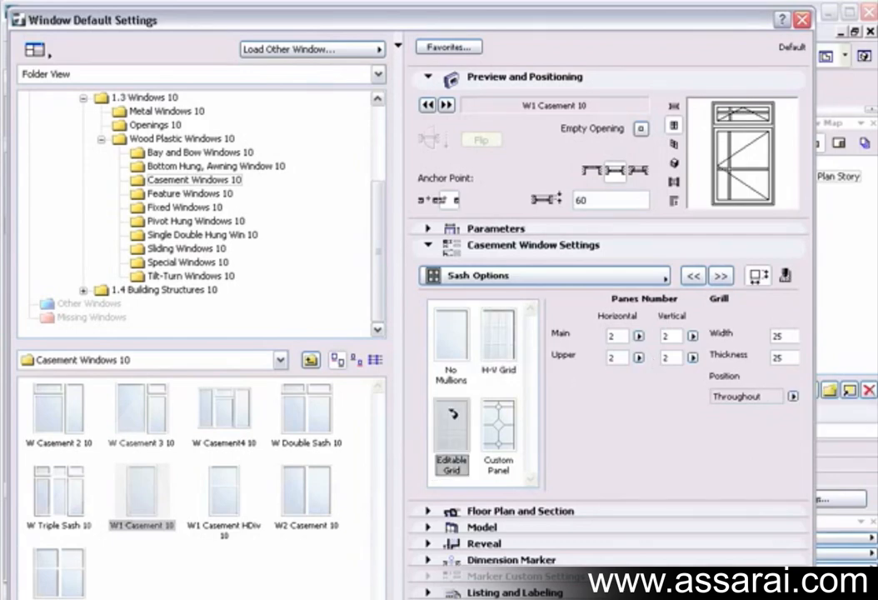
left_click(497, 429)
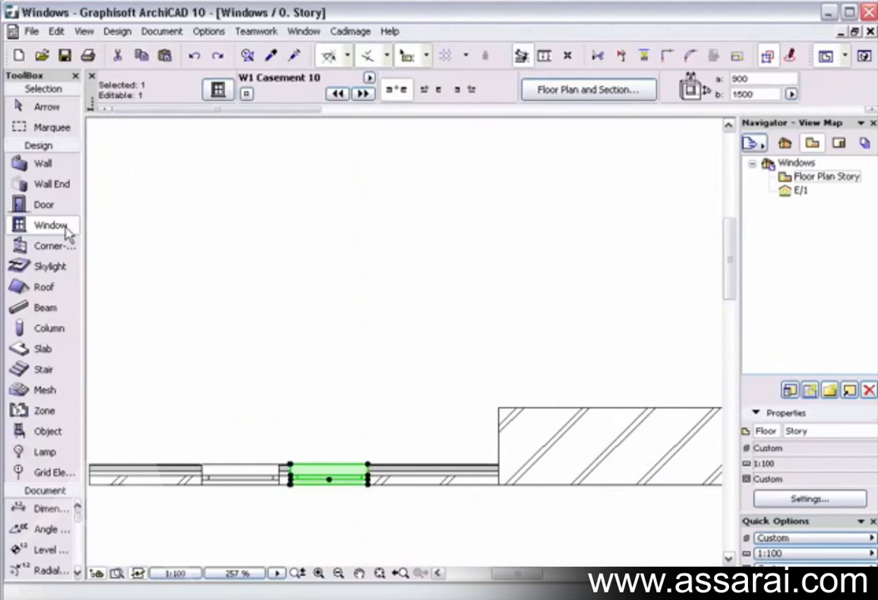
mouse_move(657, 476)
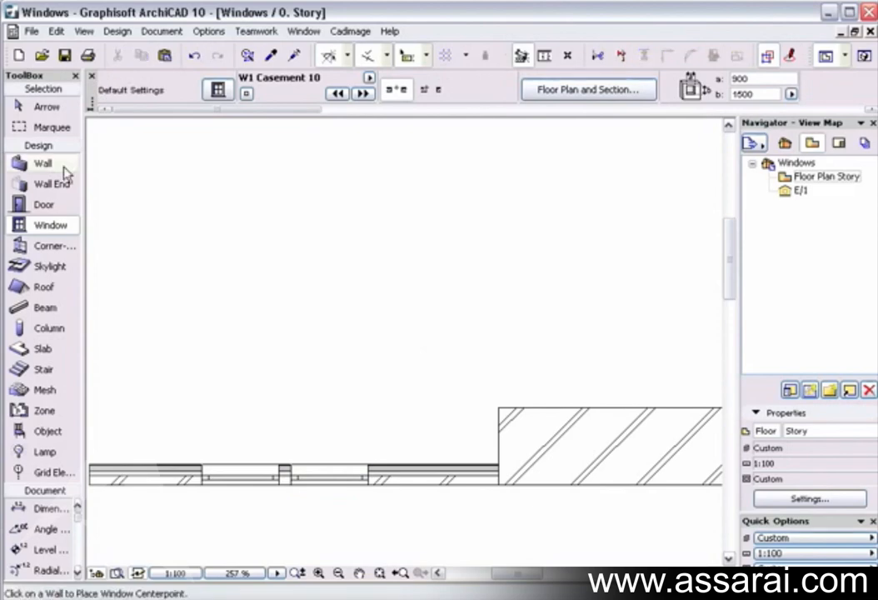
- Select the grille-divided casement window in the 3D view to inspect it
left_click(52, 126)
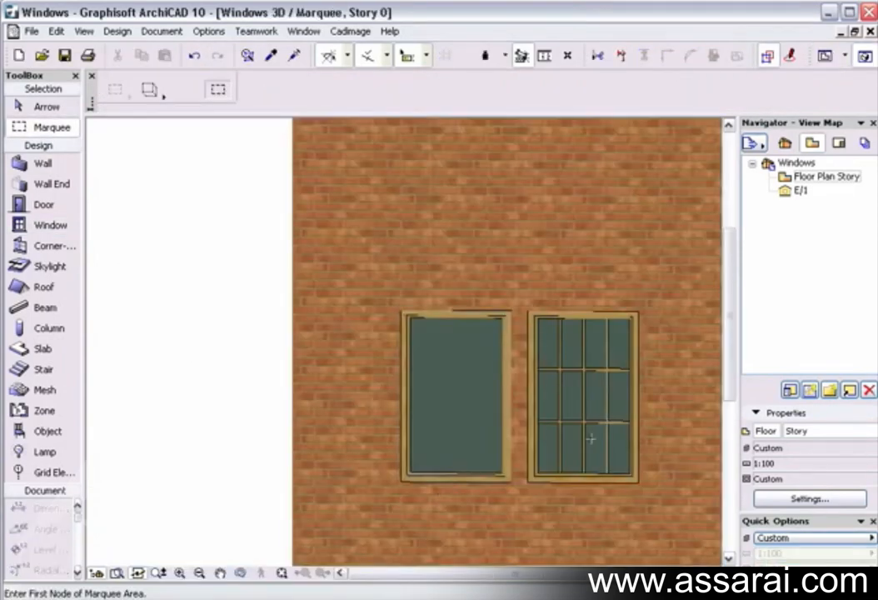
left_click(583, 396)
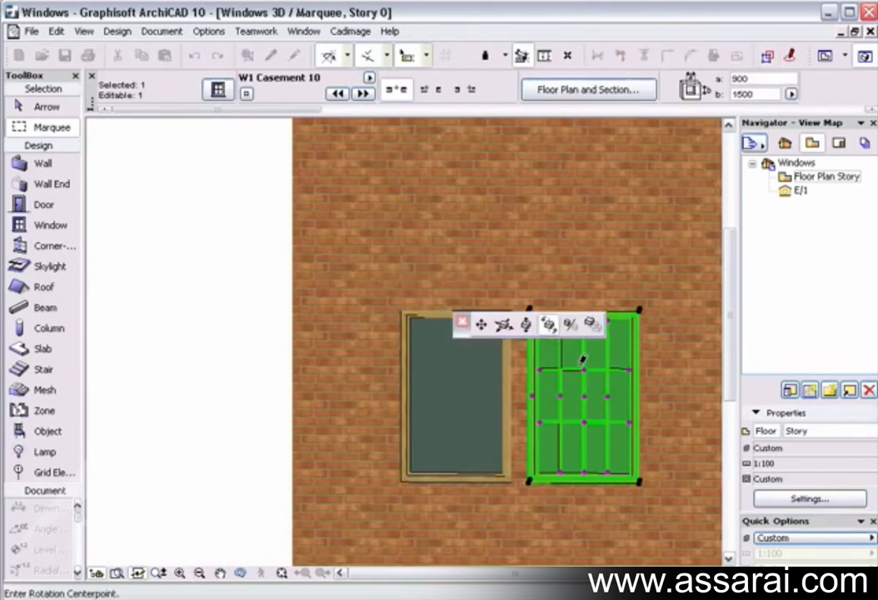
mouse_move(587, 364)
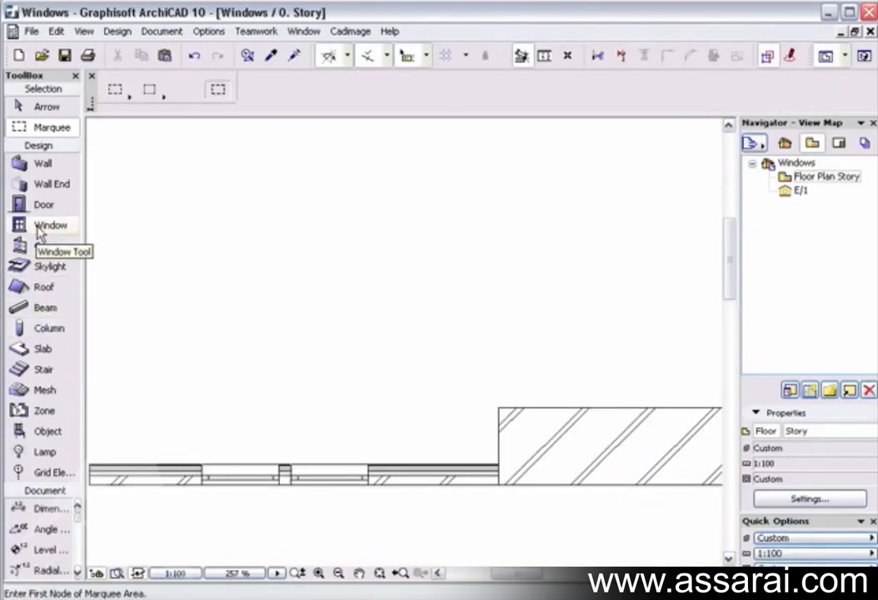
- Turn on outside and inside window casings at 100 by 25, reviewing casing materials
left_click(51, 225)
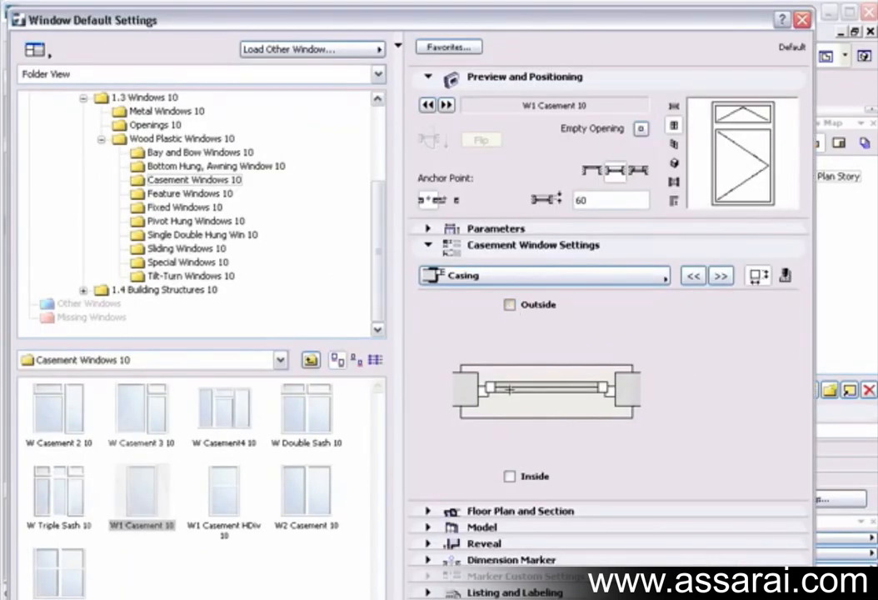
left_click(509, 304)
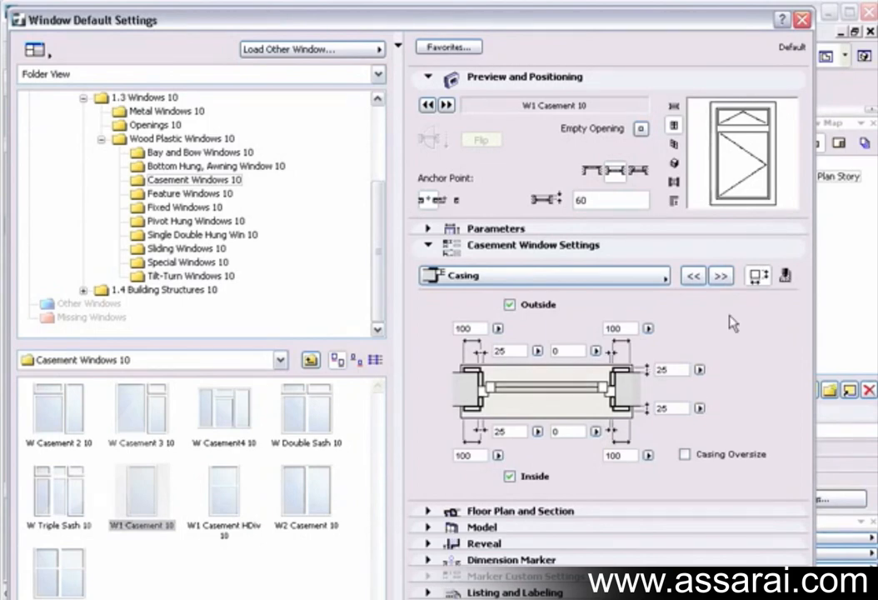
left_click(785, 275)
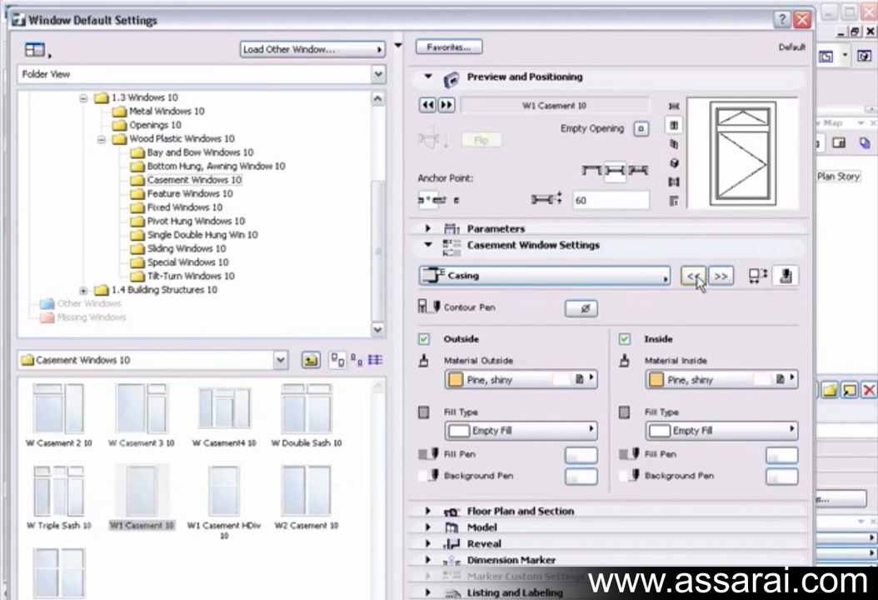
left_click(720, 276)
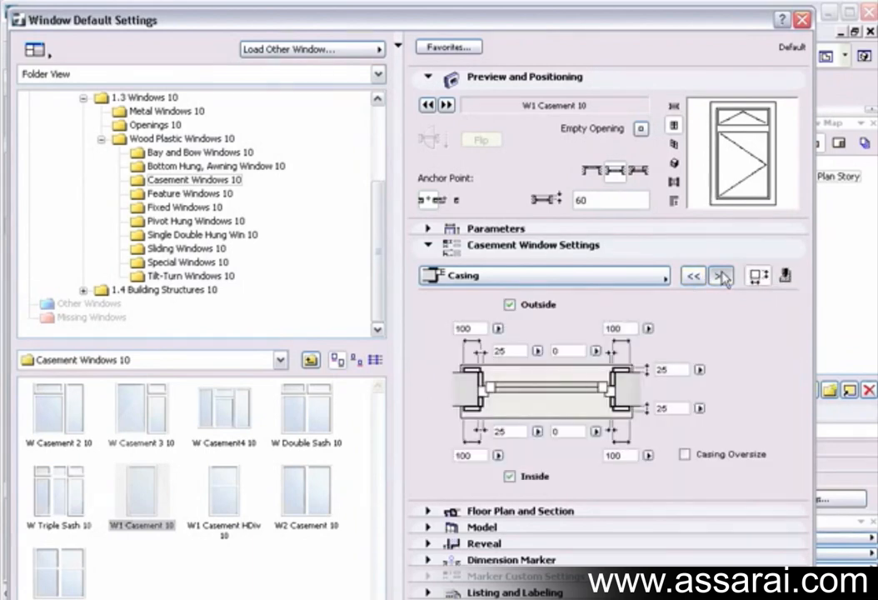
- Add a Stone Sill to the casement window and enable the window board
left_click(720, 275)
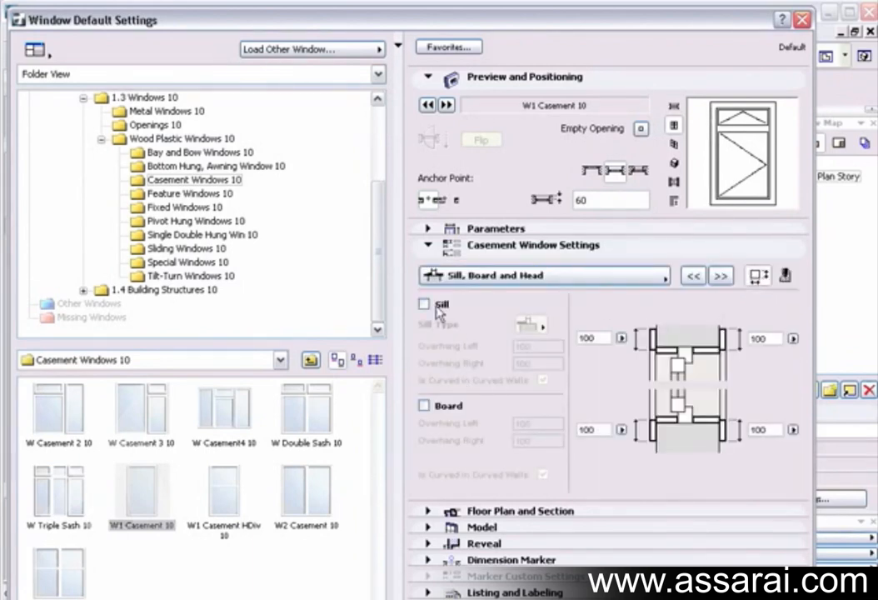
left_click(425, 304)
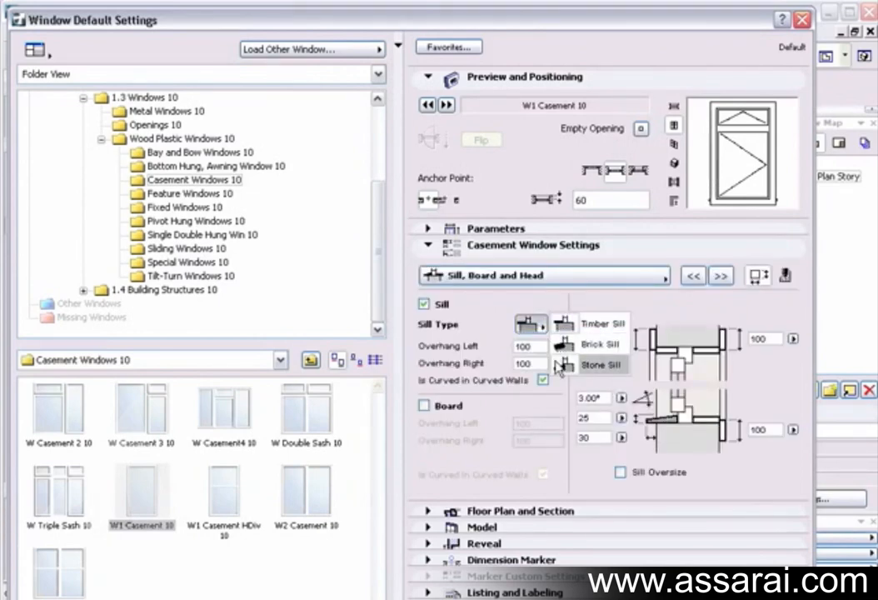
left_click(531, 323)
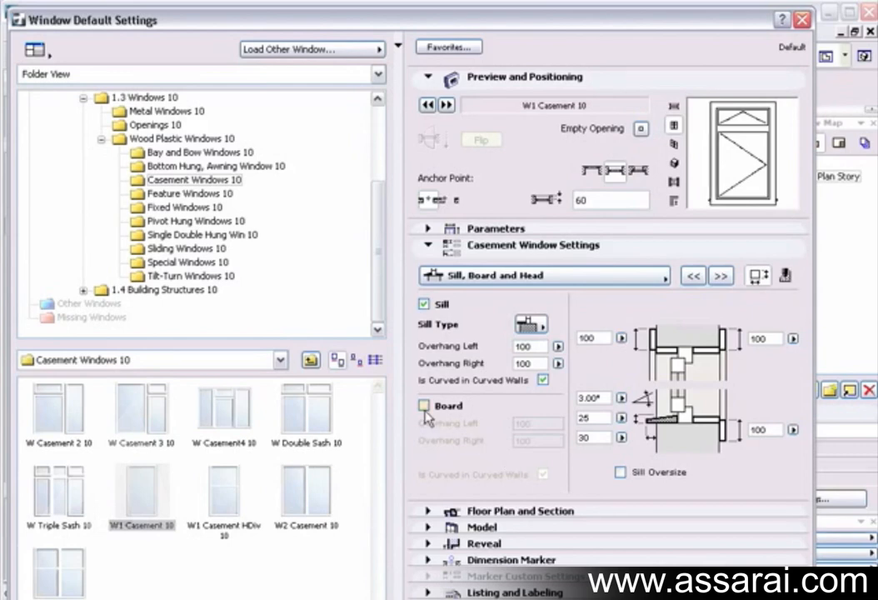
left_click(424, 406)
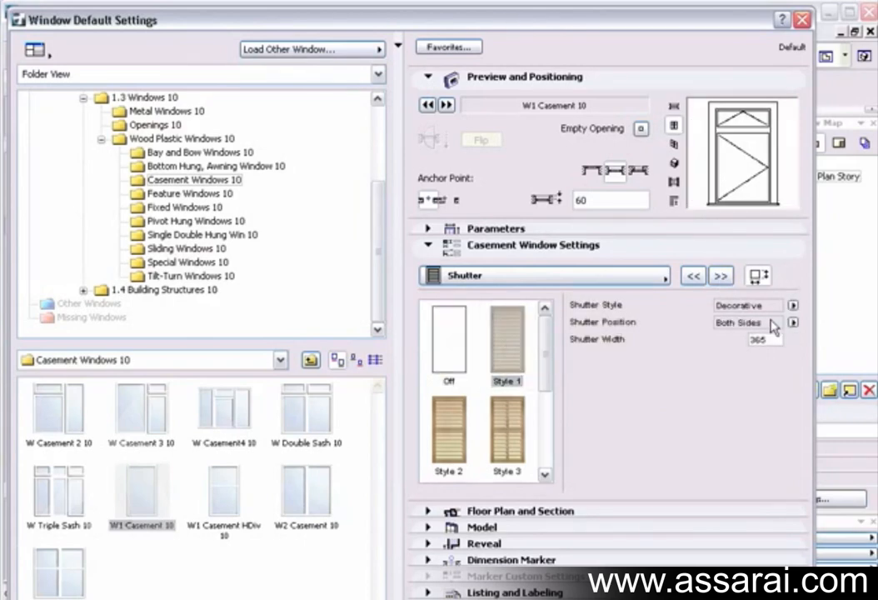
- Set Style 1 decorative shutters, 365 wide, on both sides and review cavity closure options
left_click(792, 305)
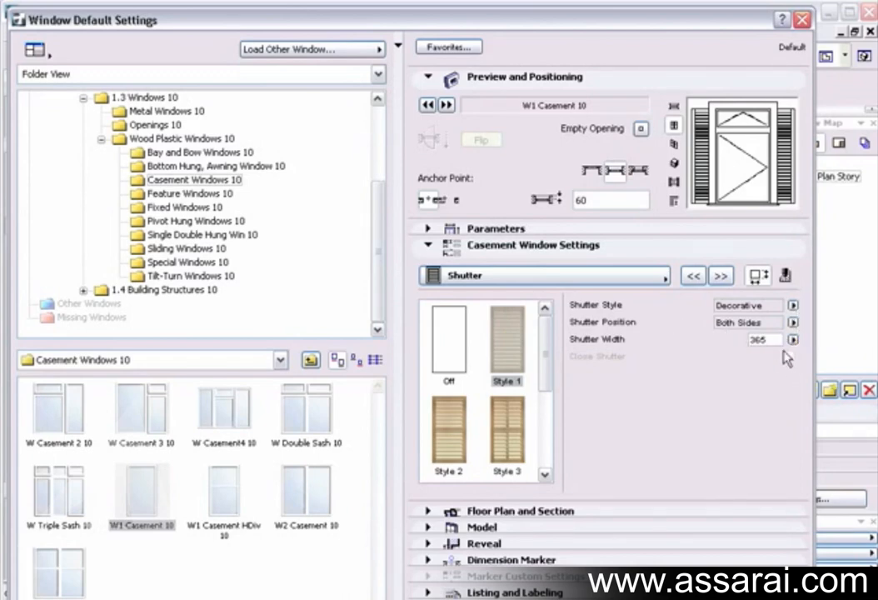
left_click(720, 275)
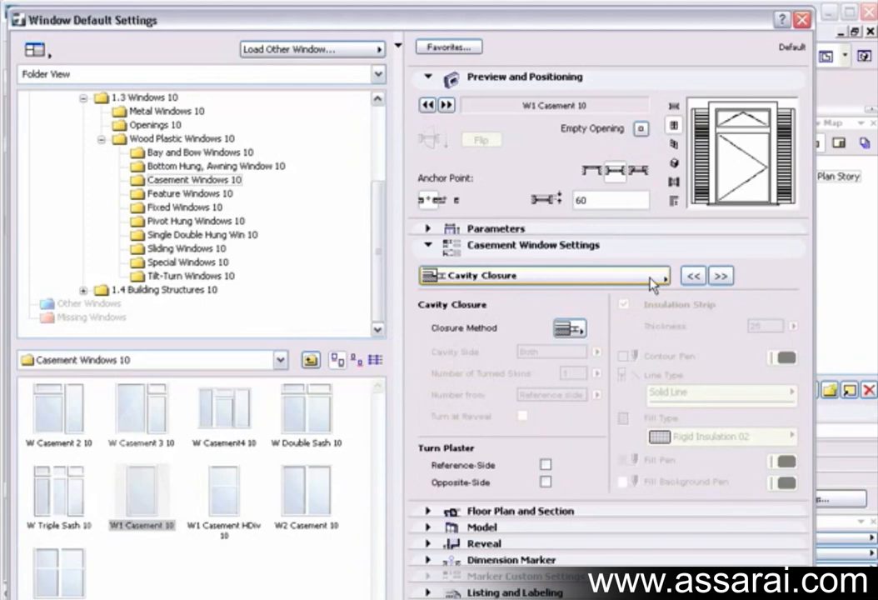
left_click(569, 327)
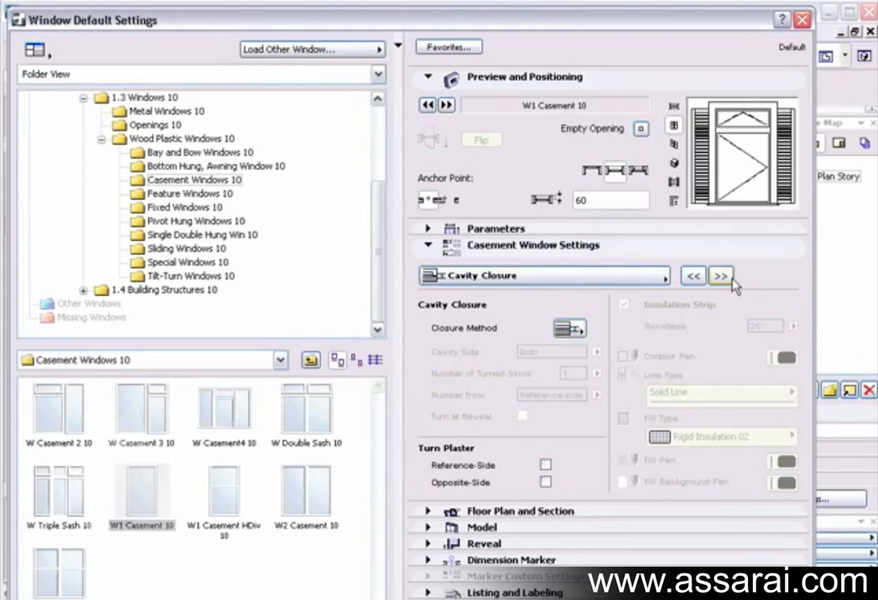
- Enable a custom reveal with the Slanted Reveal type on the W1 Casement 10 defaults
left_click(721, 275)
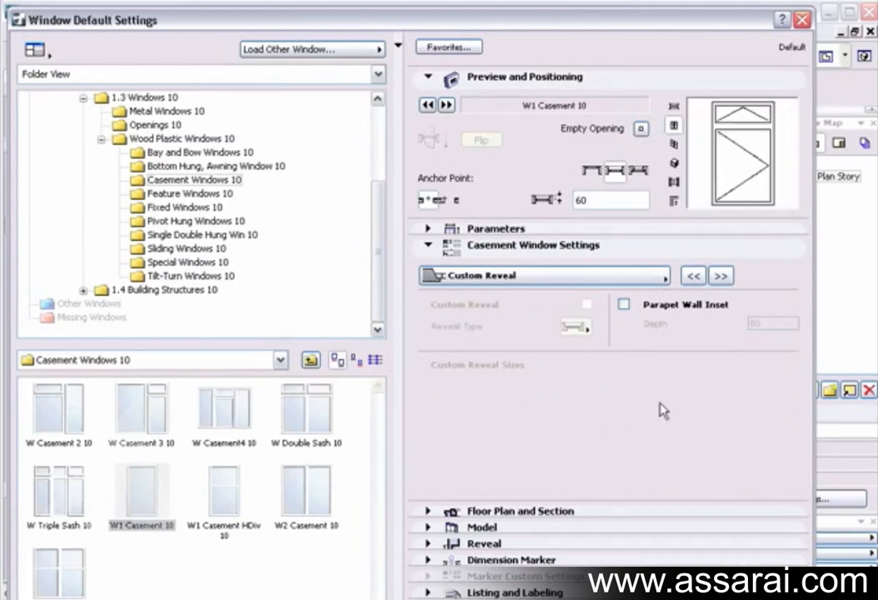
mouse_move(641, 179)
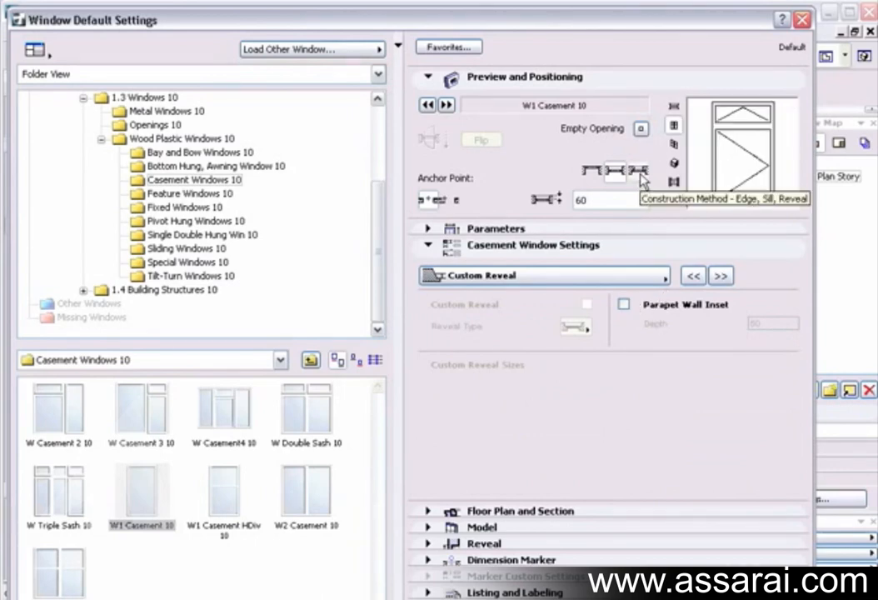
mouse_move(641, 171)
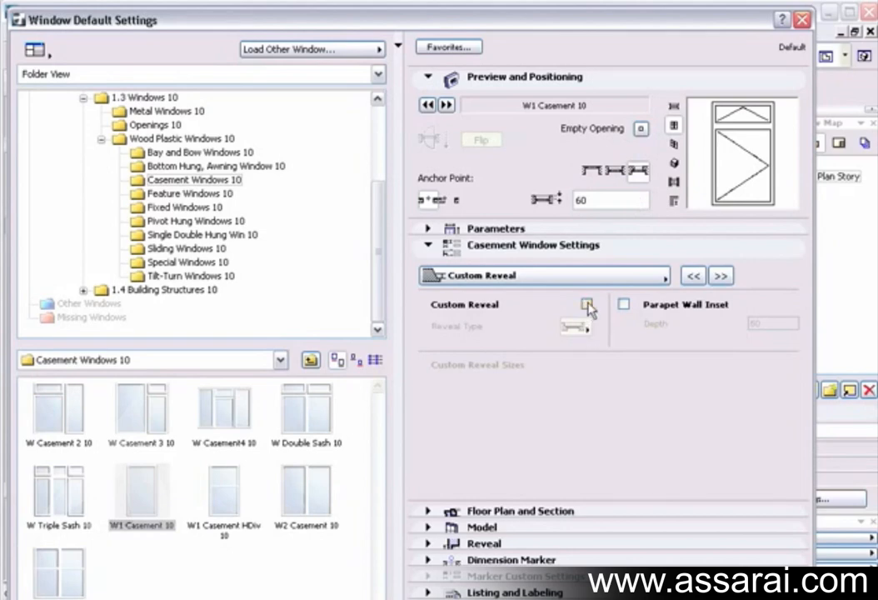
left_click(586, 304)
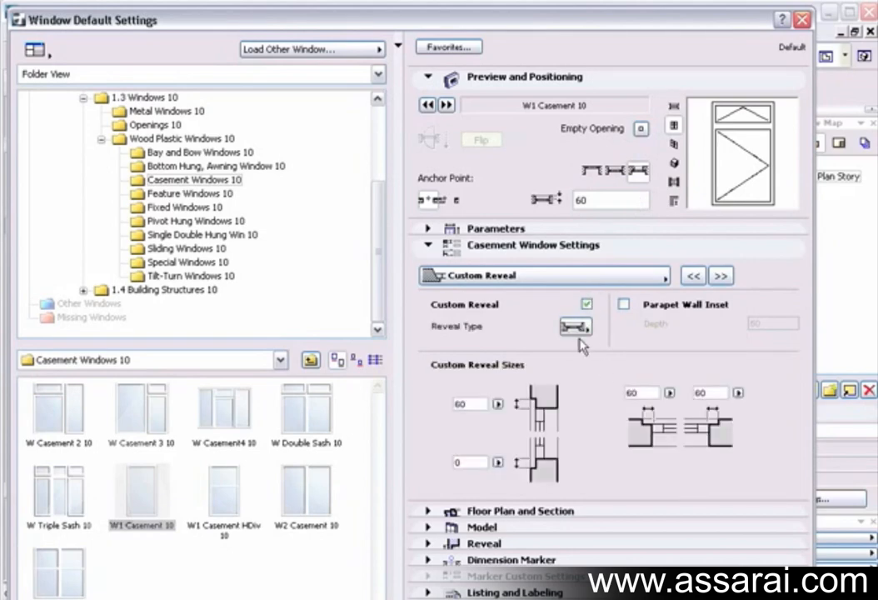
left_click(576, 326)
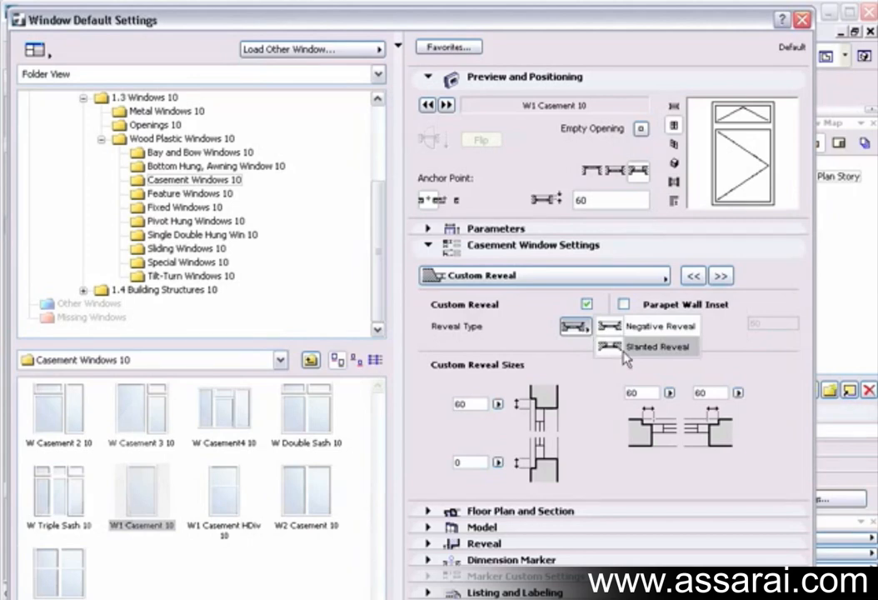
left_click(658, 347)
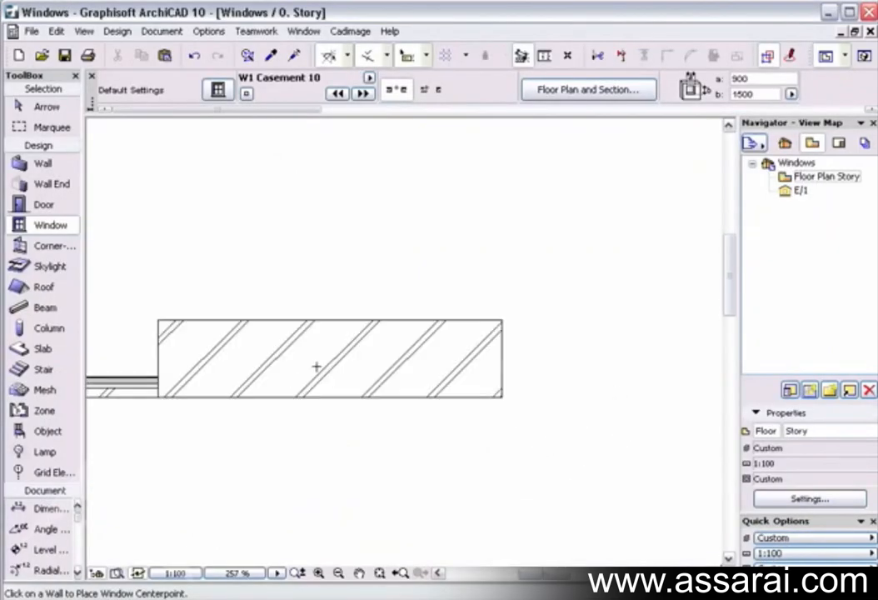
- Place the casement window in the short brick wall and set its reveal side
left_click(317, 366)
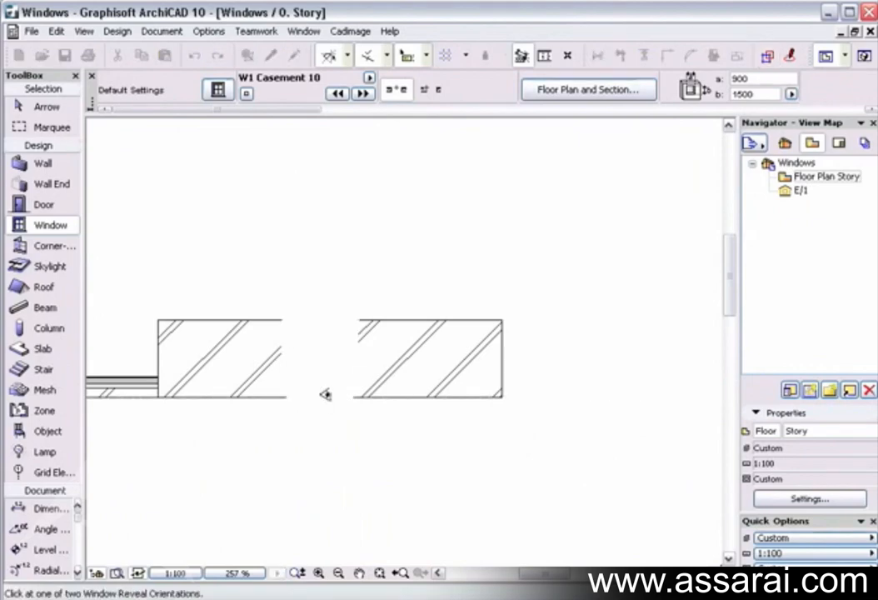
left_click(325, 394)
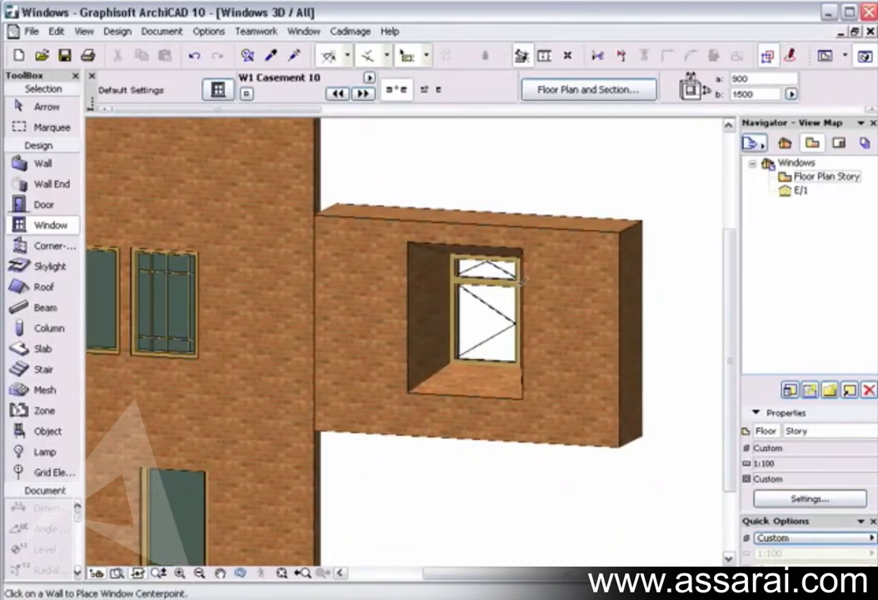
mouse_move(710, 173)
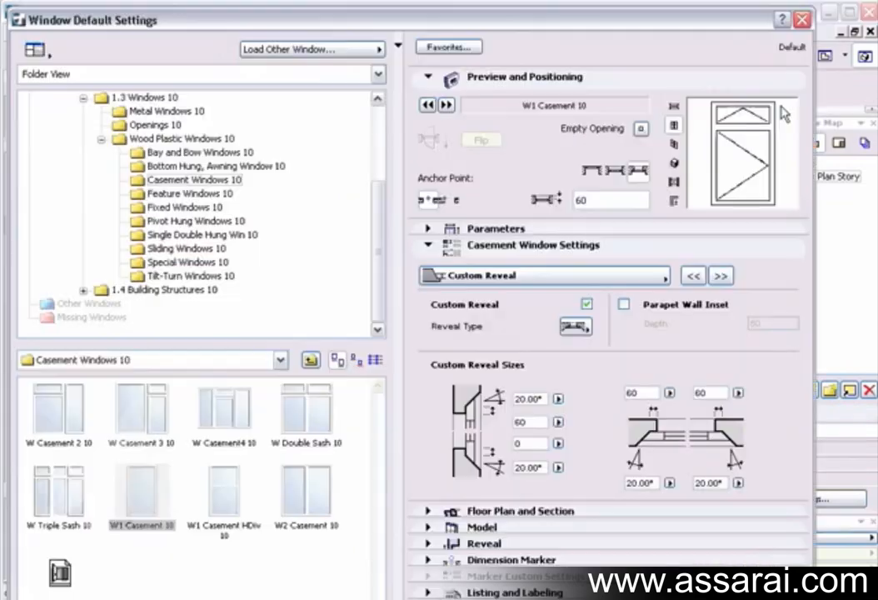
- Switch the custom reveal type from Slanted to a negative reveal
left_click(575, 326)
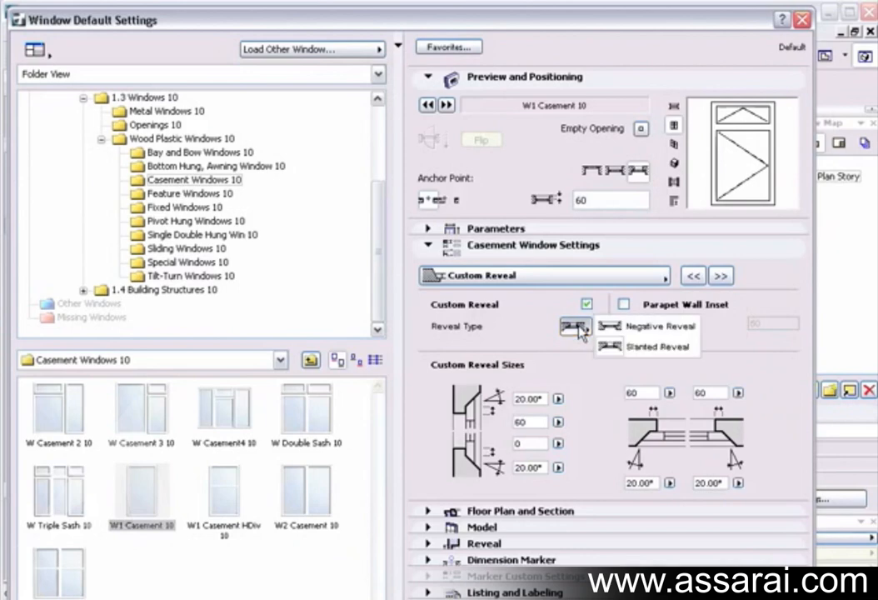
left_click(576, 326)
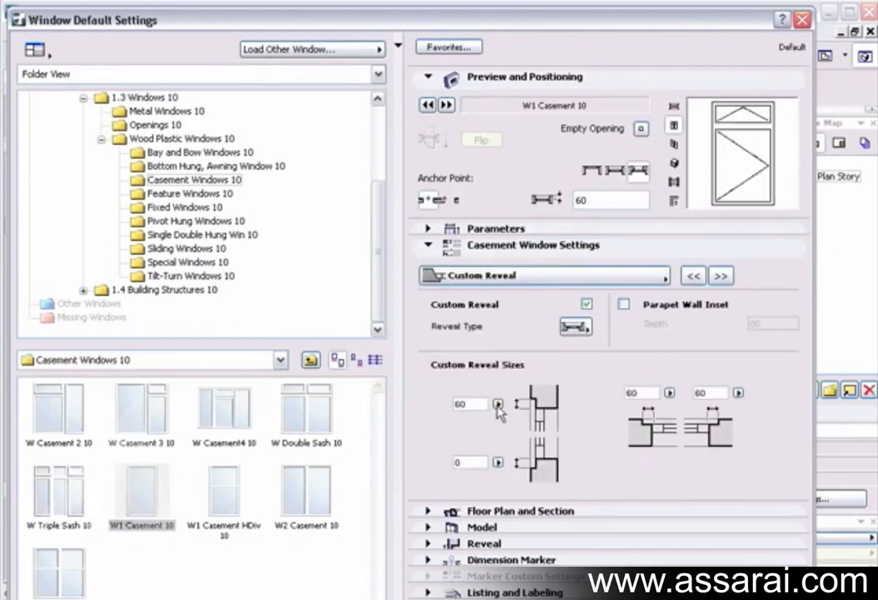
mouse_move(532, 468)
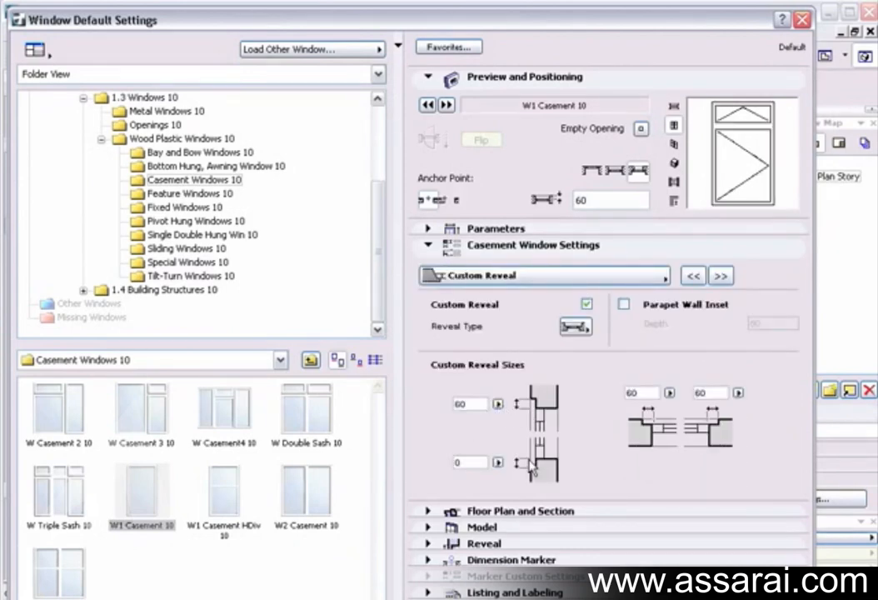
mouse_move(513, 396)
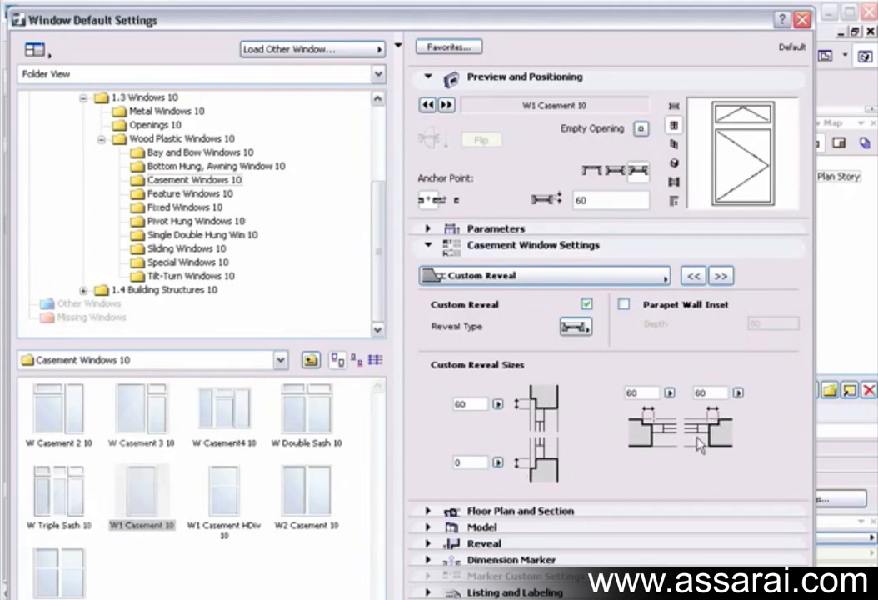
mouse_move(683, 445)
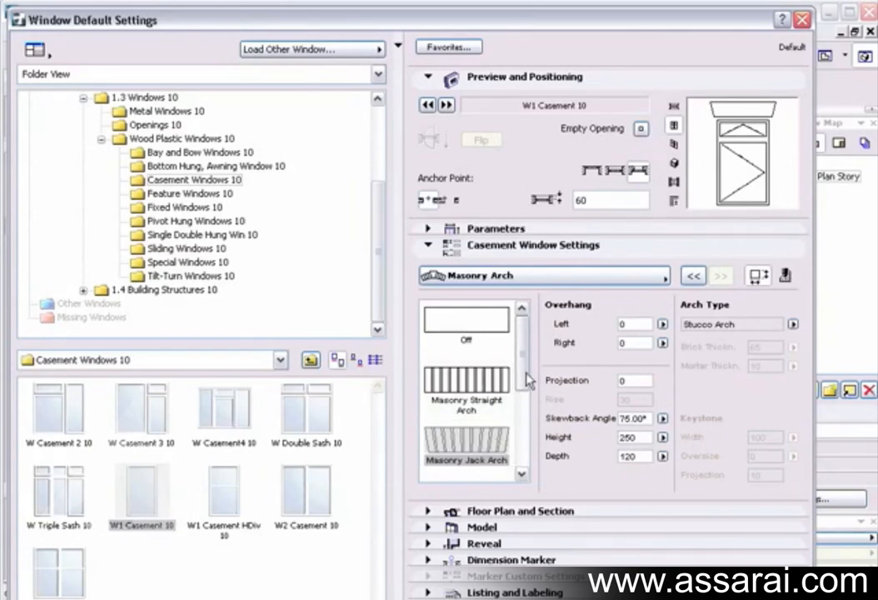
- Choose Masonry Jack Arch with Keystone from the arch list and view its fill settings
scroll("down", 3)
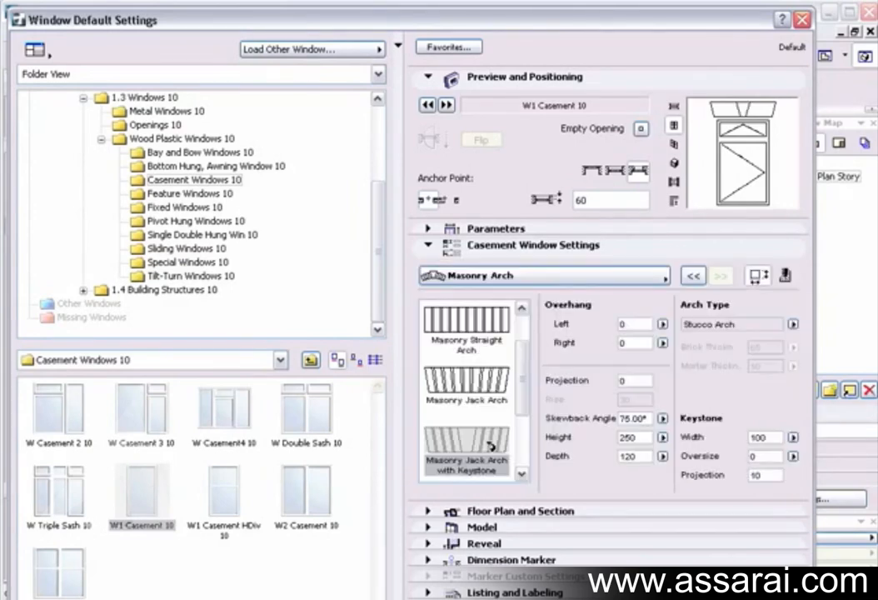
scroll("down", 3)
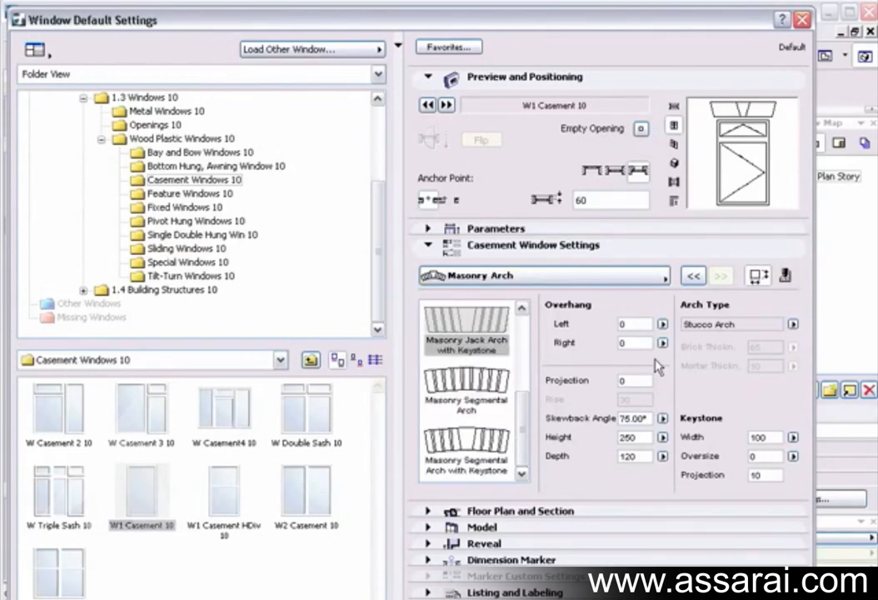
mouse_move(671, 377)
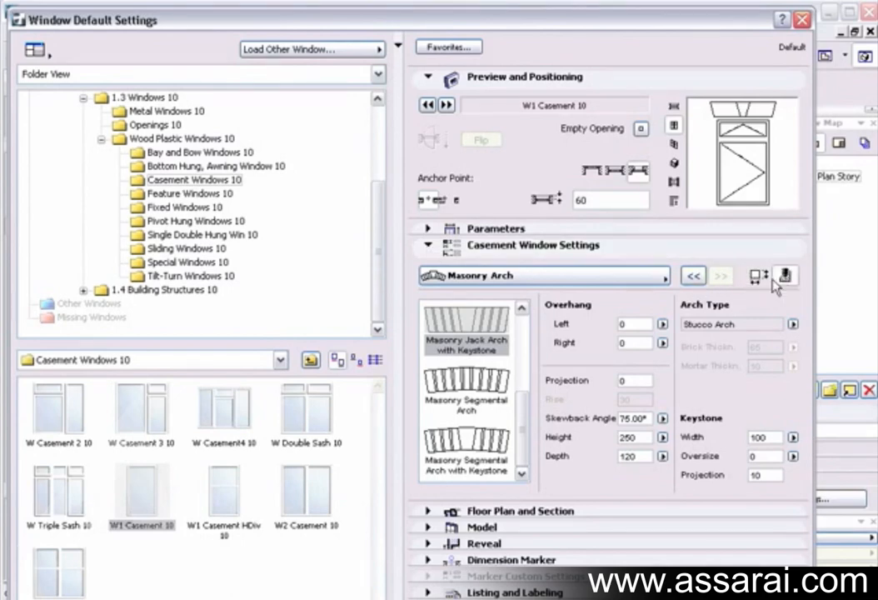
left_click(785, 276)
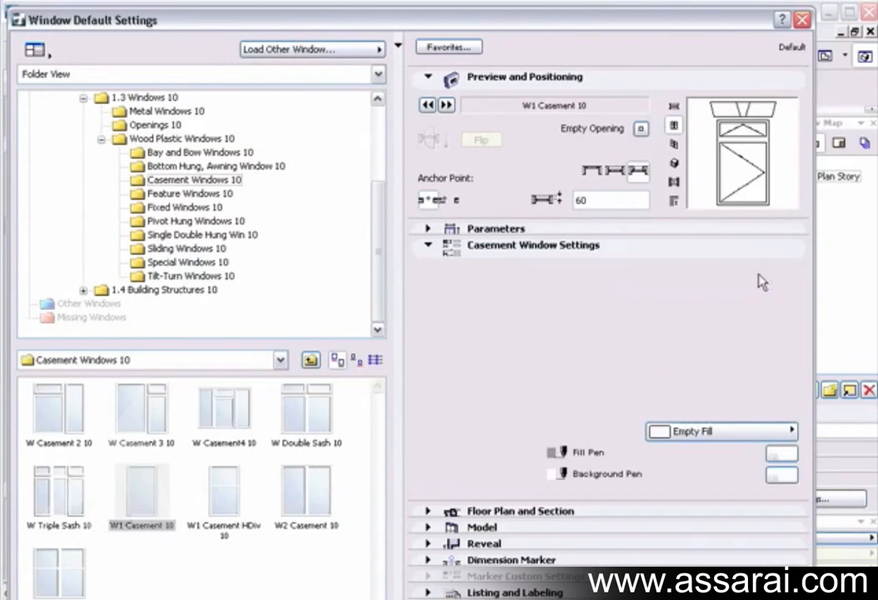
left_click(428, 245)
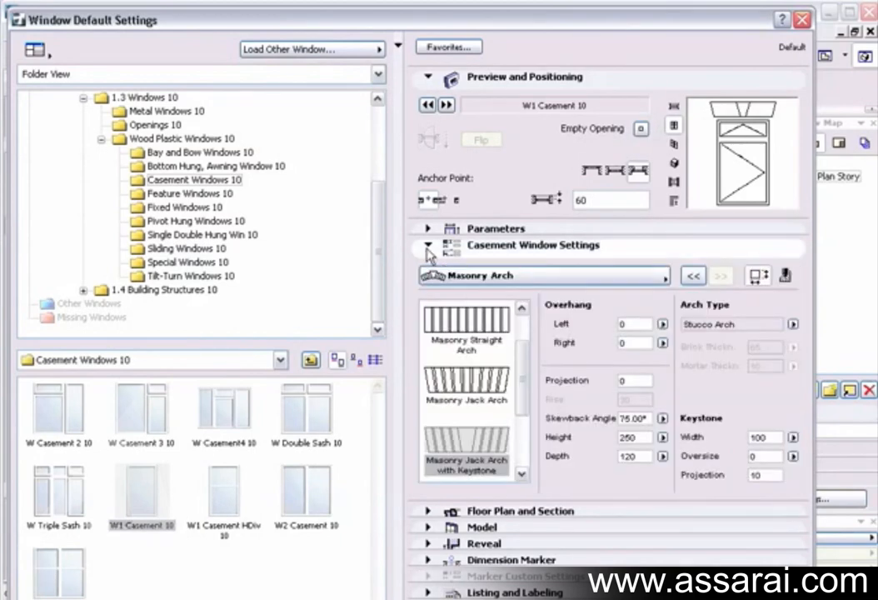
left_click(427, 245)
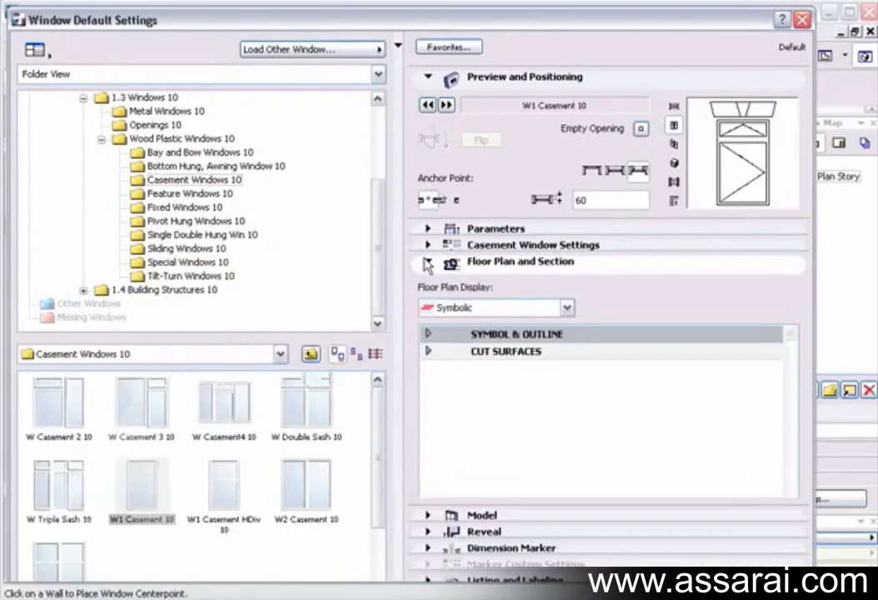
left_click(428, 333)
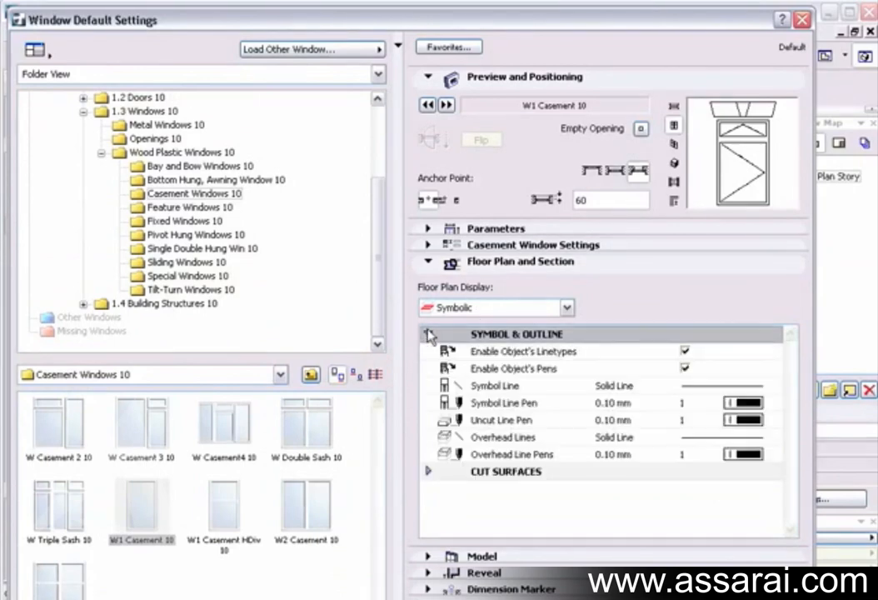
left_click(429, 333)
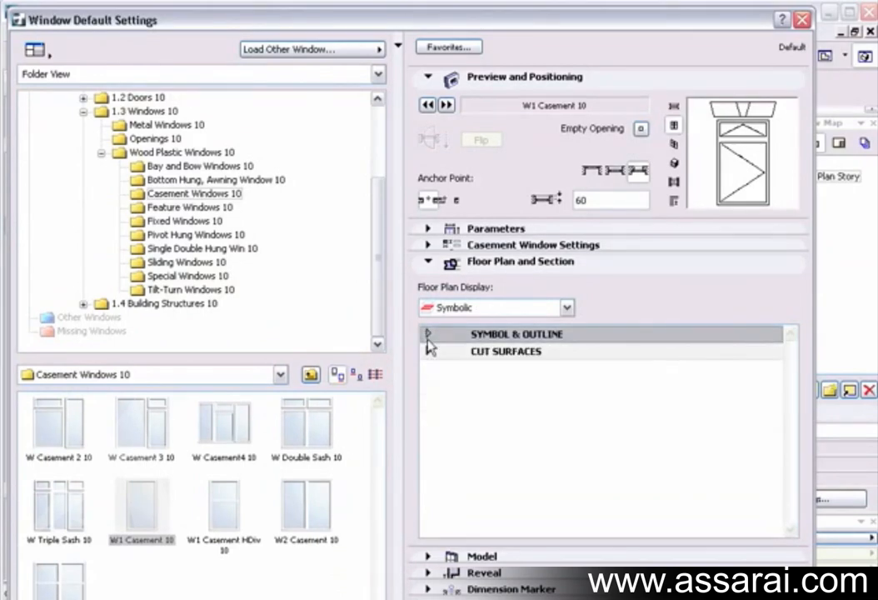
left_click(506, 351)
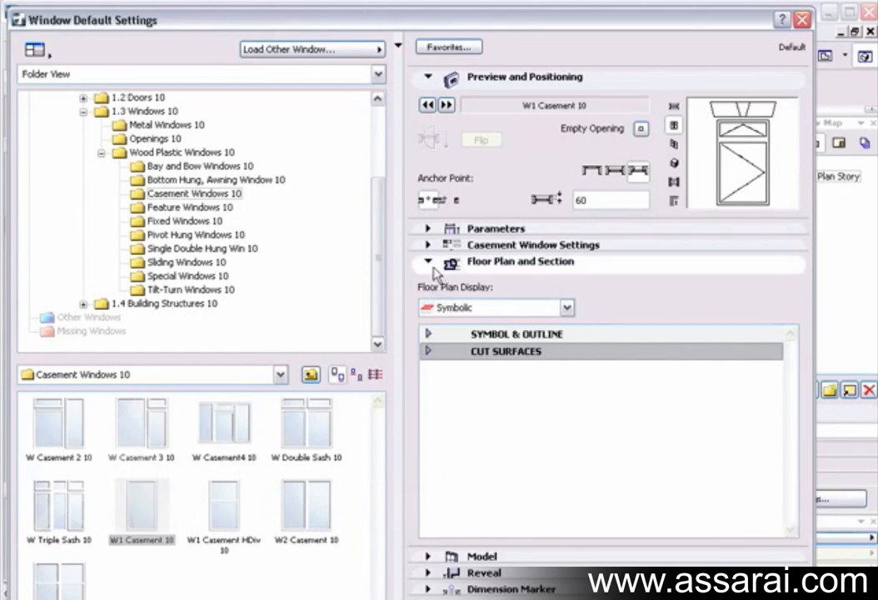
mouse_move(565, 303)
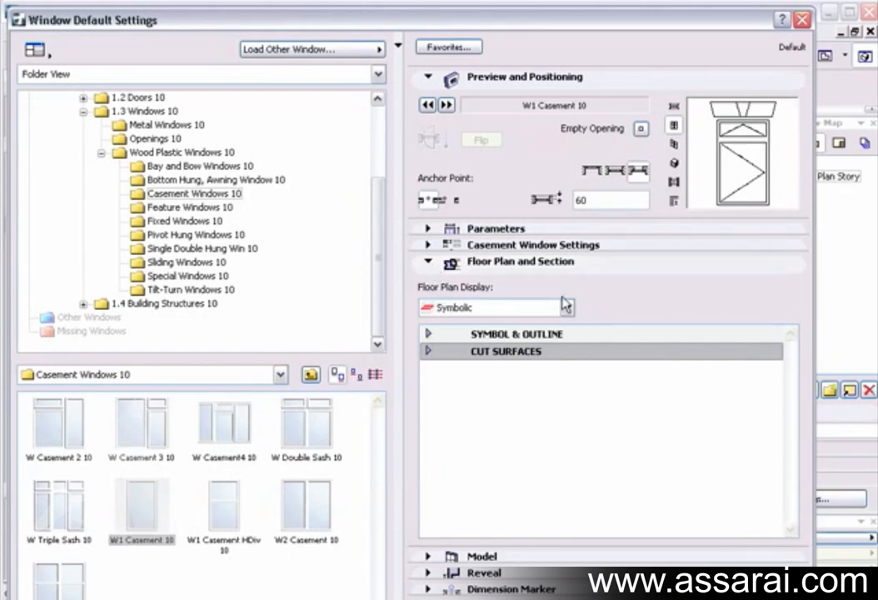
mouse_move(507, 309)
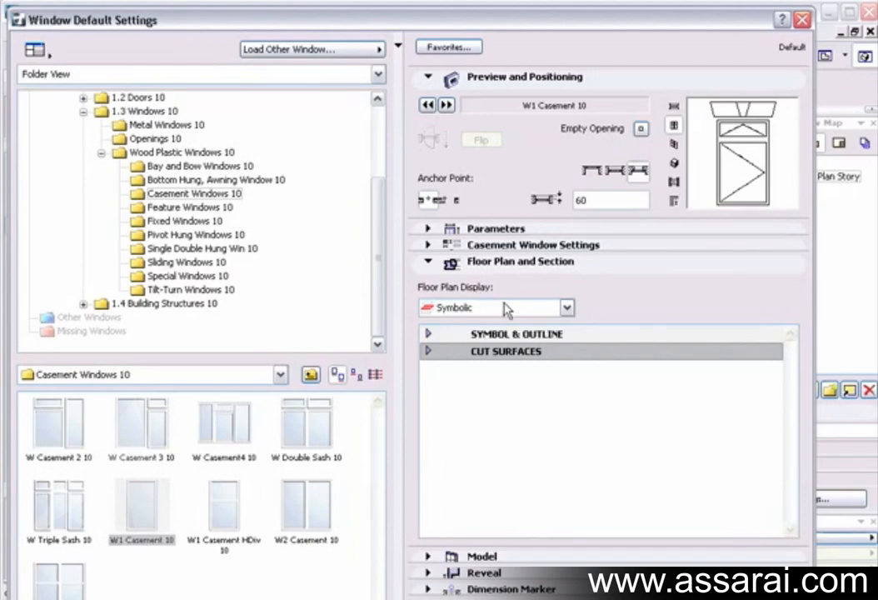
mouse_move(513, 298)
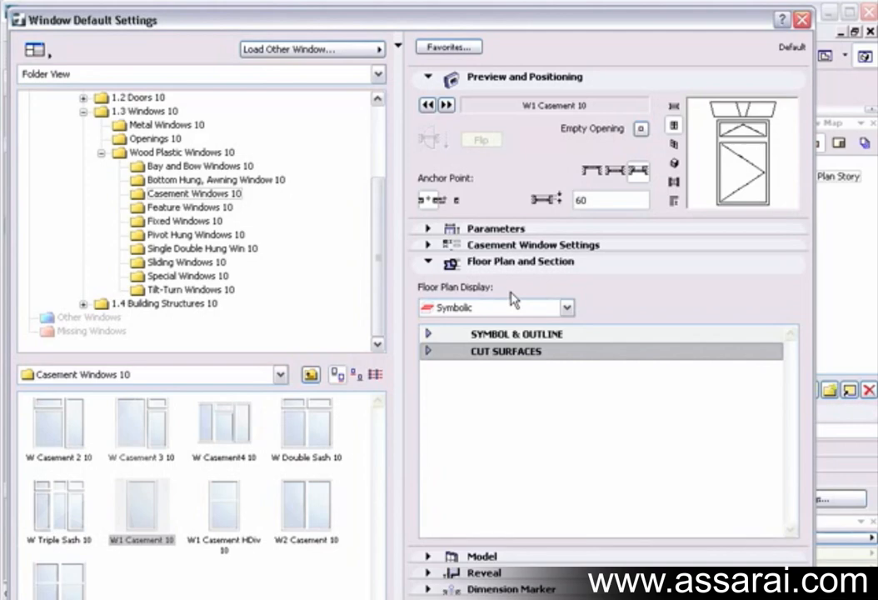
mouse_move(525, 297)
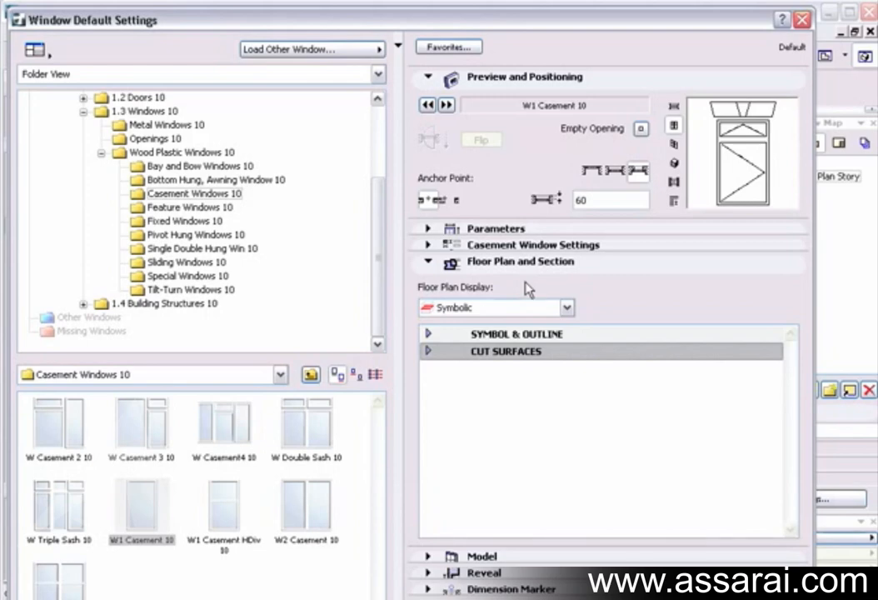
mouse_move(471, 334)
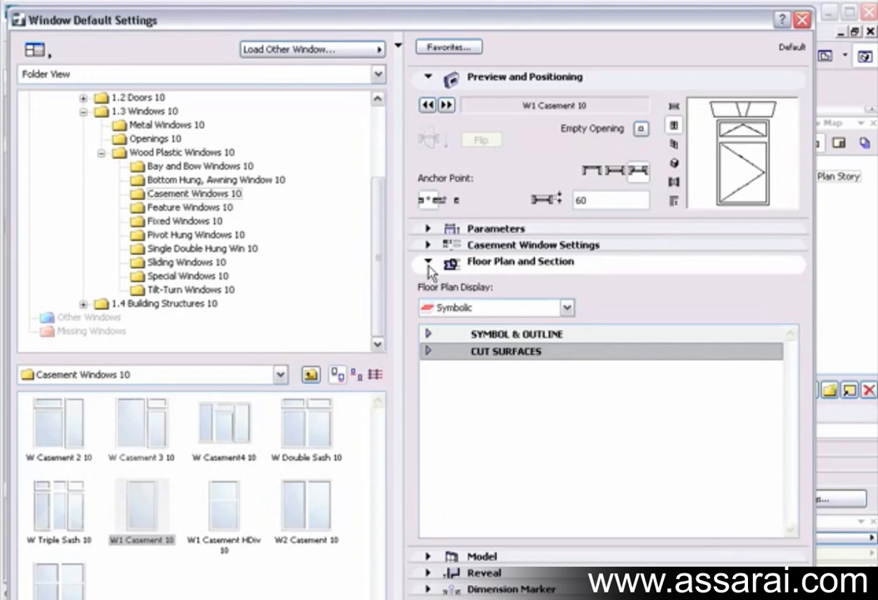
left_click(428, 261)
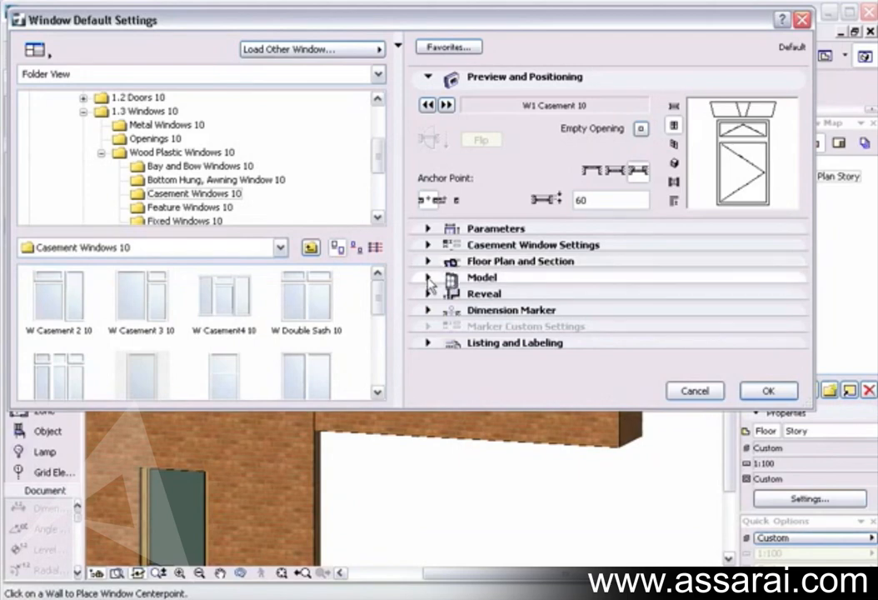
- Check reveal depths of 60 at head and jambs and 0 at the sill
left_click(428, 277)
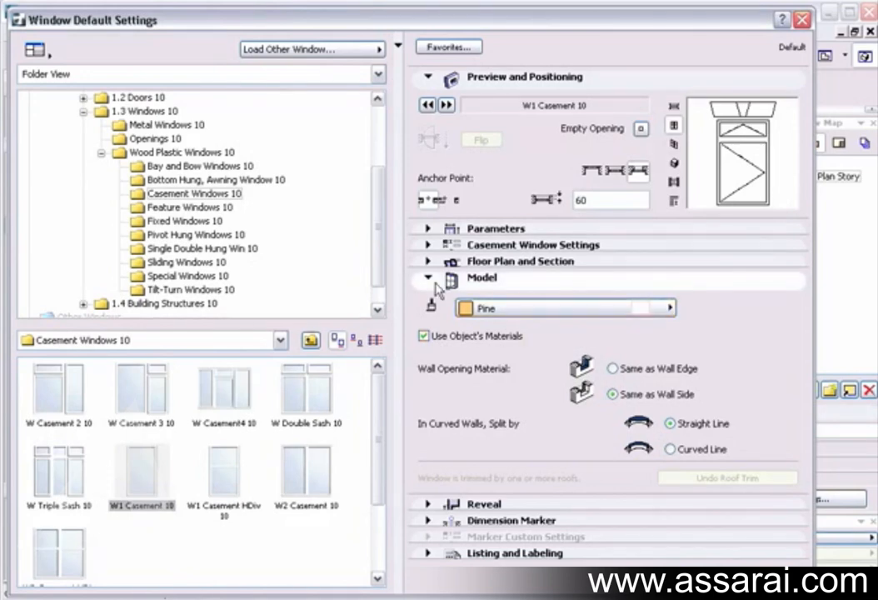
left_click(427, 293)
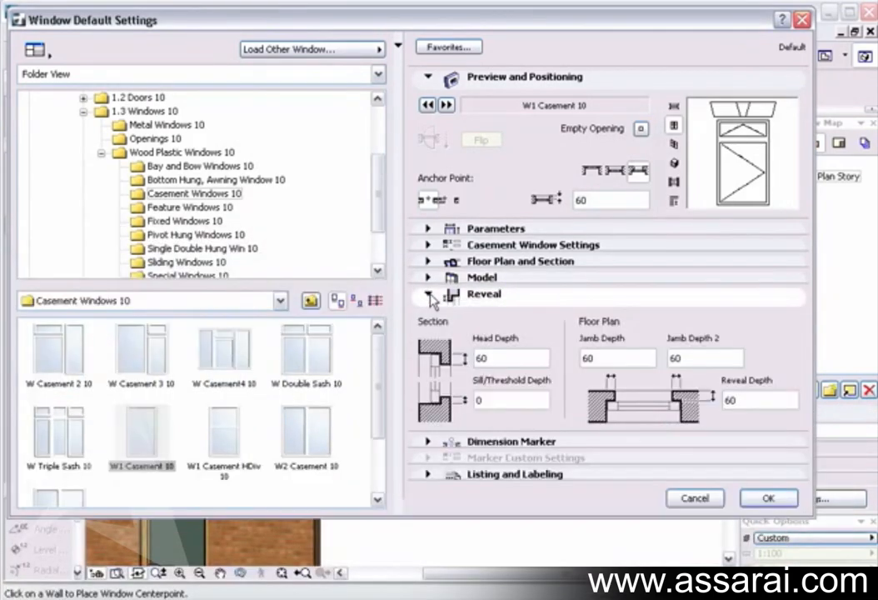
left_click(427, 293)
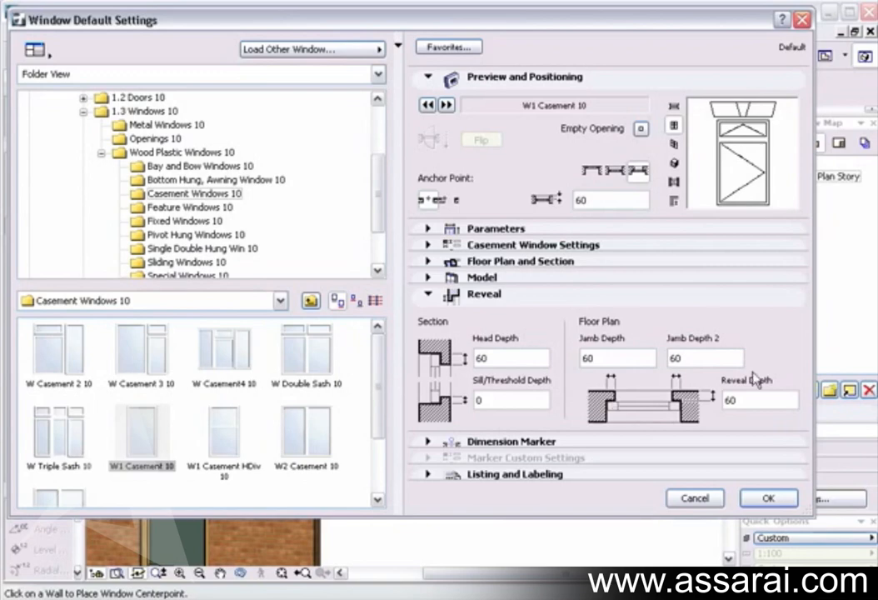
mouse_move(590, 397)
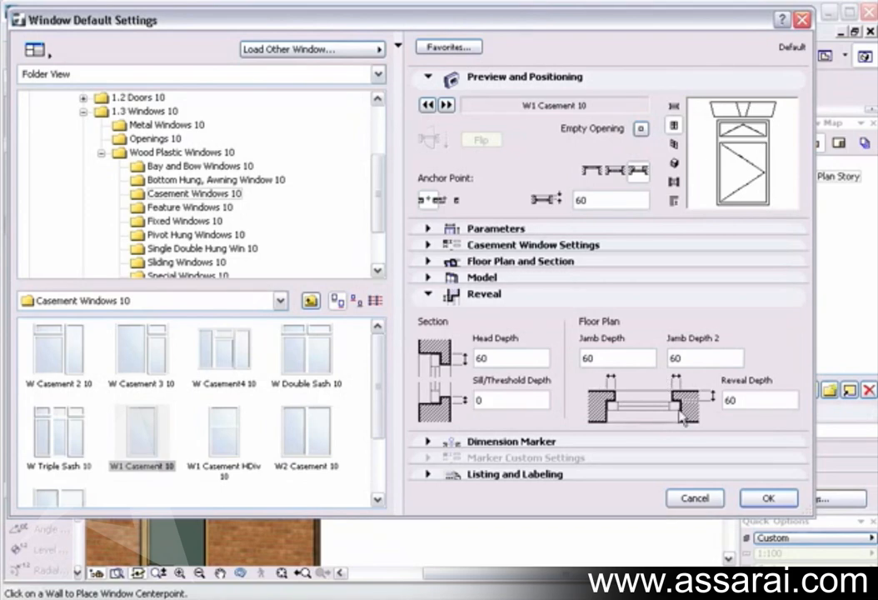
mouse_move(510, 352)
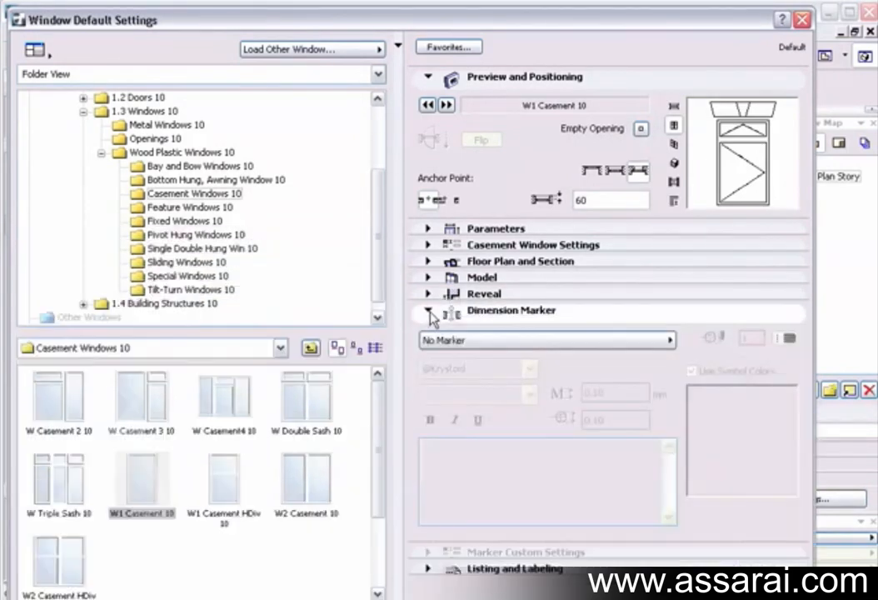
mouse_move(503, 346)
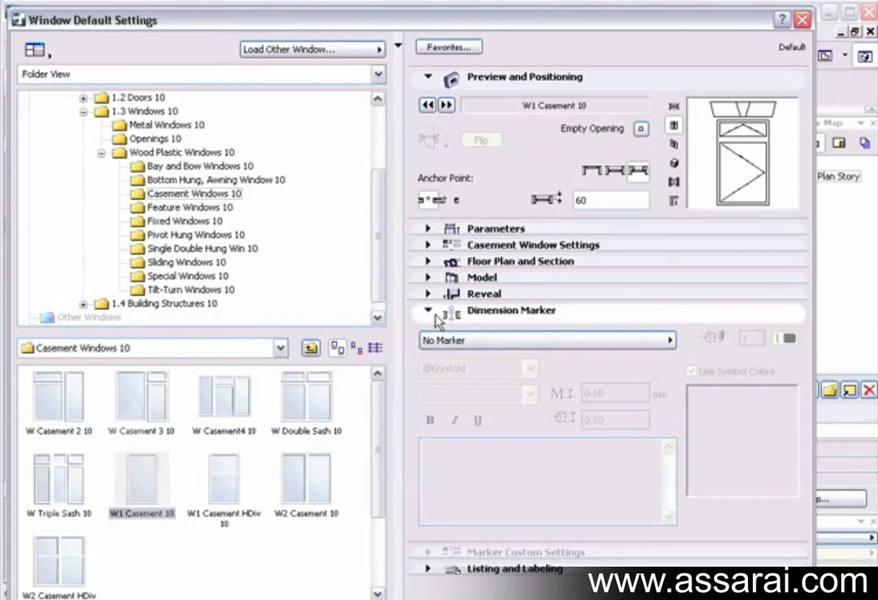
- Collapse Dimension Marker, then open and close Listing and Labeling to check ID W021
left_click(427, 310)
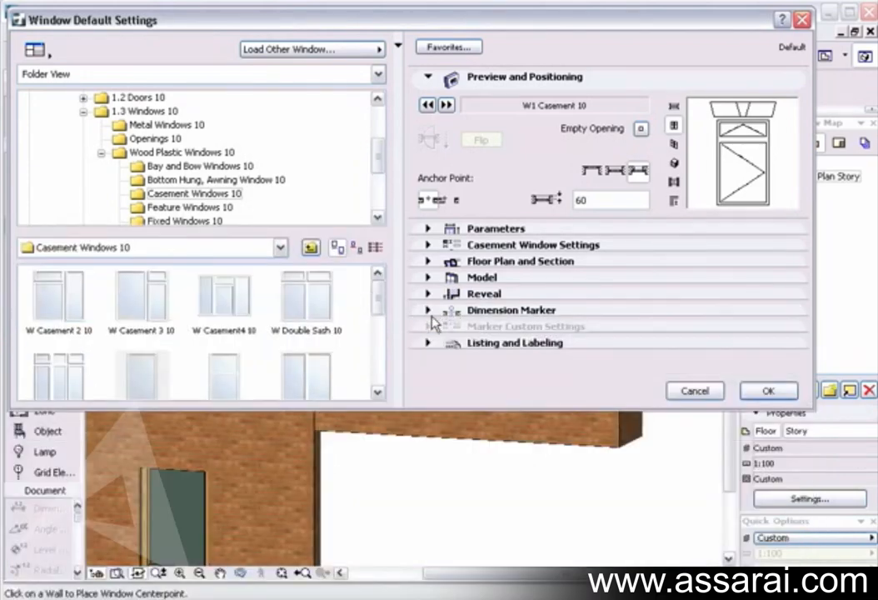
left_click(428, 342)
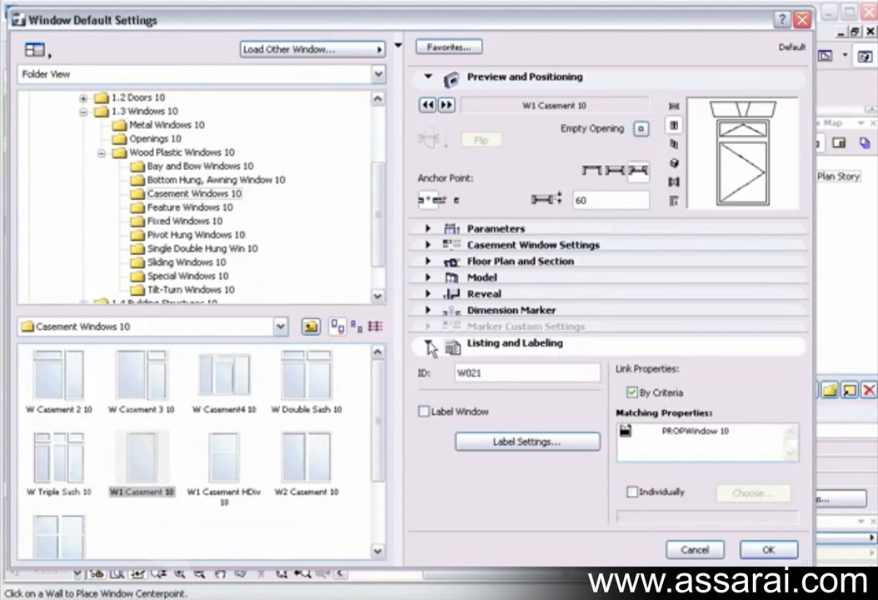
left_click(427, 343)
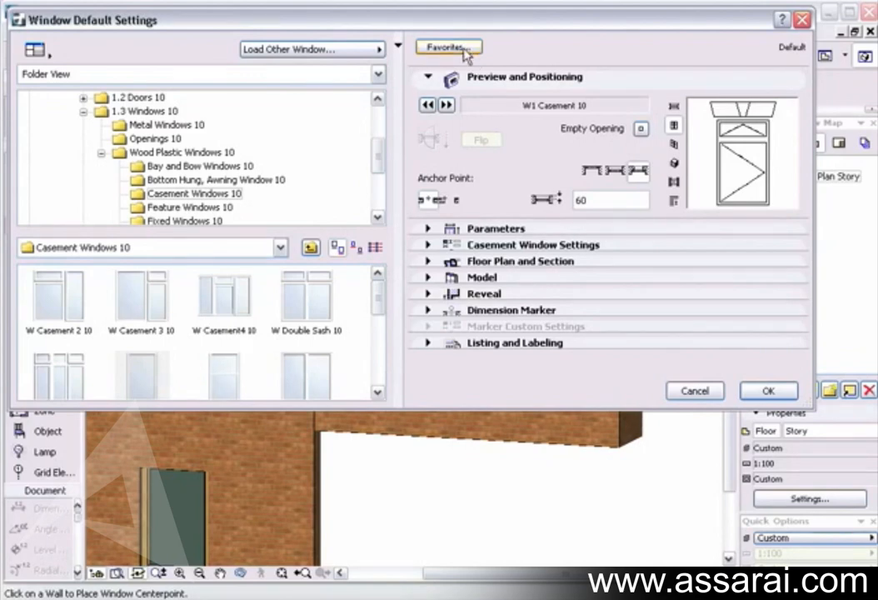
- View the empty Favorites list, then close the window defaults to the story 0 plan
left_click(448, 47)
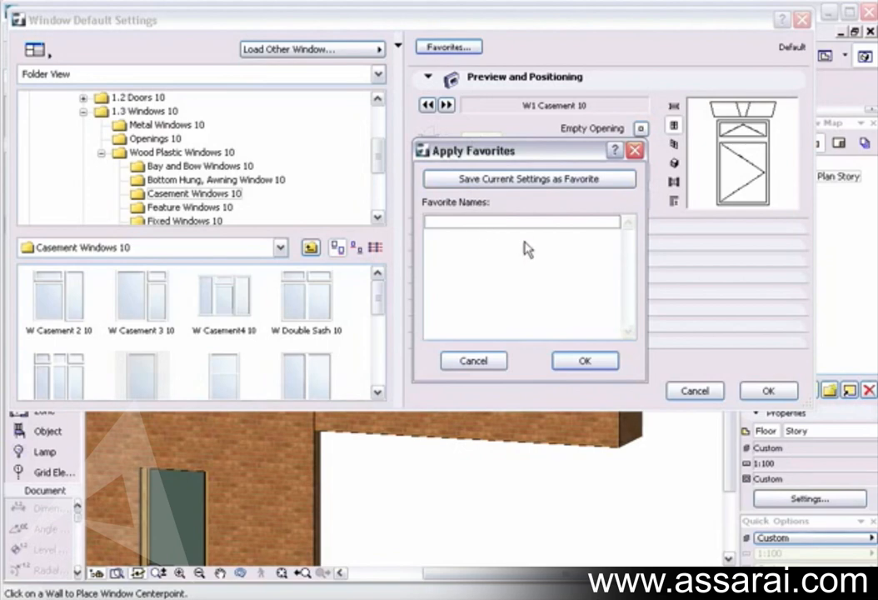
mouse_move(586, 360)
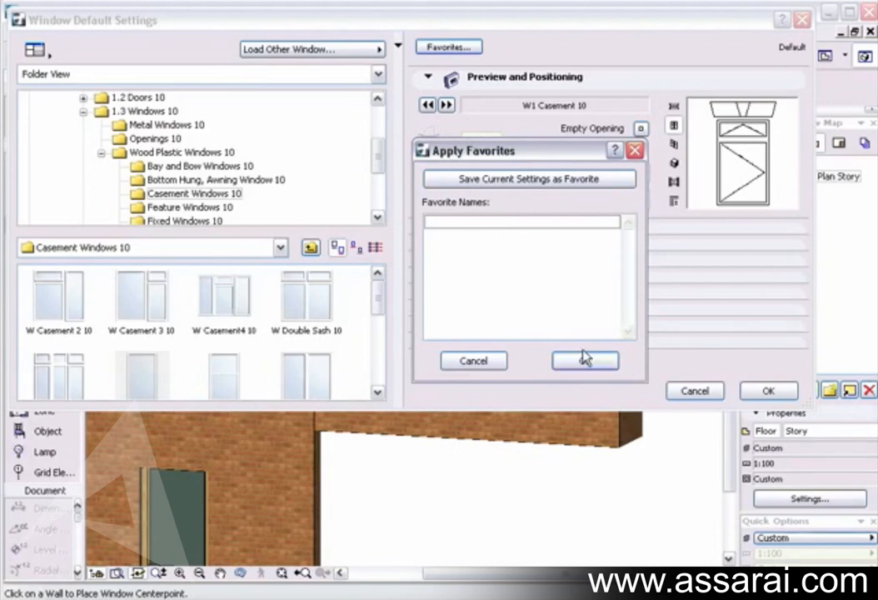
mouse_move(596, 318)
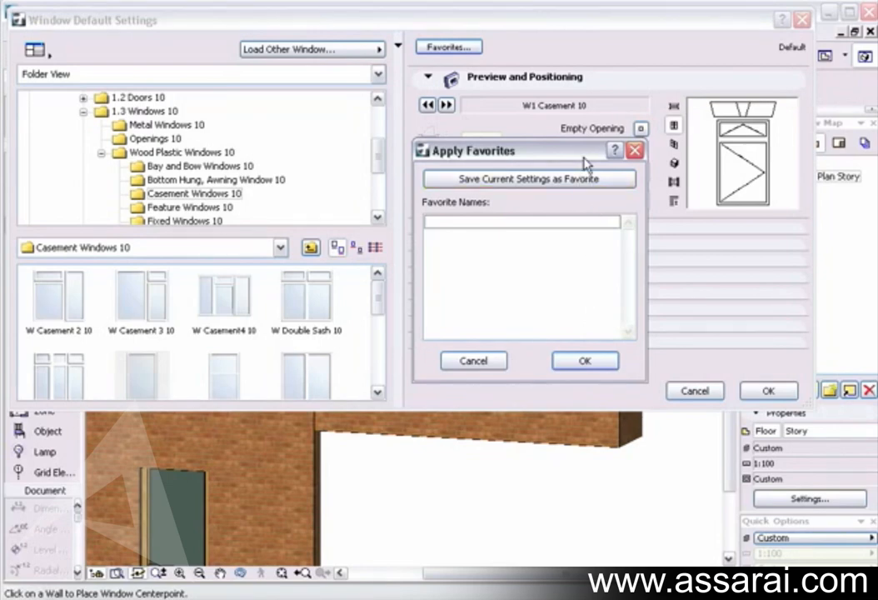
left_click(473, 361)
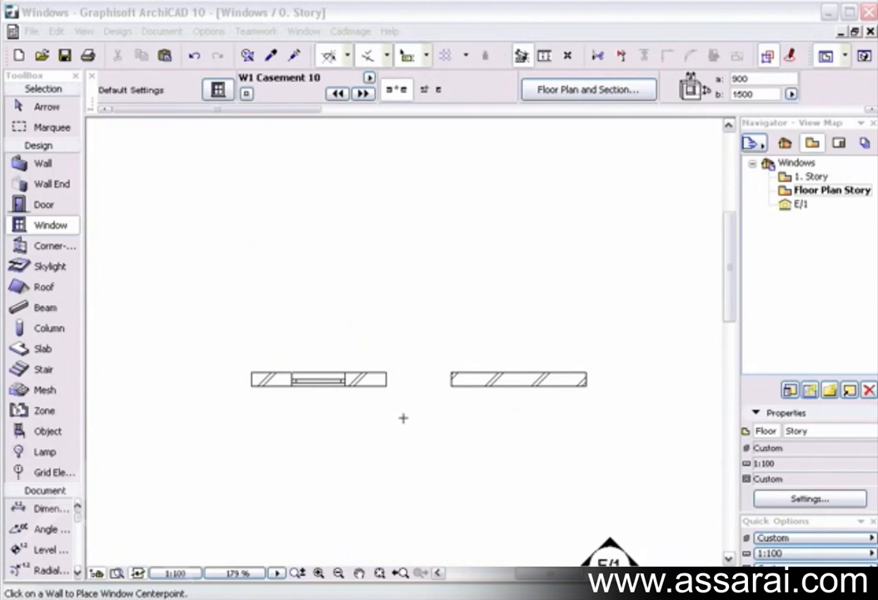
mouse_move(346, 359)
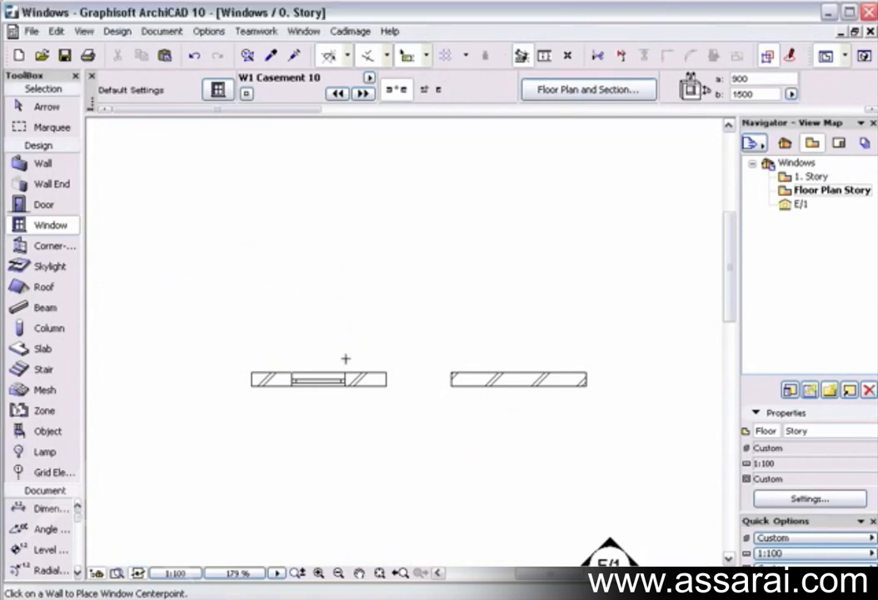
- Place the W1 Casement window in the right wall and the long upper wall
left_click(319, 379)
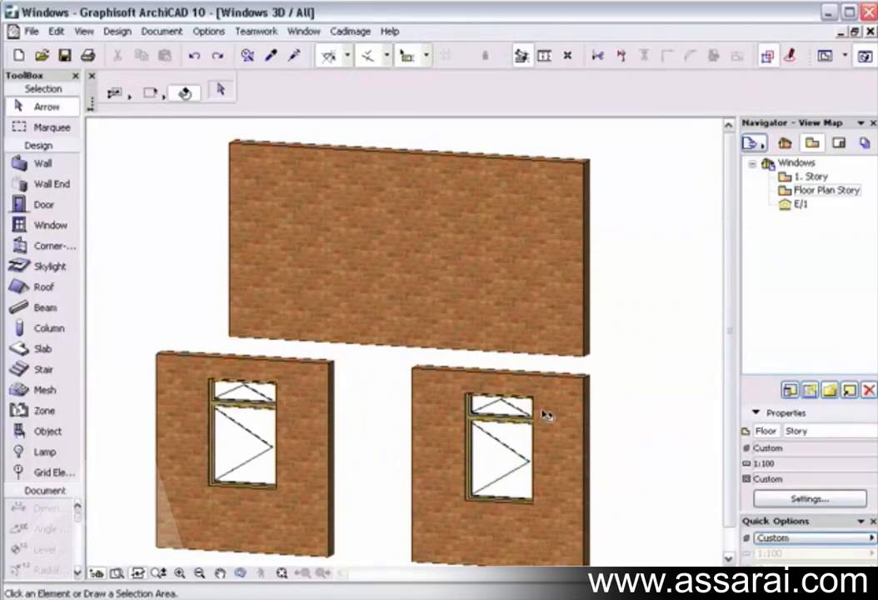
left_click(500, 450)
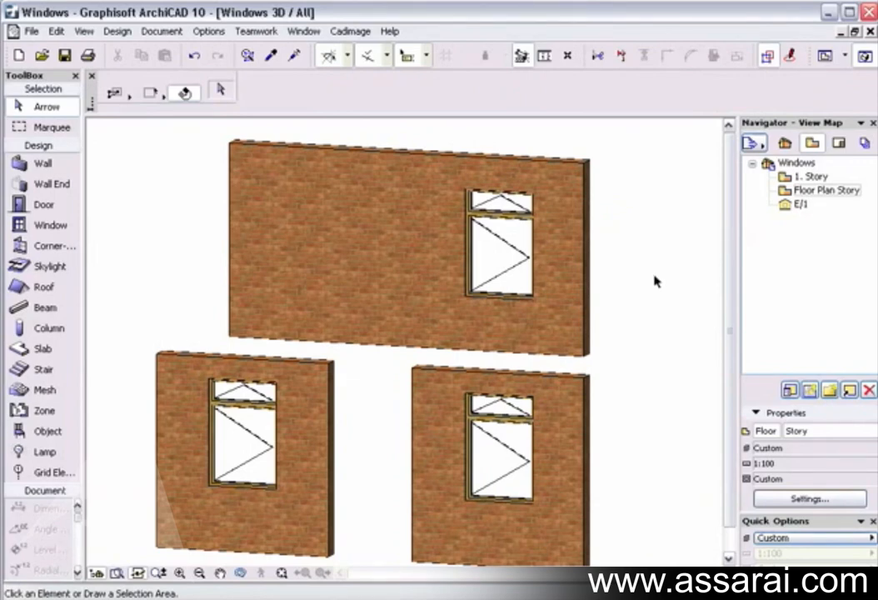
mouse_move(606, 420)
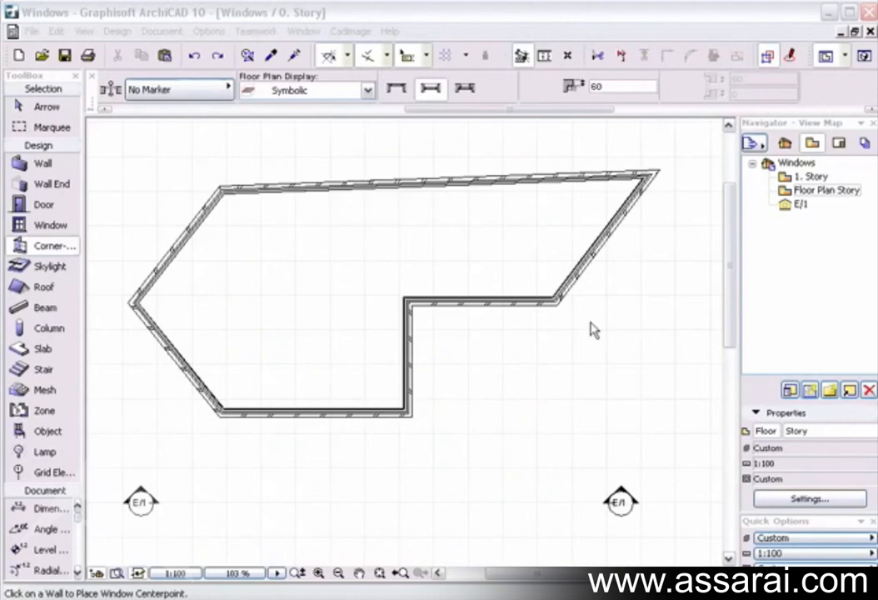
mouse_move(94, 258)
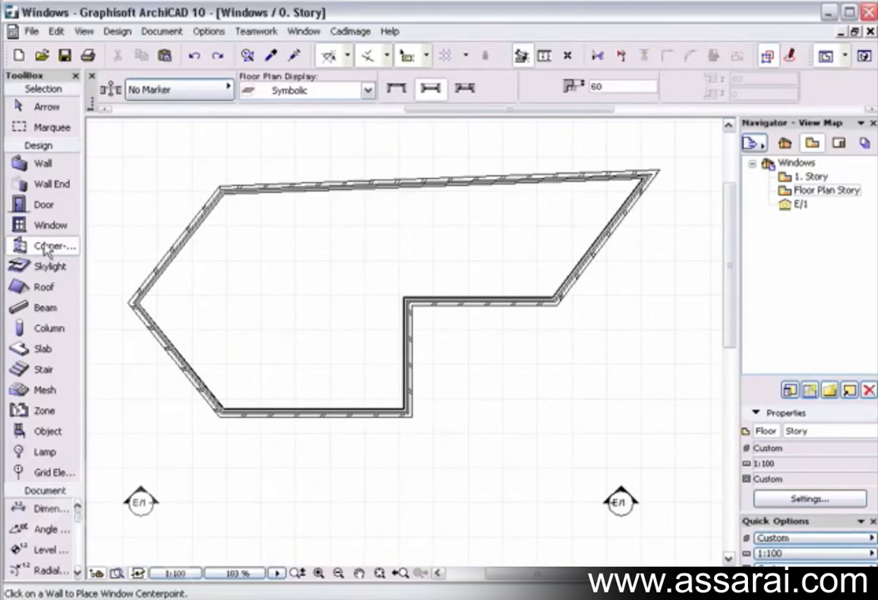
double_click(54, 246)
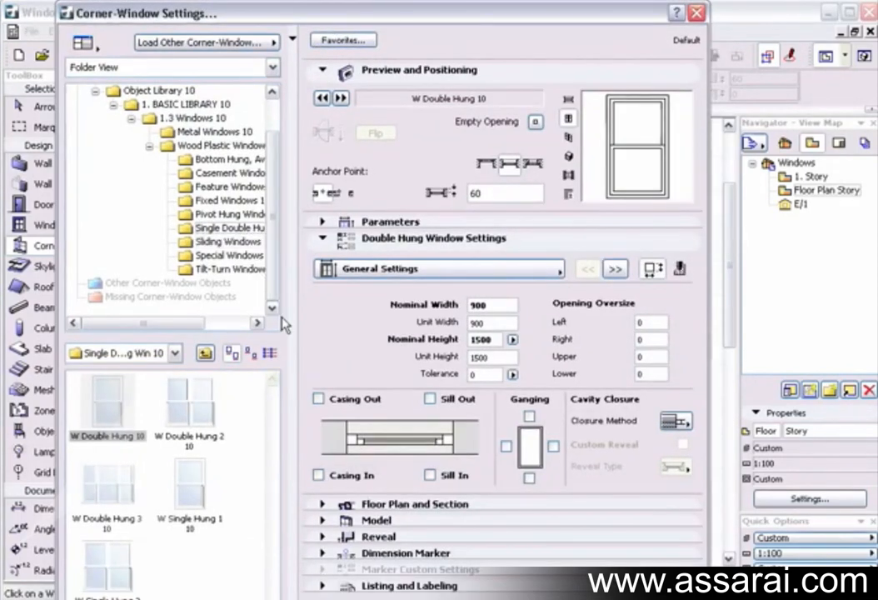
mouse_move(260, 318)
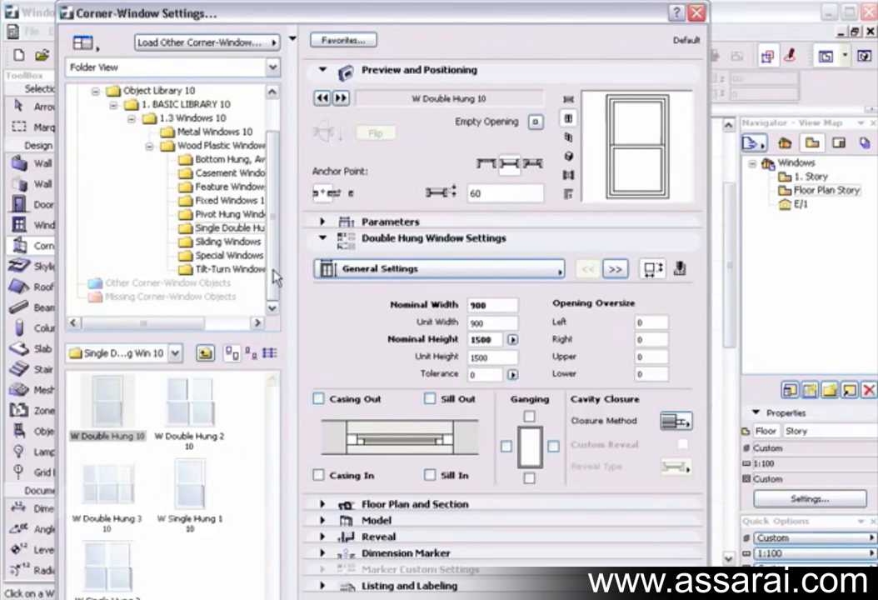
left_click(229, 269)
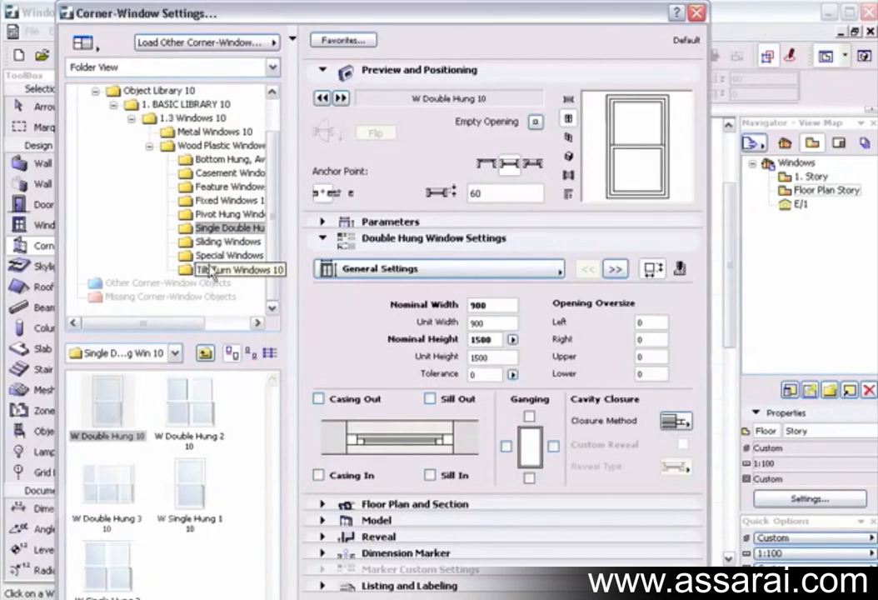
left_click(230, 242)
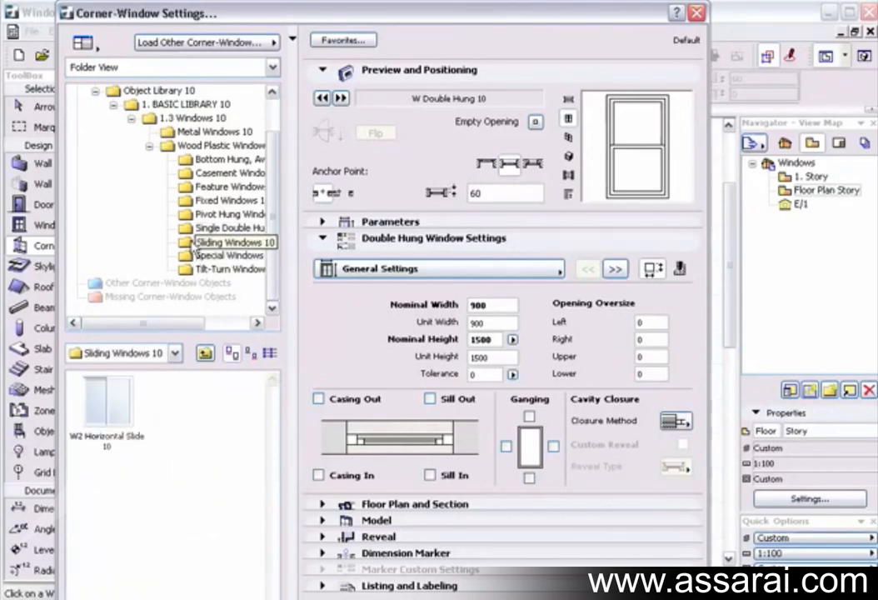
left_click(231, 241)
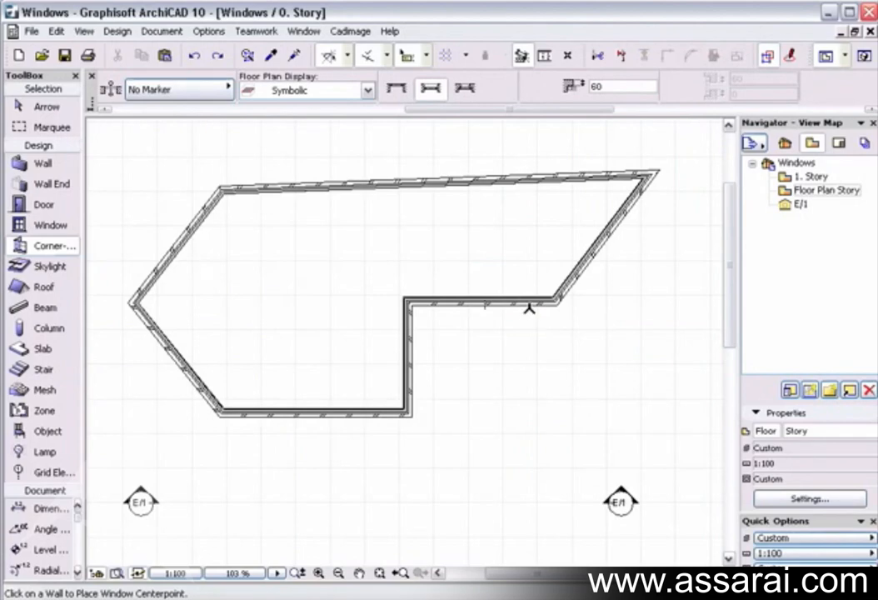
- Zoom into the pointed left corner and place a W Double Hung 10 corner window there
left_click(529, 305)
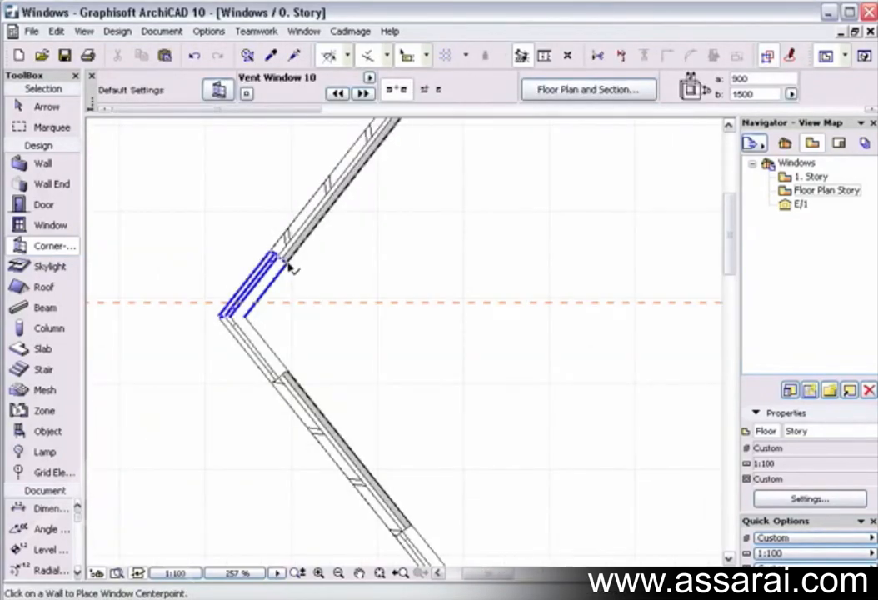
left_click(267, 283)
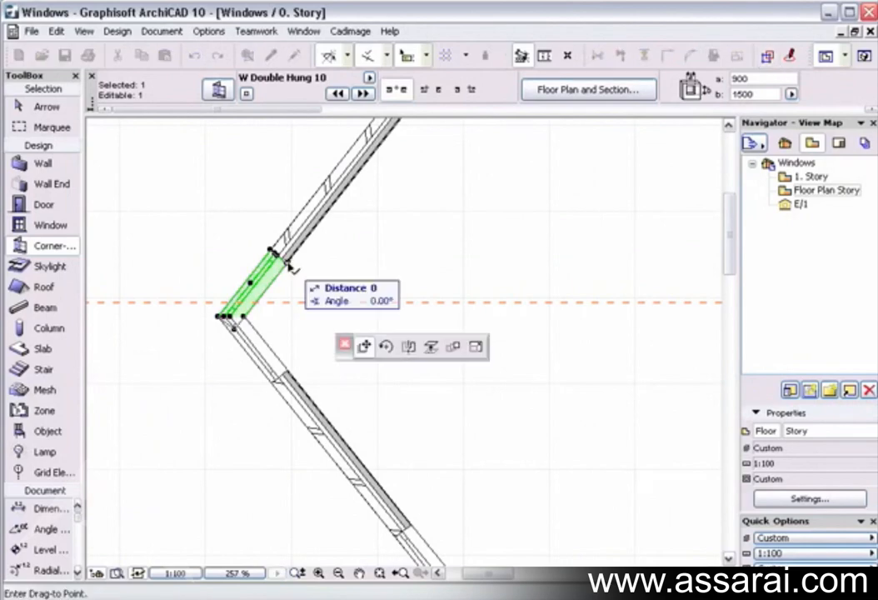